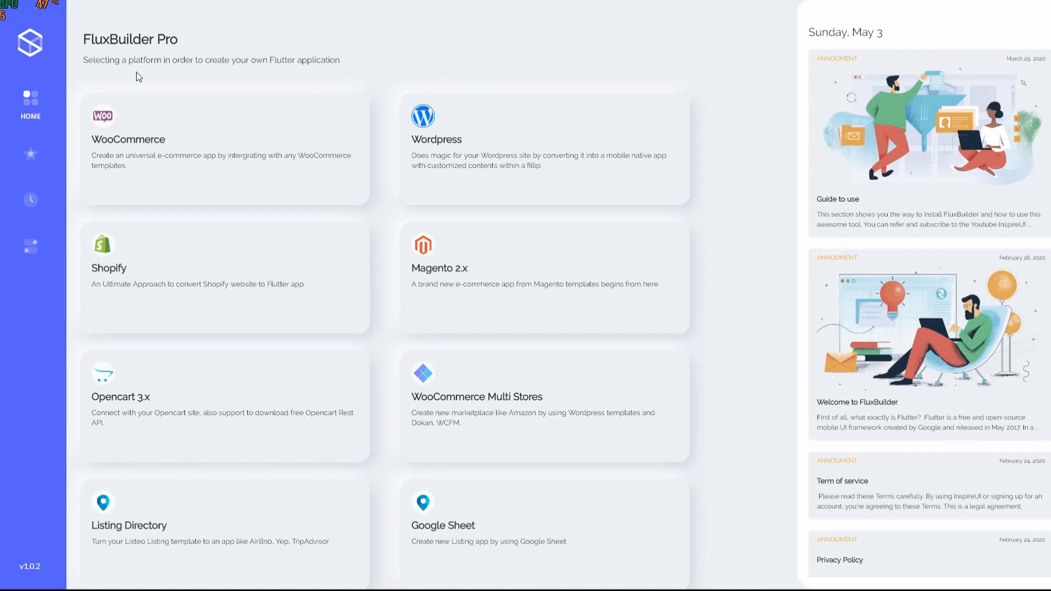
mouse_move(555, 86)
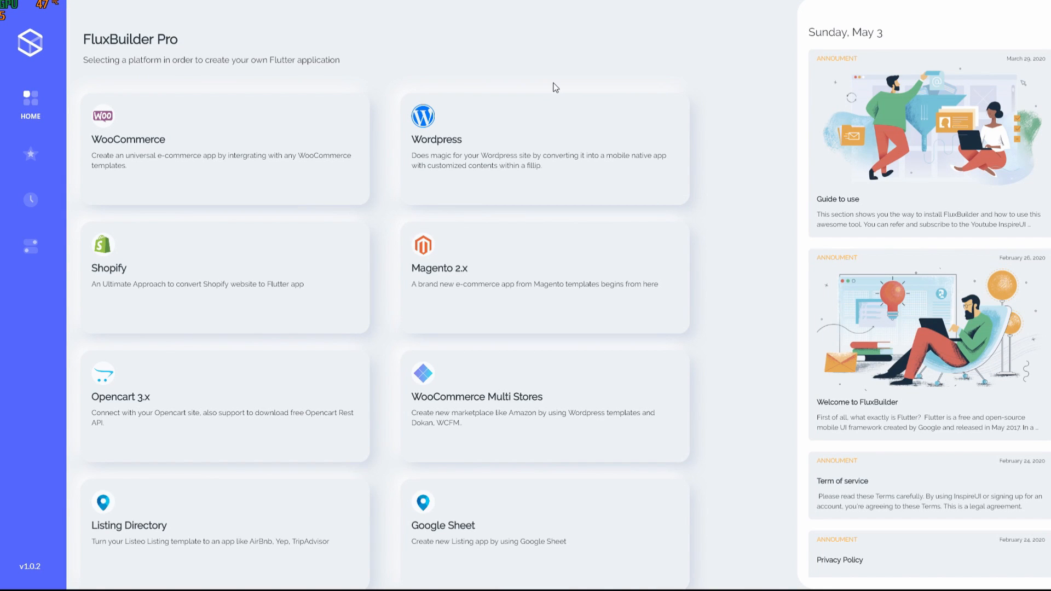
mouse_move(440, 314)
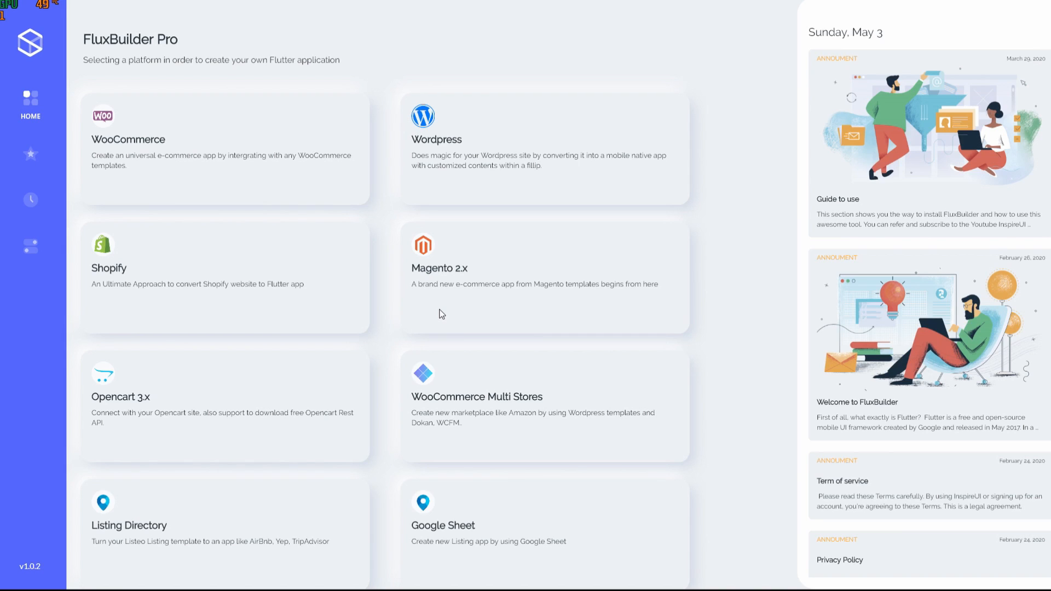
mouse_move(25, 251)
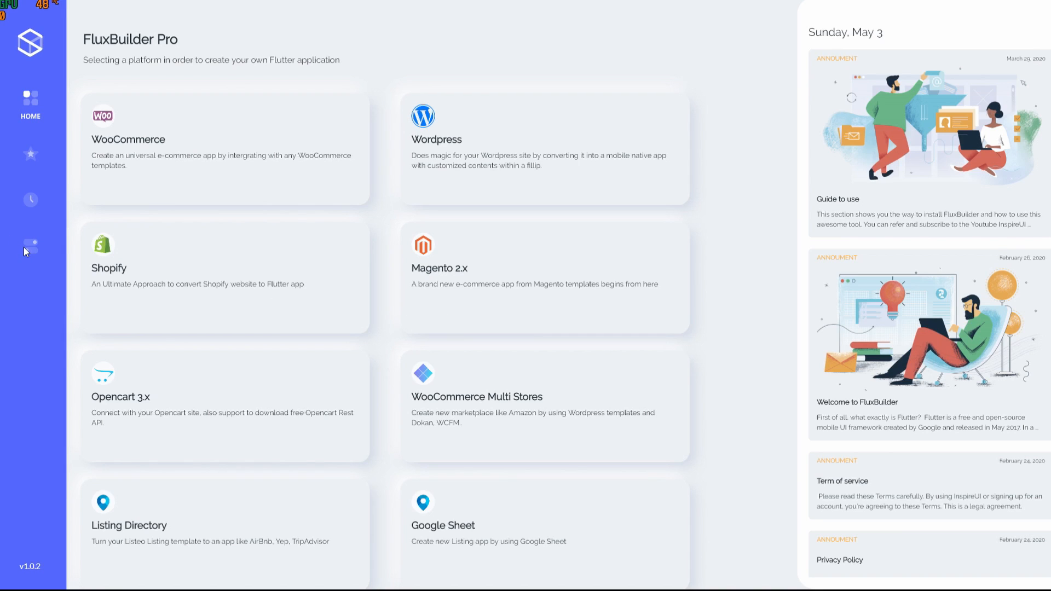
mouse_move(34, 252)
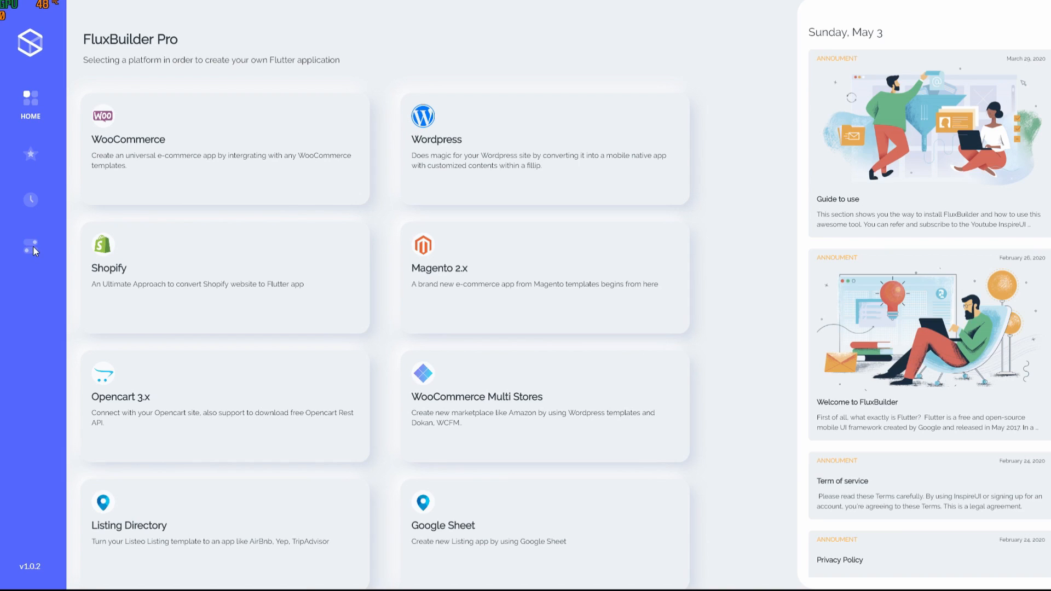
Visit the account settings and return to the platform selection home
click(30, 243)
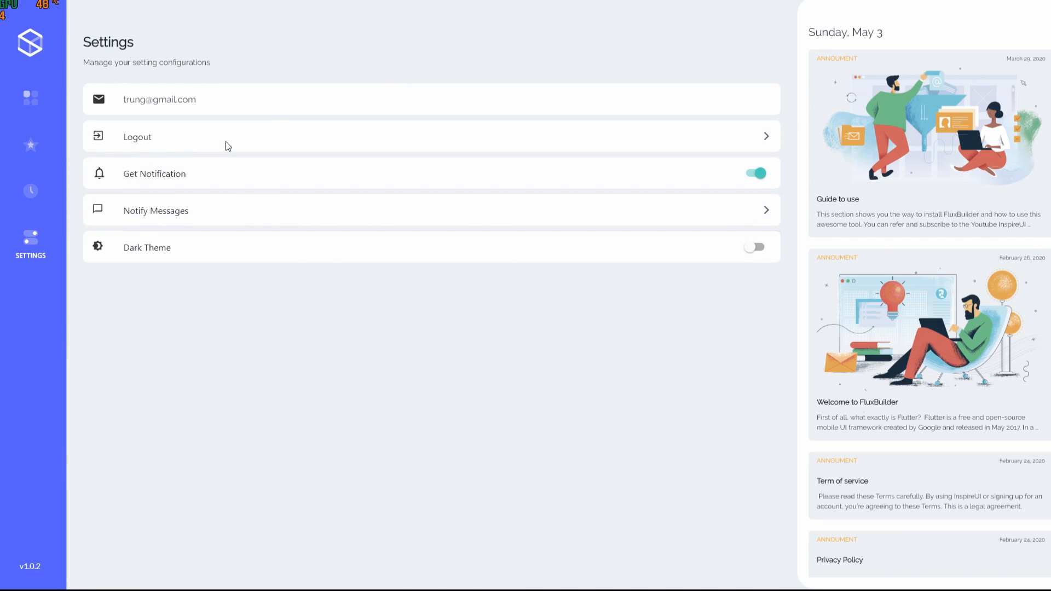
mouse_move(152, 90)
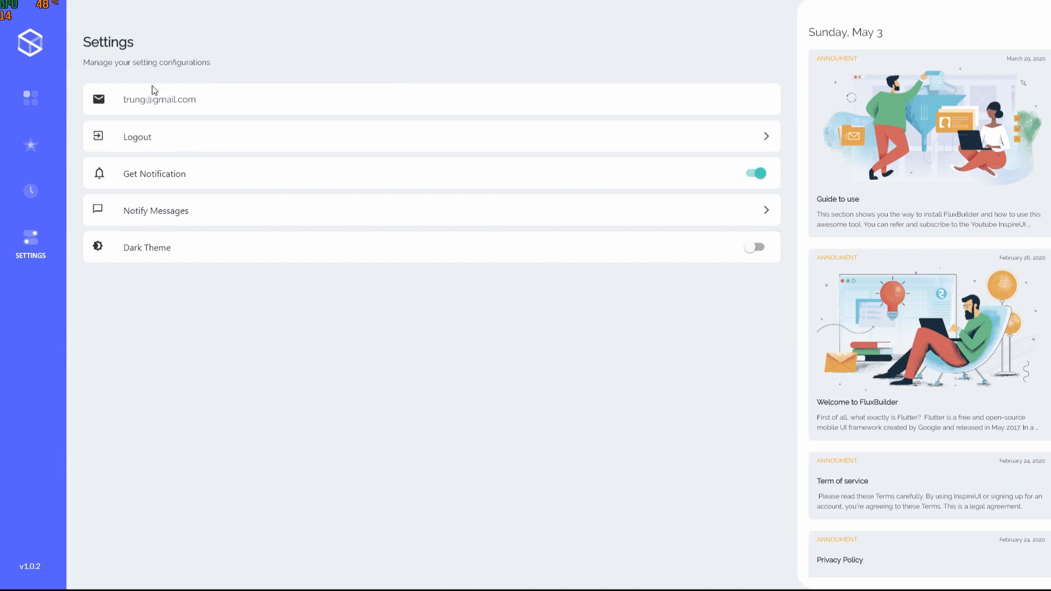
mouse_move(31, 99)
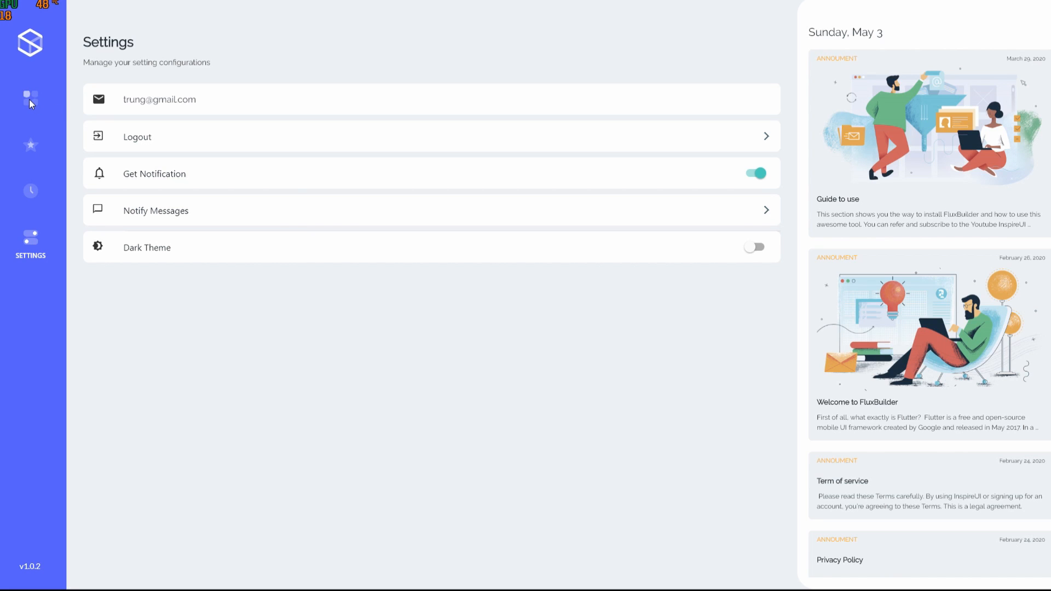
click(31, 100)
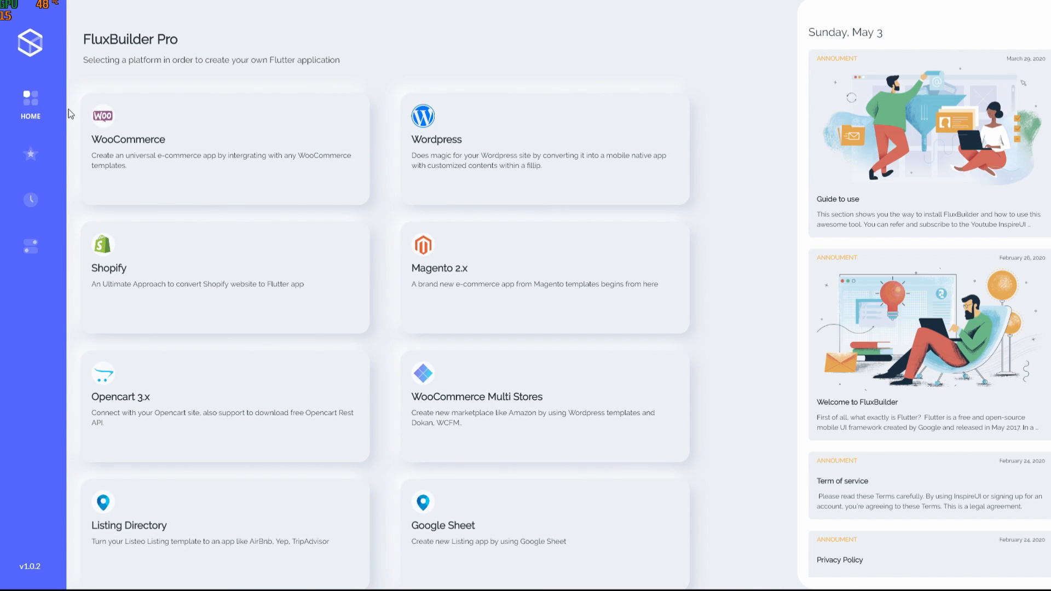
mouse_move(437, 182)
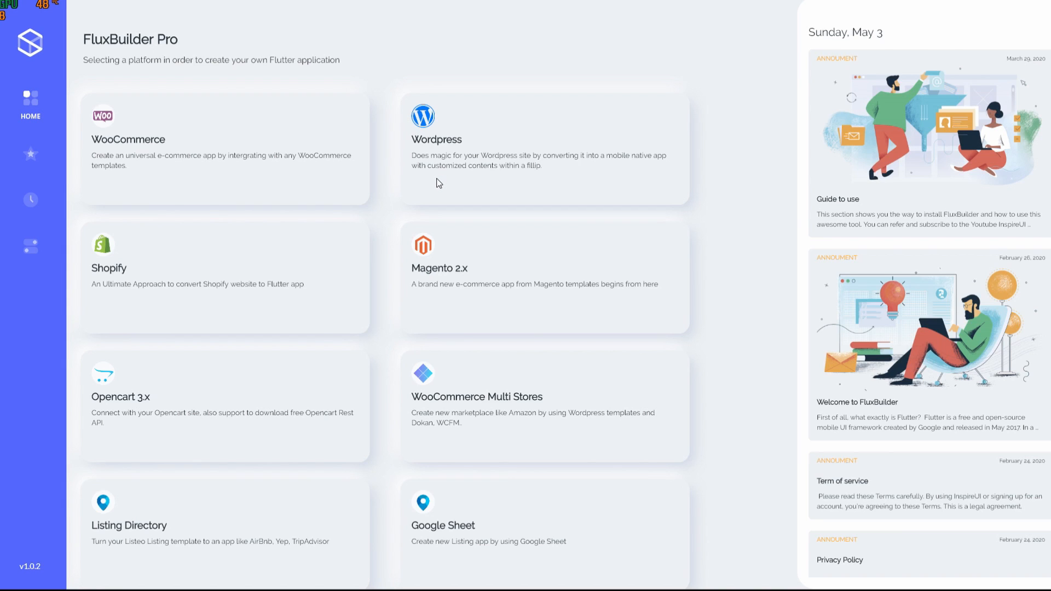
mouse_move(396, 469)
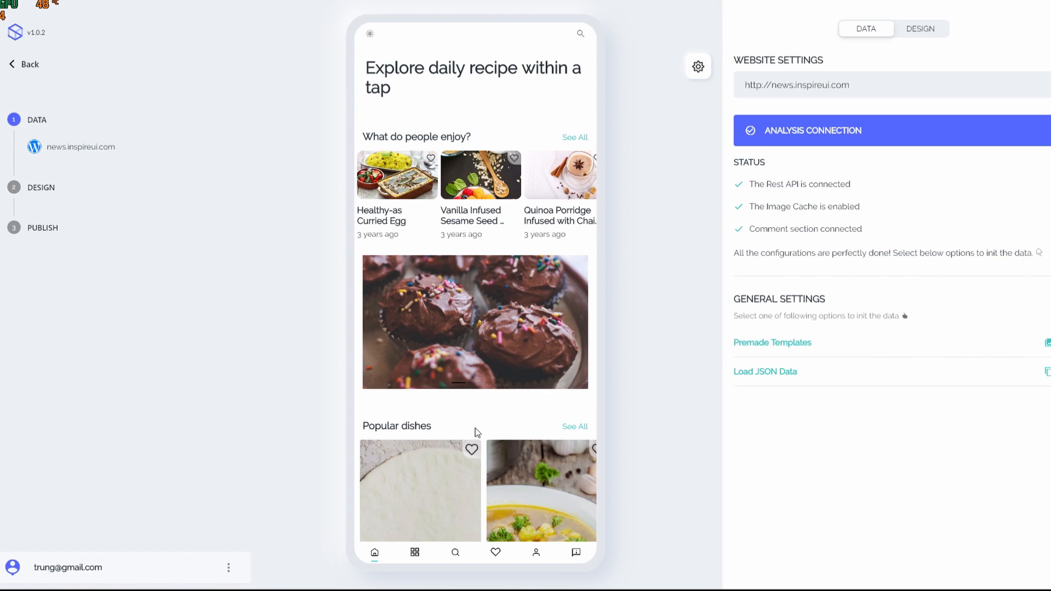
Scroll through the Wordpress recipe app preview
scroll(down, 3)
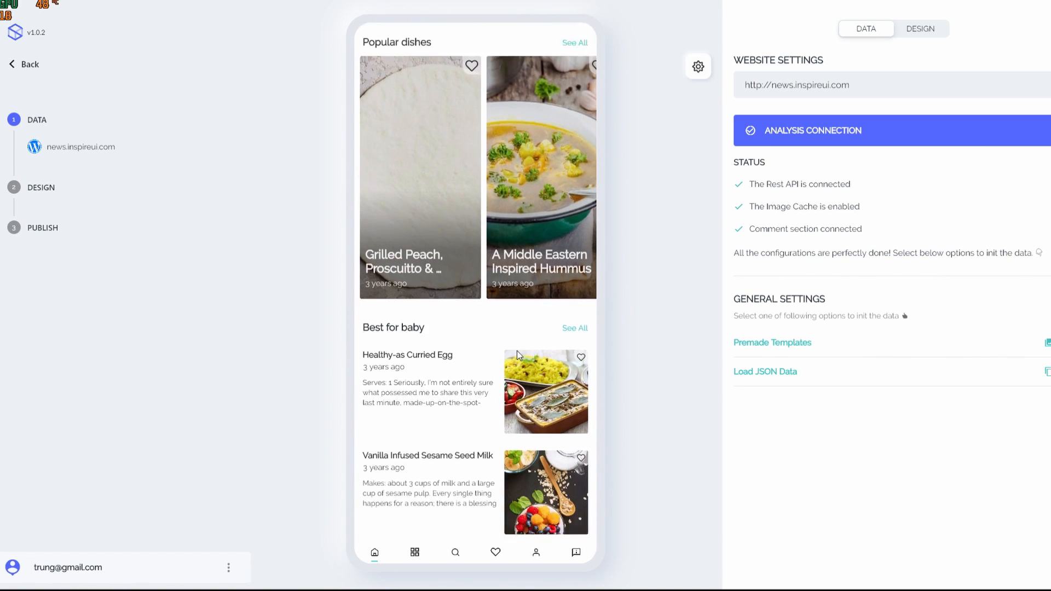
scroll(down, 3)
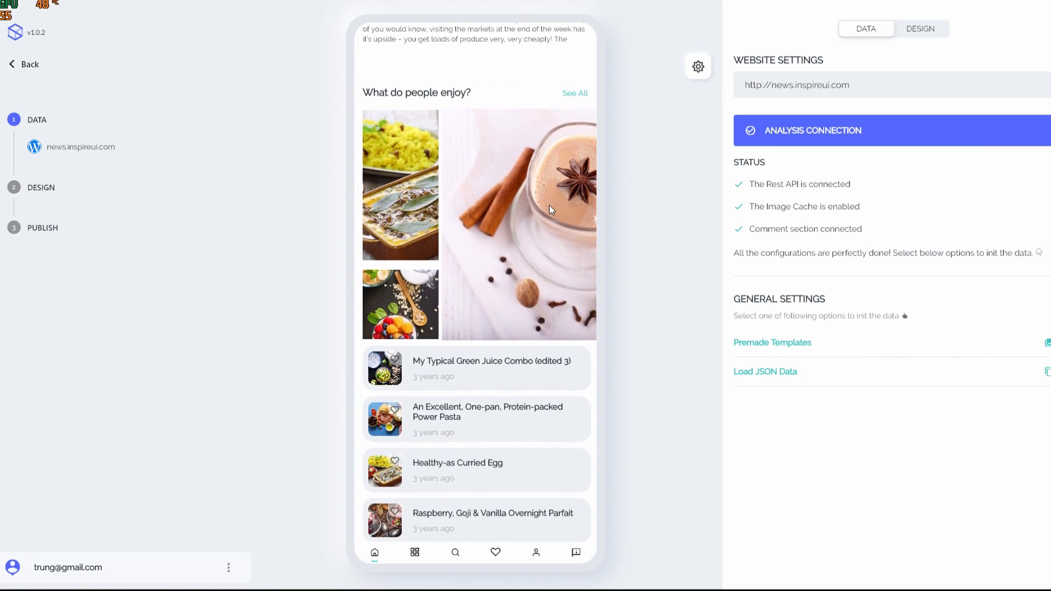
scroll(down, 3)
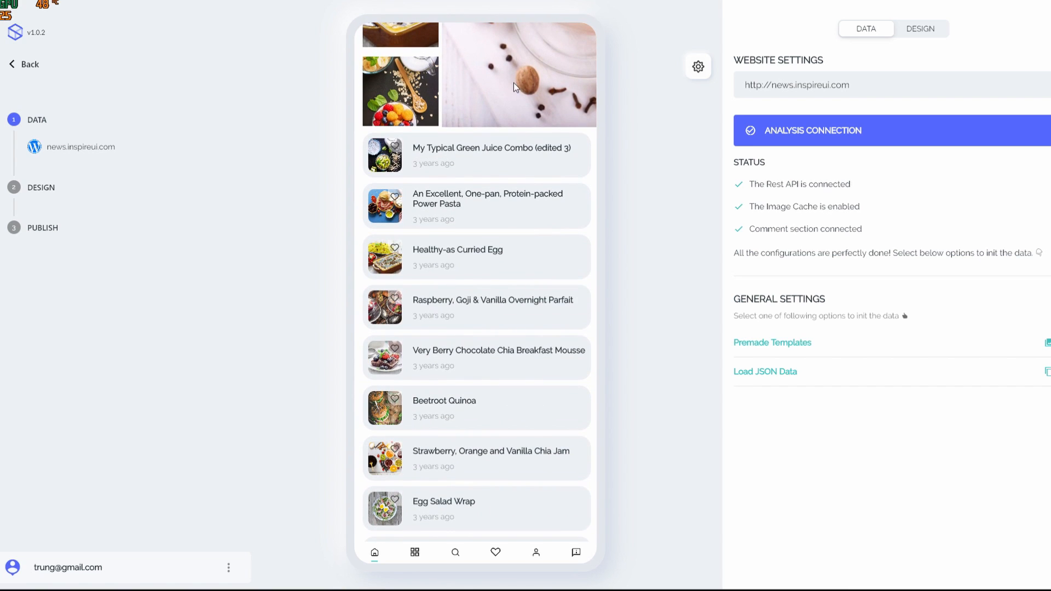
scroll(down, 3)
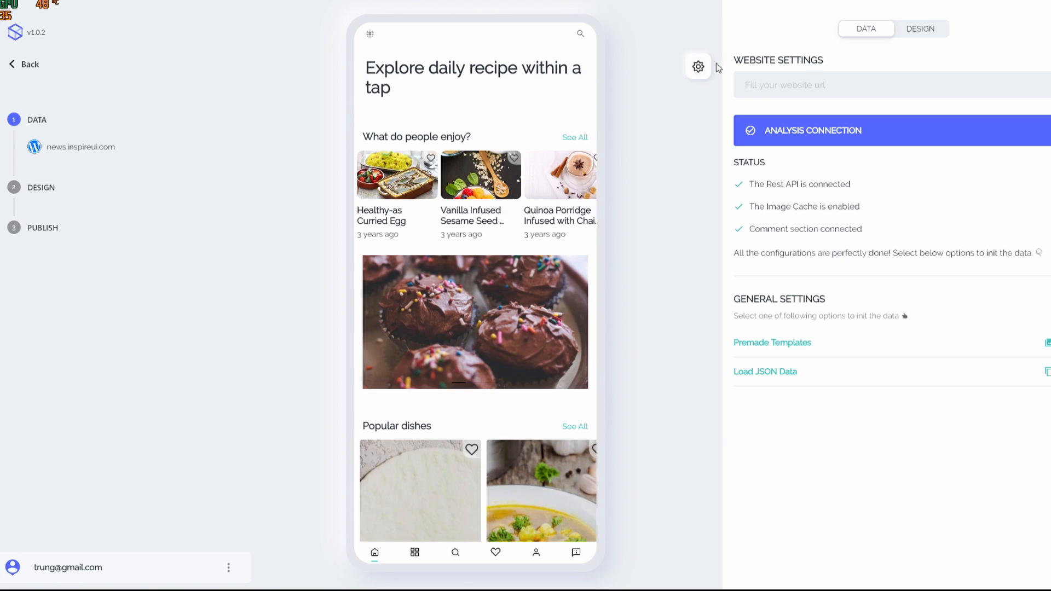
mouse_move(235, 581)
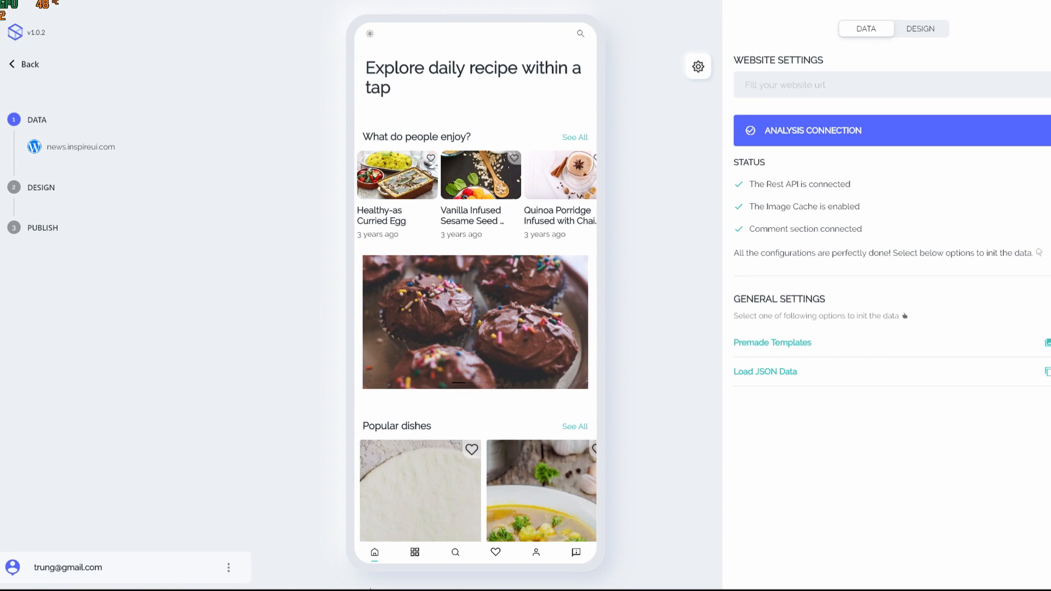
mouse_move(446, 238)
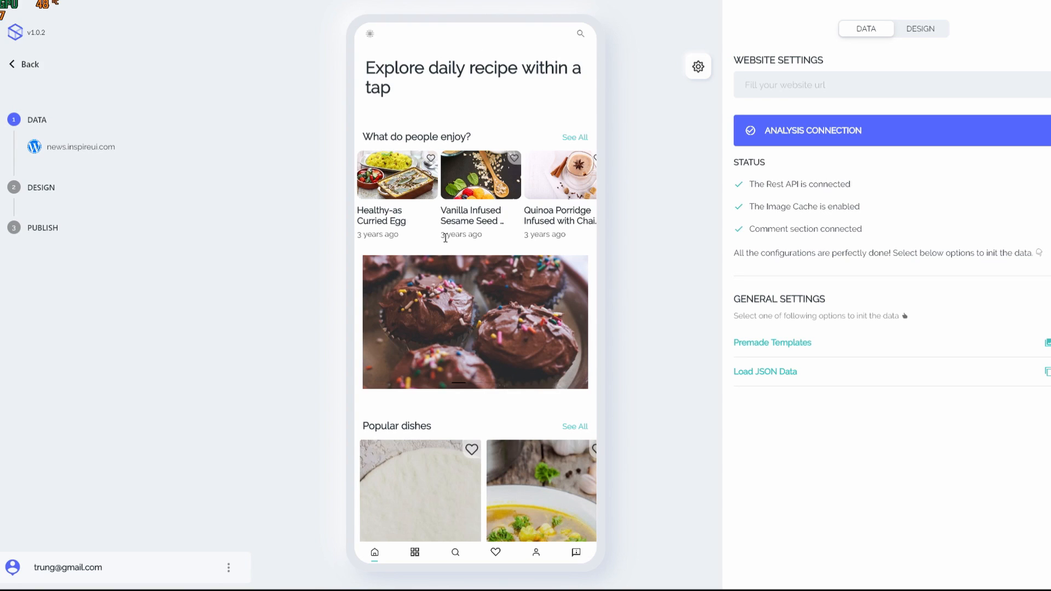
mouse_move(970, 163)
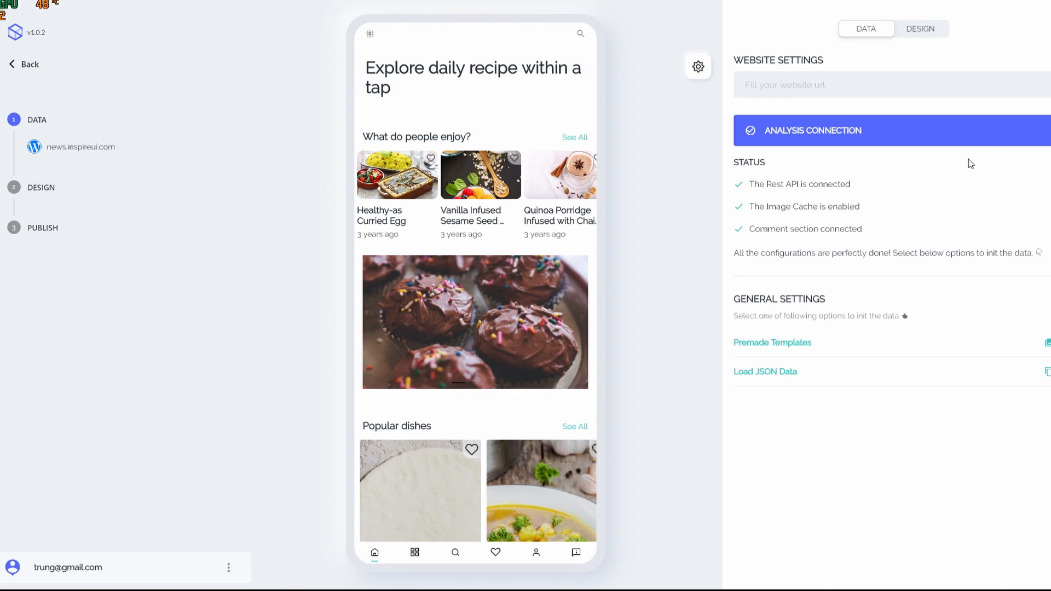
mouse_move(780, 82)
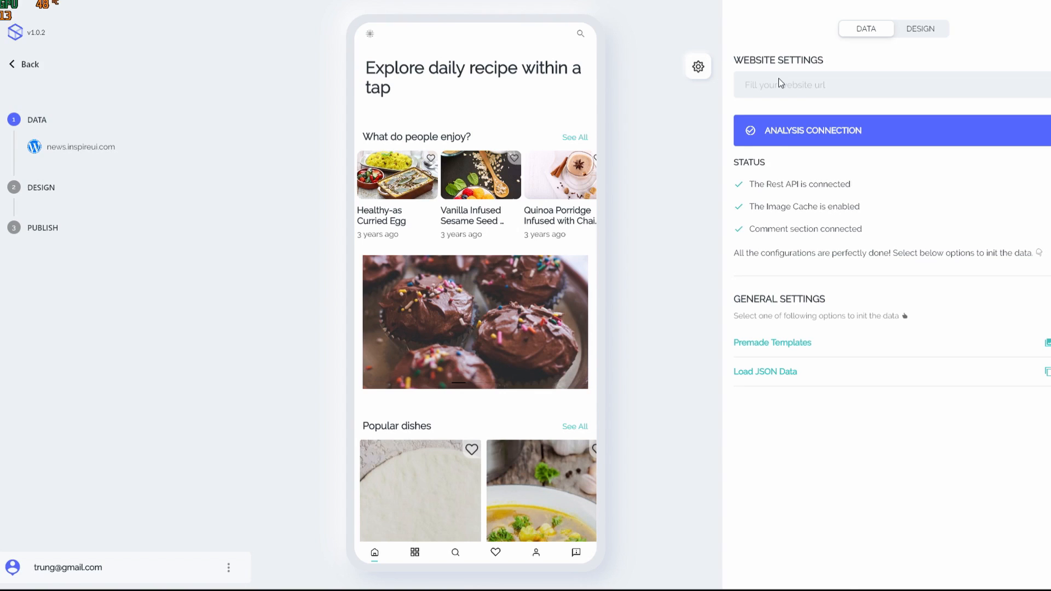
mouse_move(440, 239)
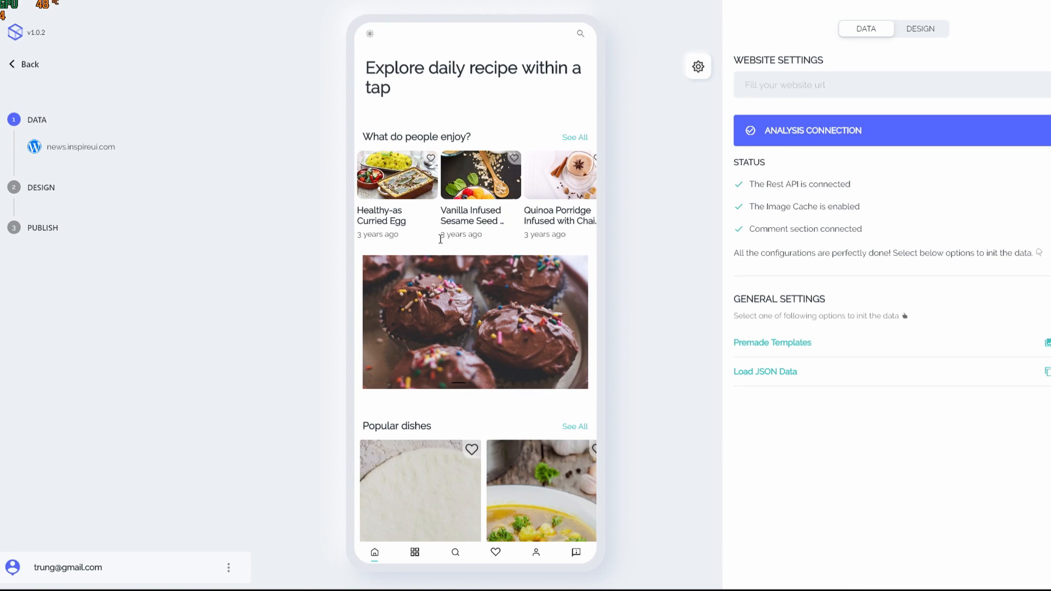
mouse_move(826, 89)
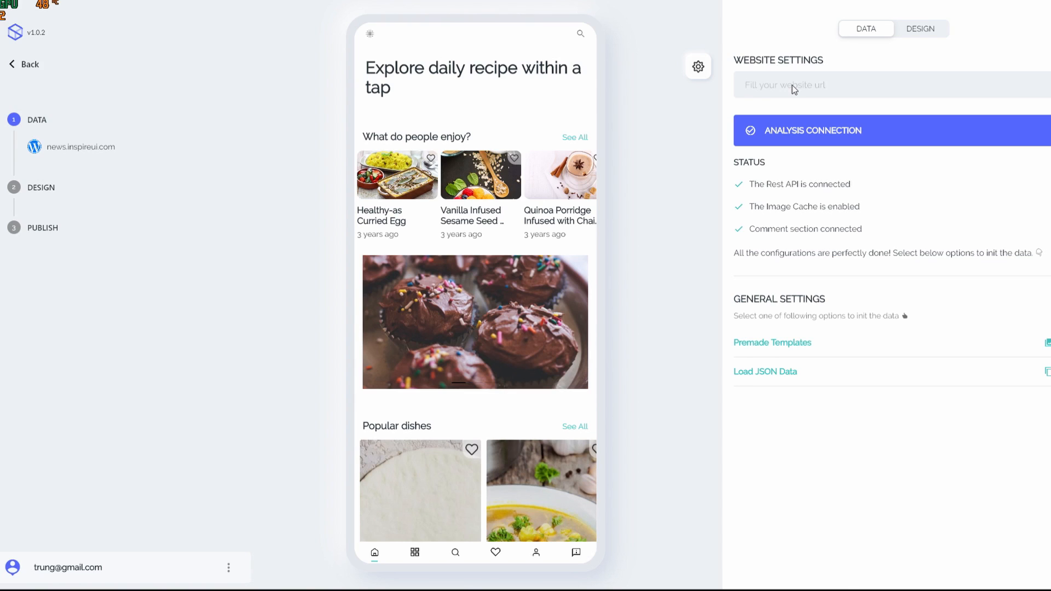
mouse_move(787, 88)
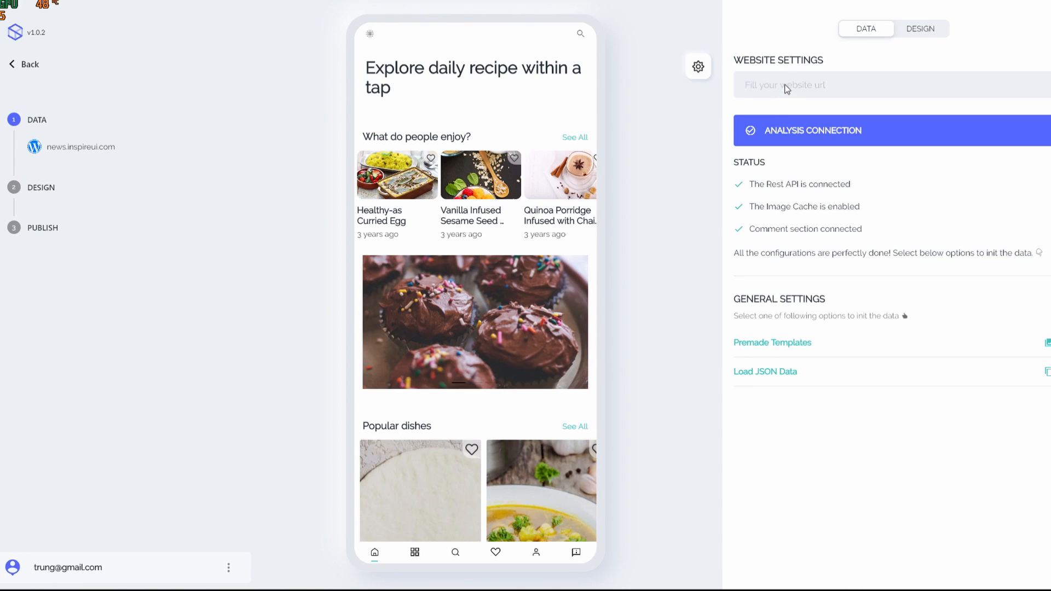
text(https://)
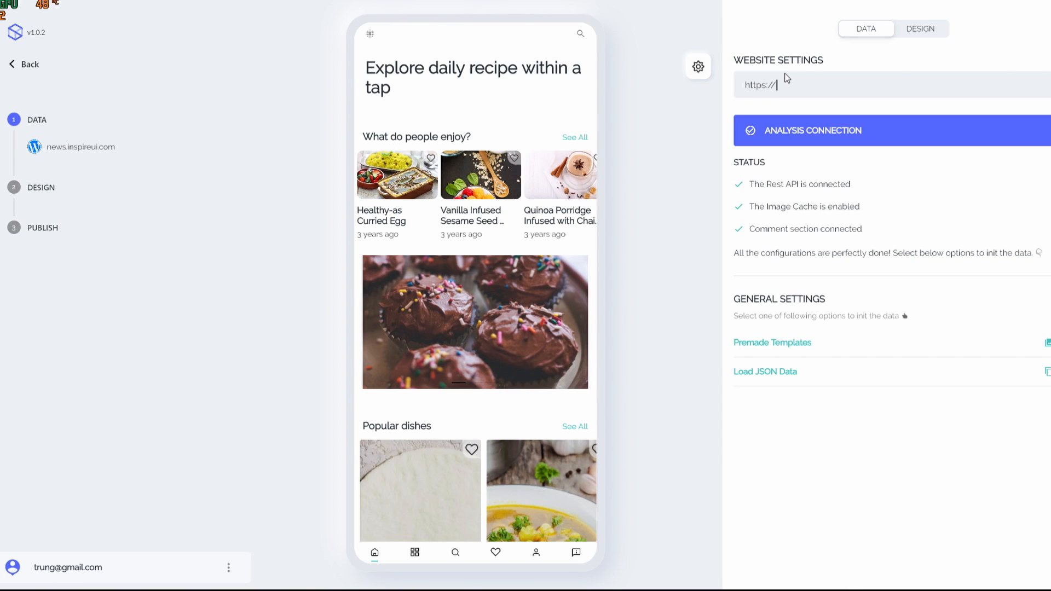
text(tech)
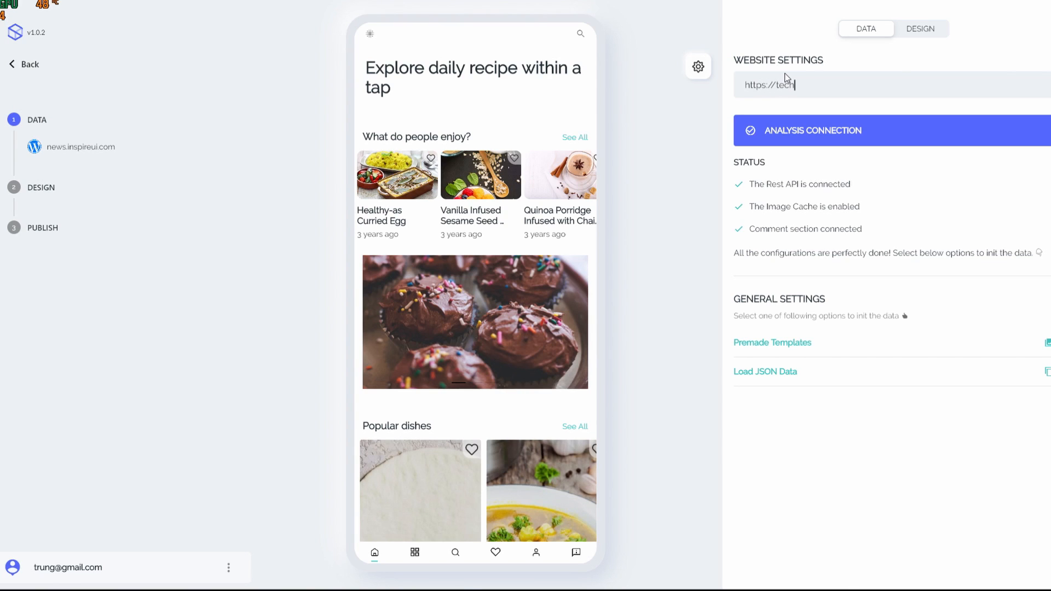
text(crunch.com)
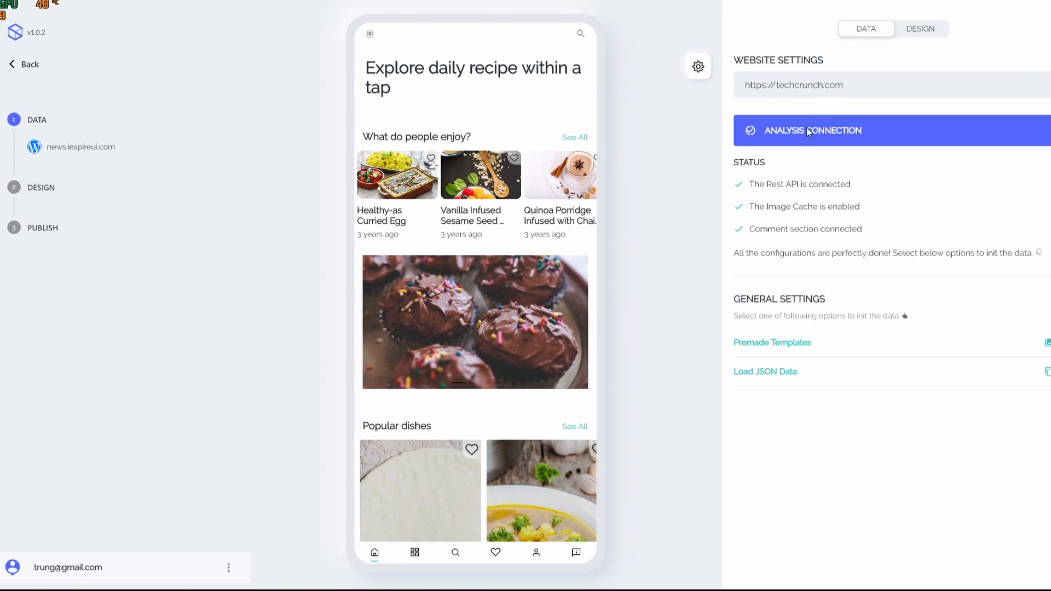
click(811, 130)
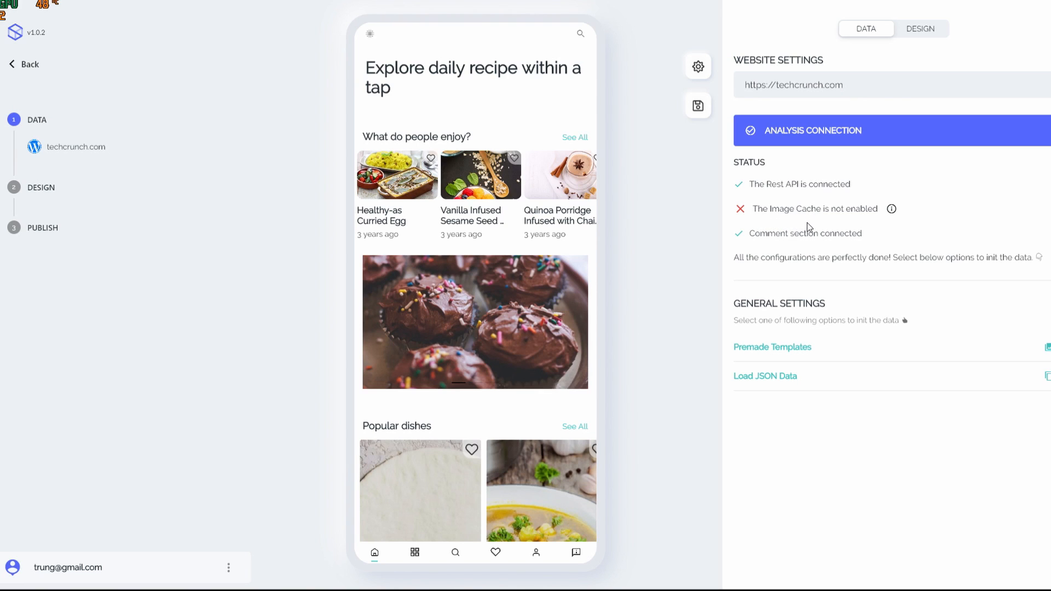
mouse_move(861, 223)
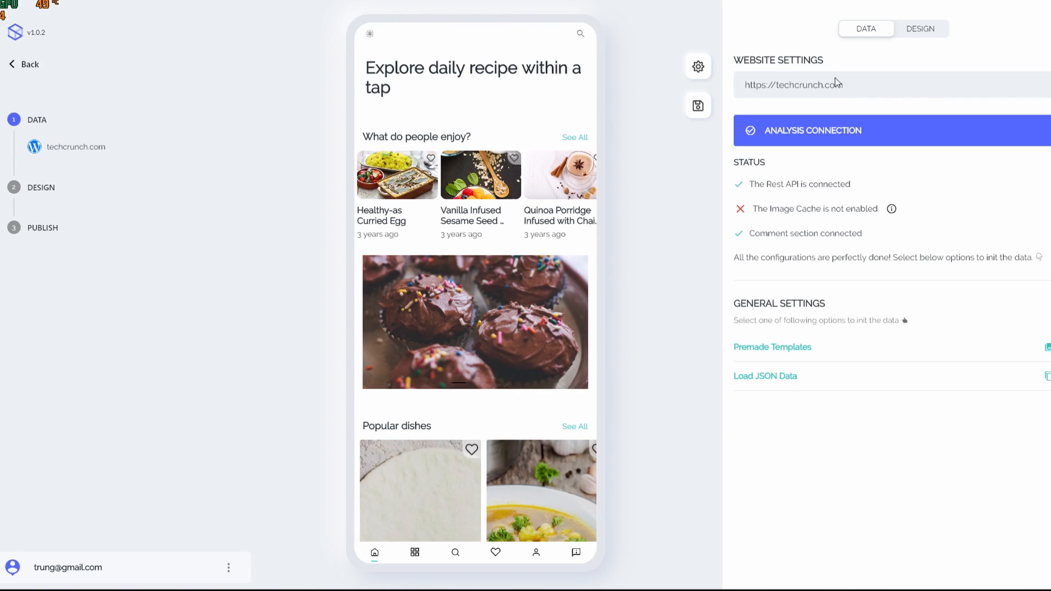
mouse_move(787, 107)
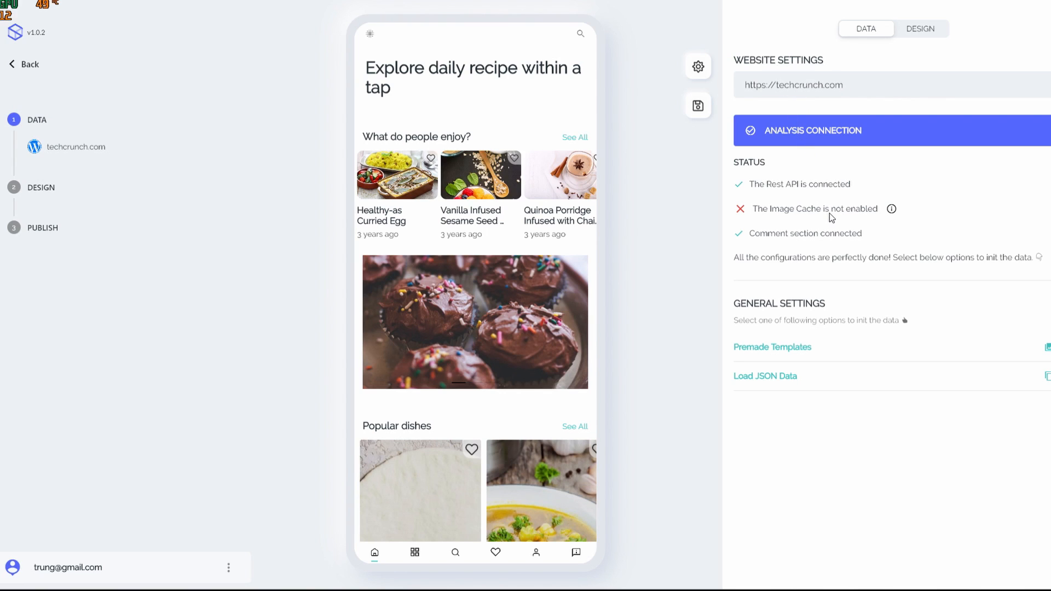
mouse_move(837, 216)
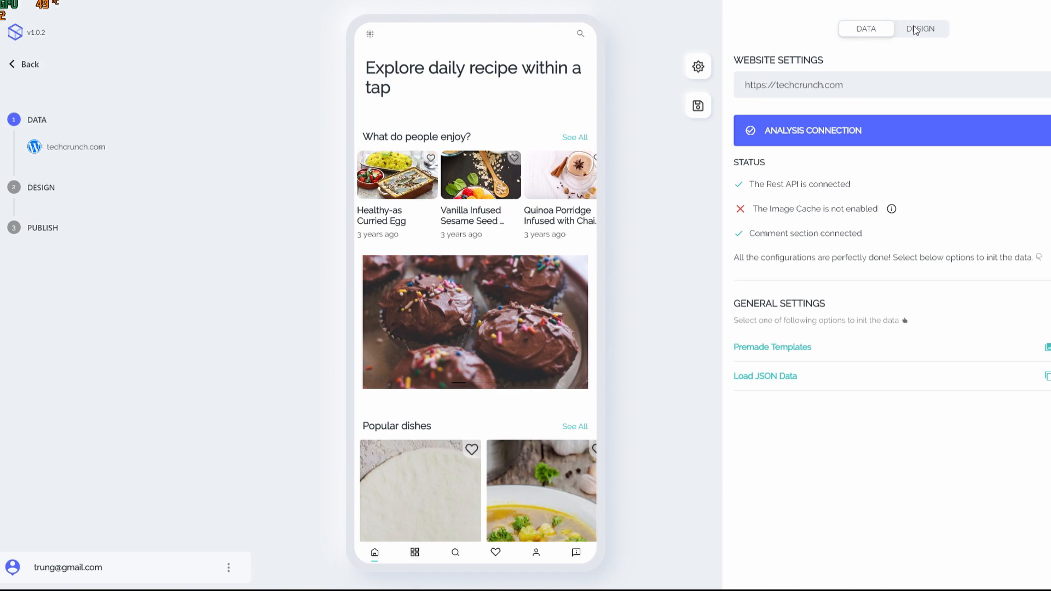
mouse_move(748, 305)
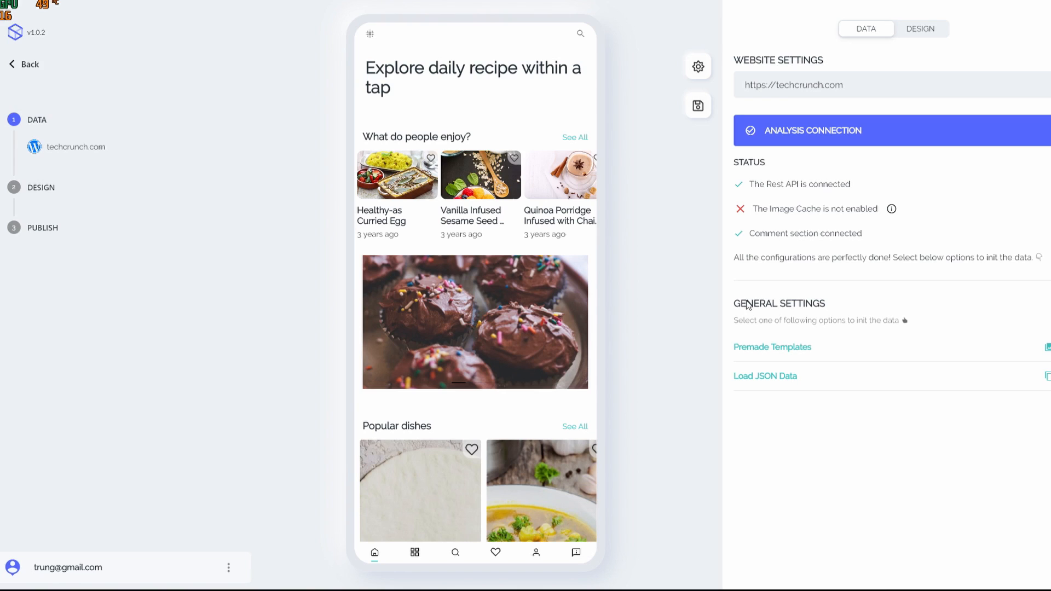
mouse_move(891, 416)
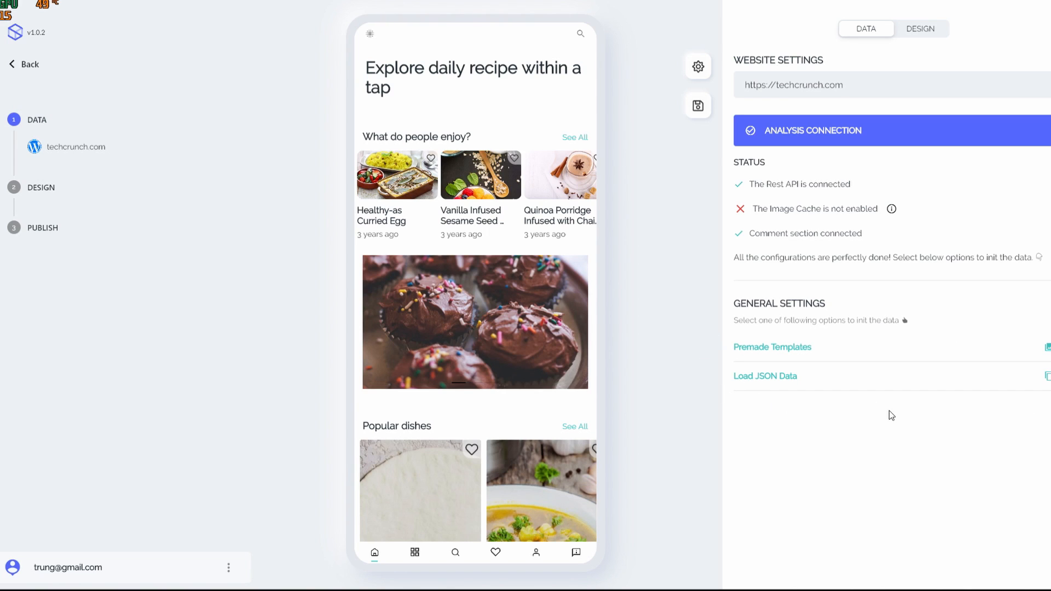
mouse_move(777, 362)
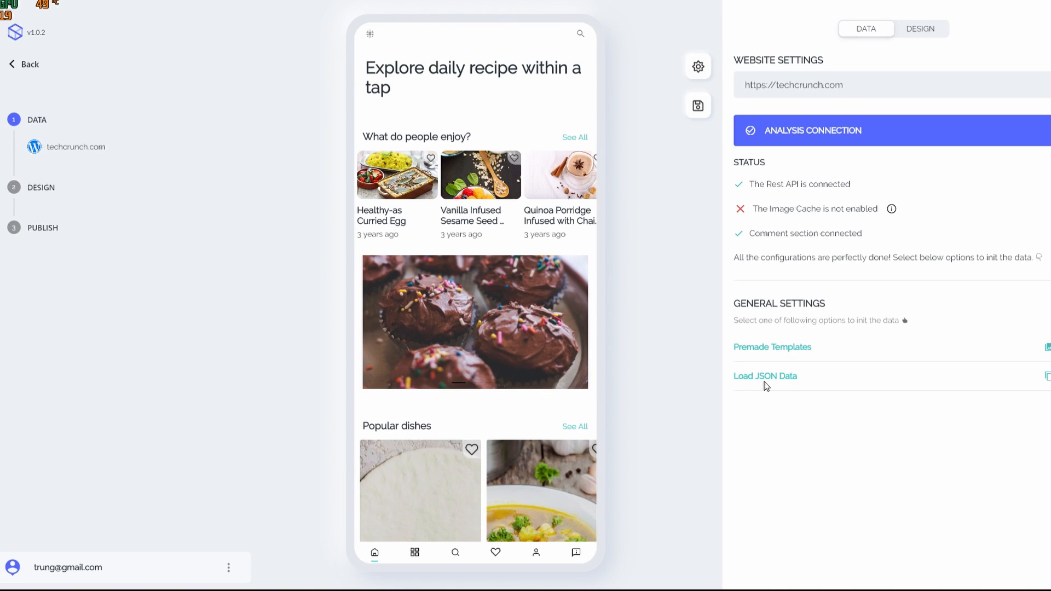
mouse_move(766, 386)
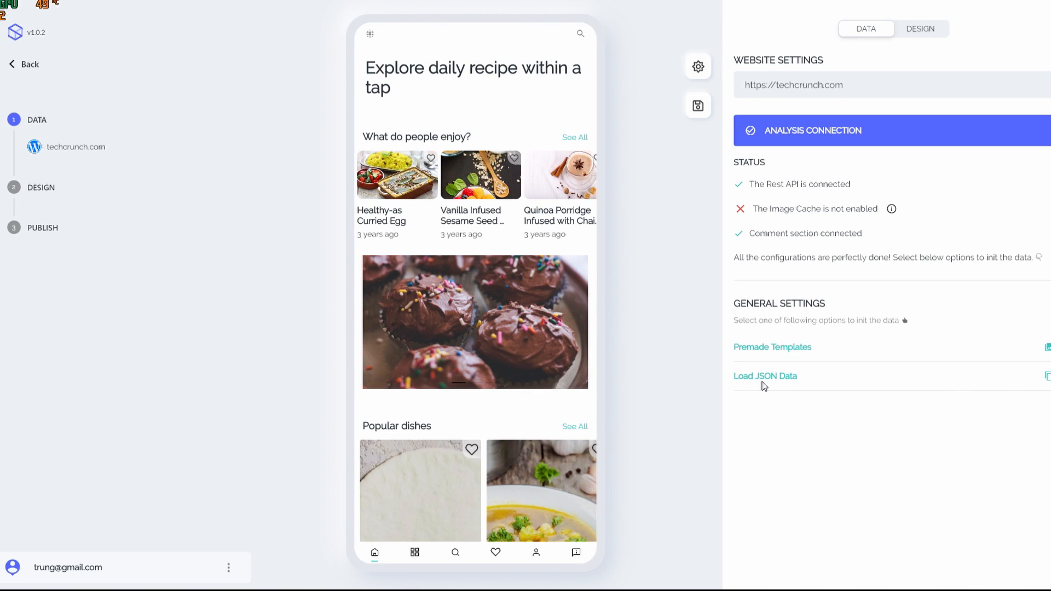
mouse_move(804, 389)
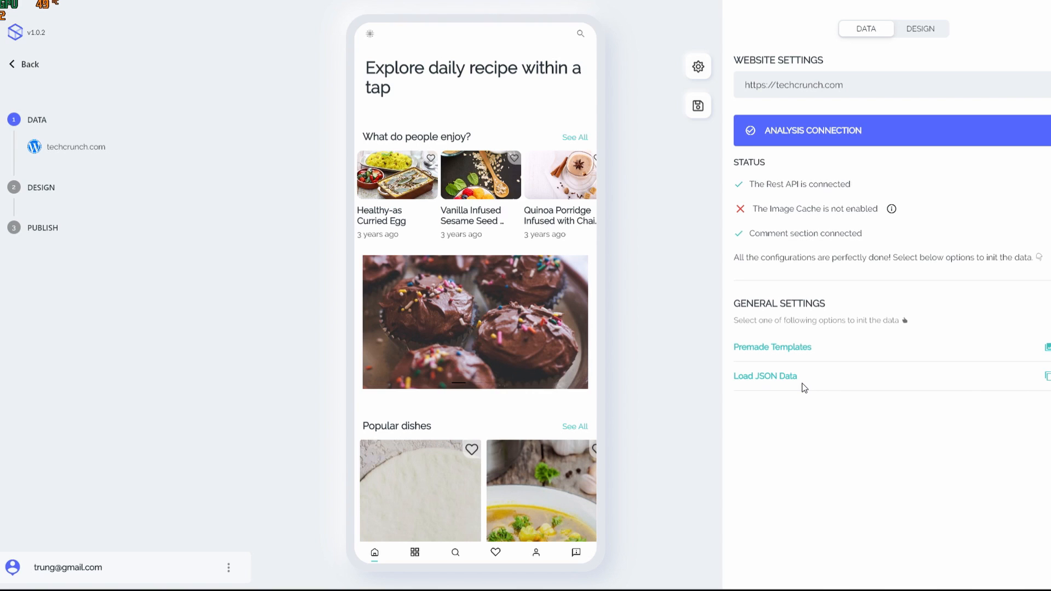
mouse_move(786, 363)
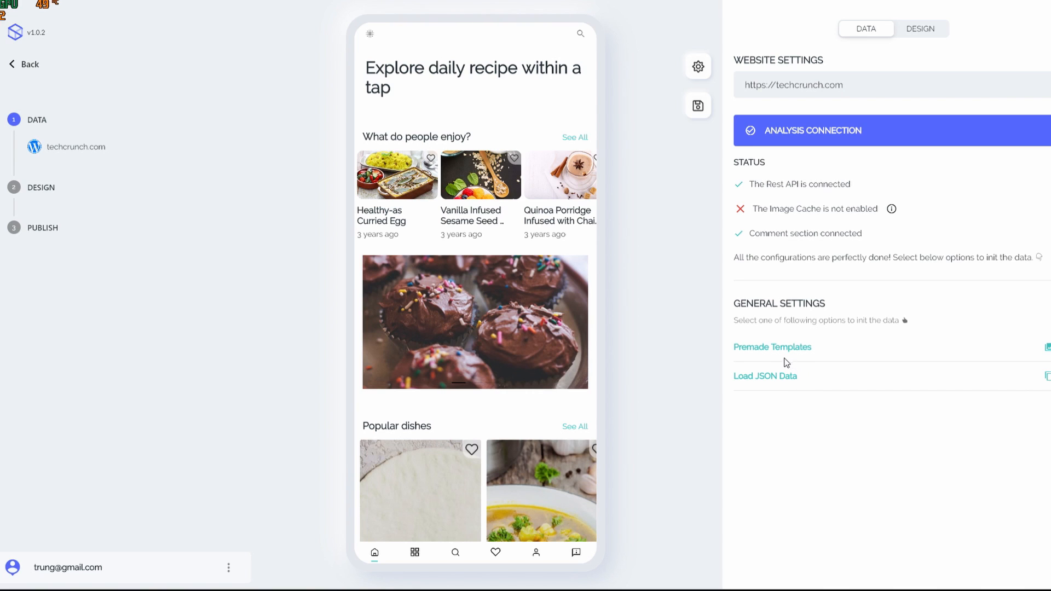
mouse_move(767, 356)
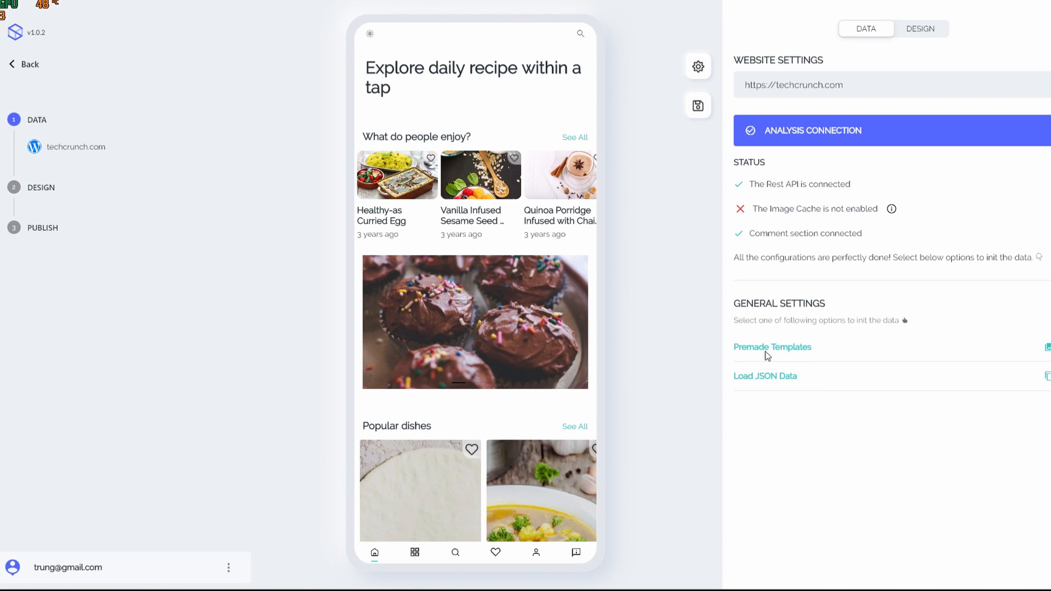
Apply the Everything You Need premade template to the app
click(772, 348)
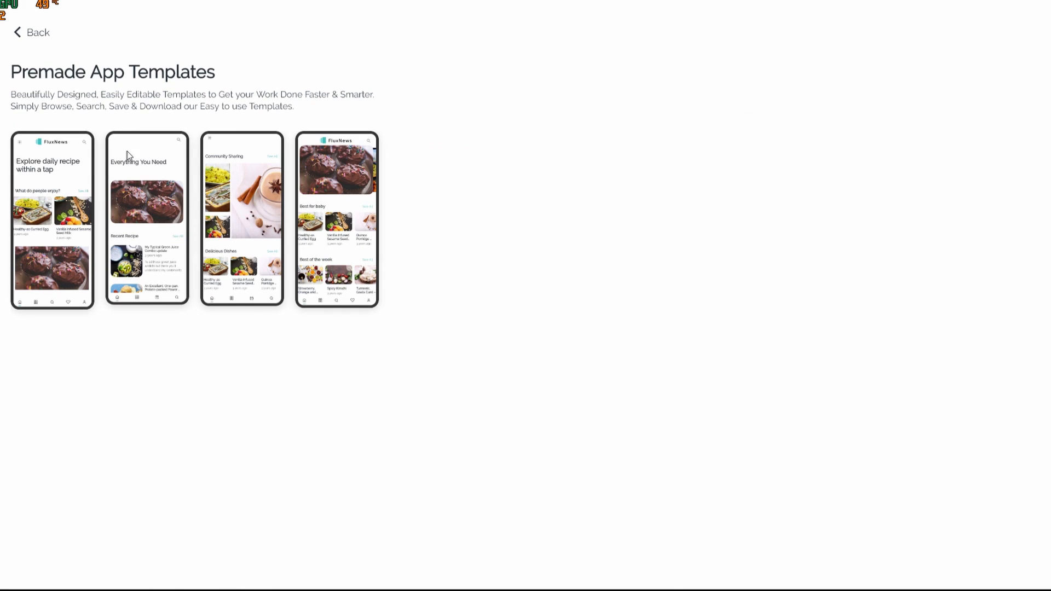
mouse_move(23, 184)
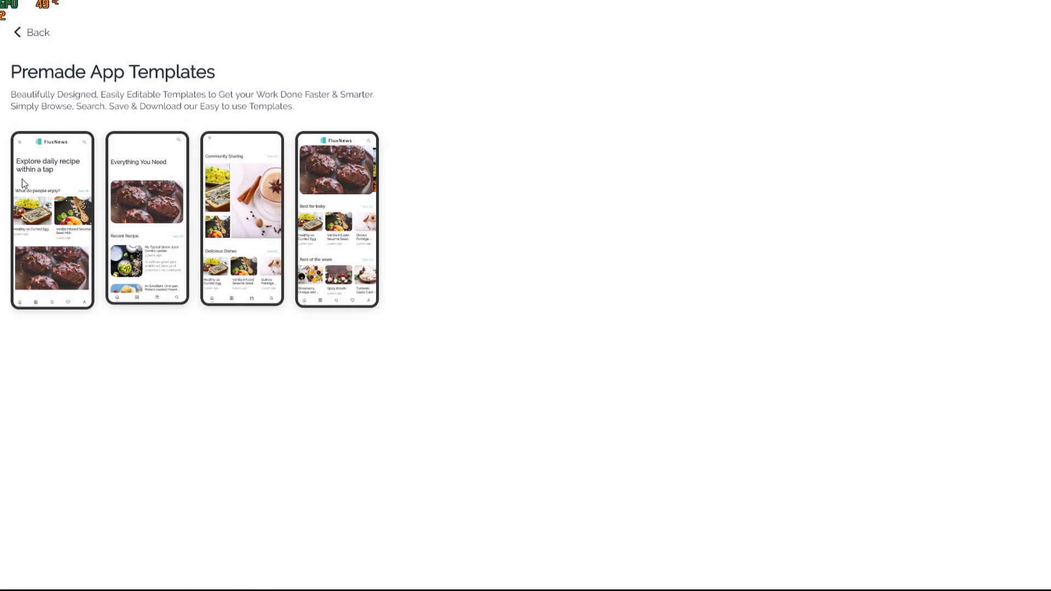
click(146, 218)
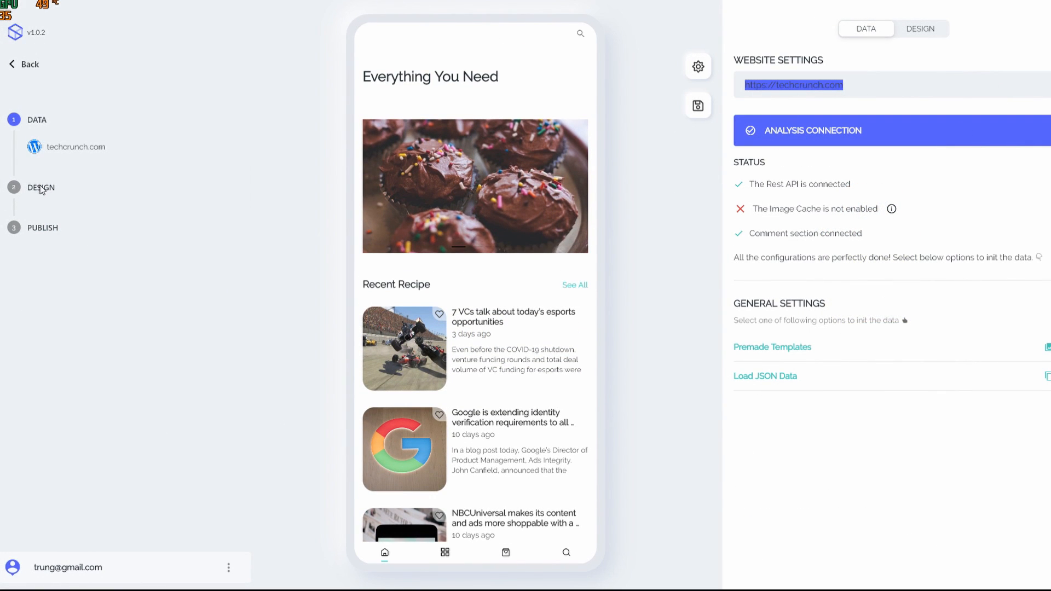
Go to the Design step listing accent colour 3FC1BE and the four screens
click(919, 29)
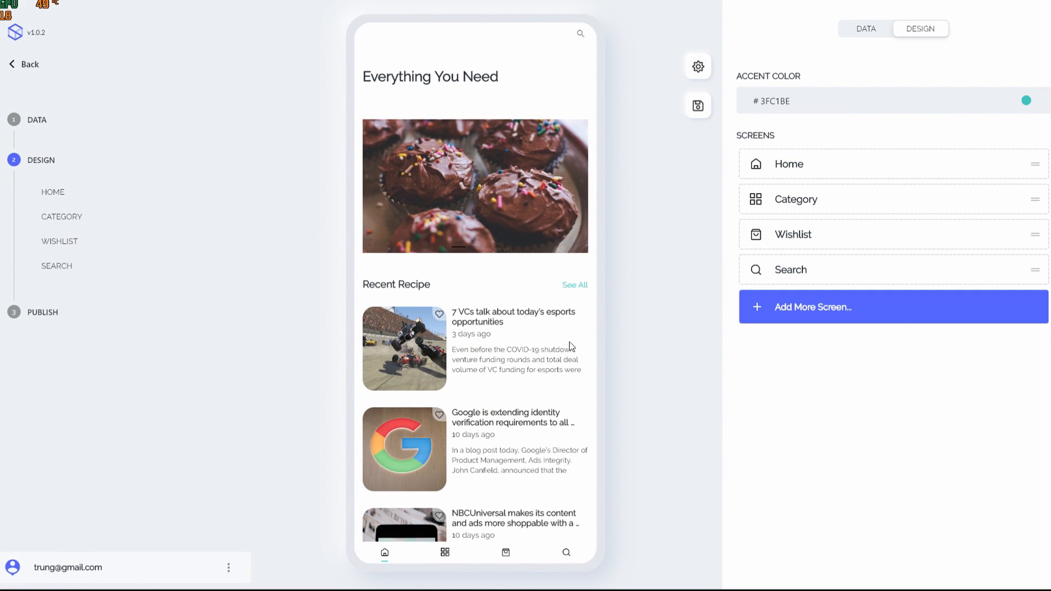
mouse_move(369, 563)
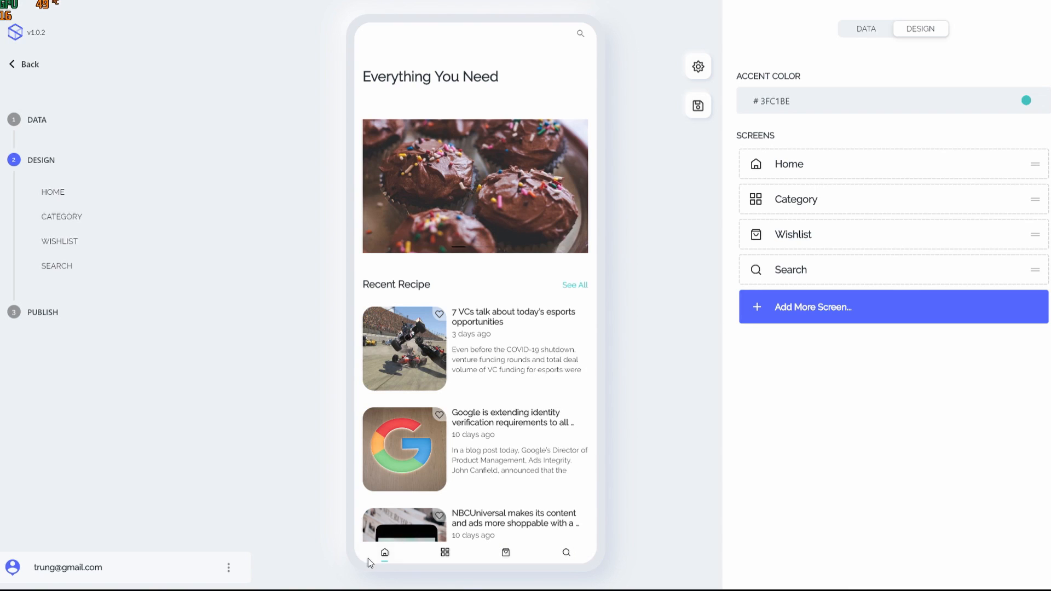
mouse_move(1017, 243)
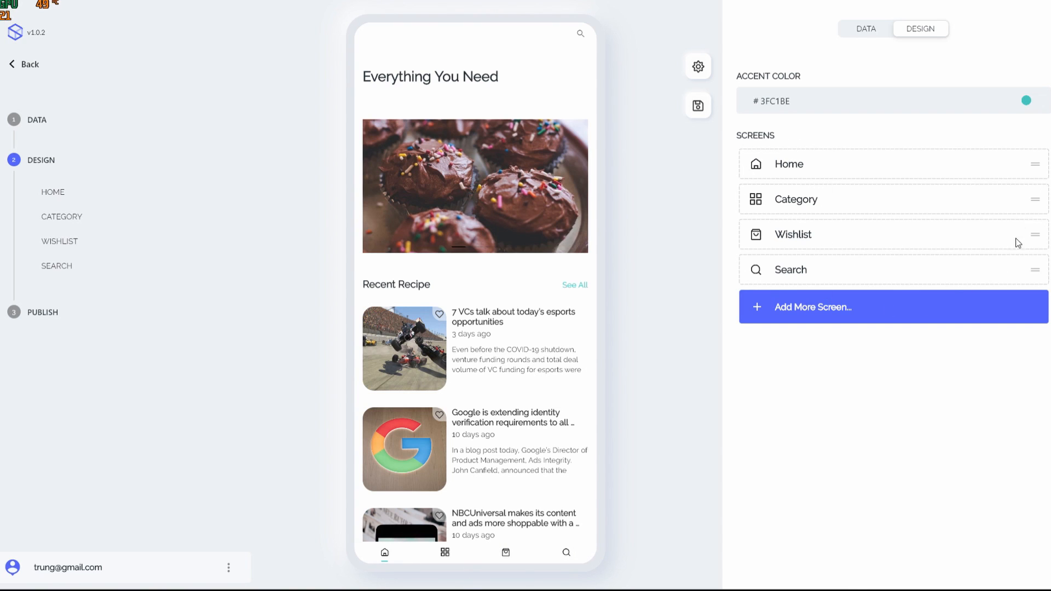
mouse_move(791, 172)
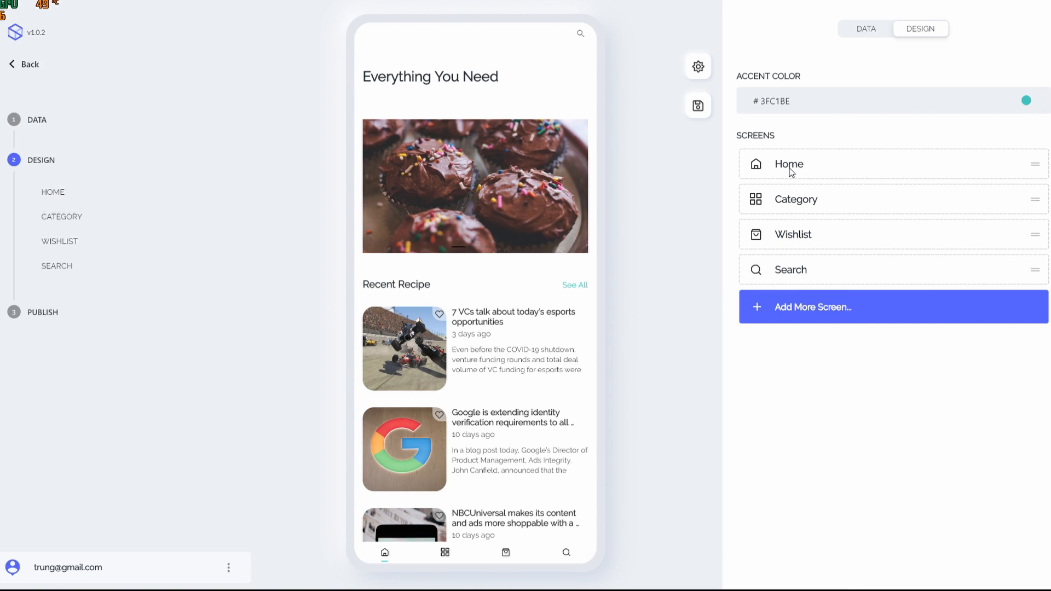
mouse_move(807, 241)
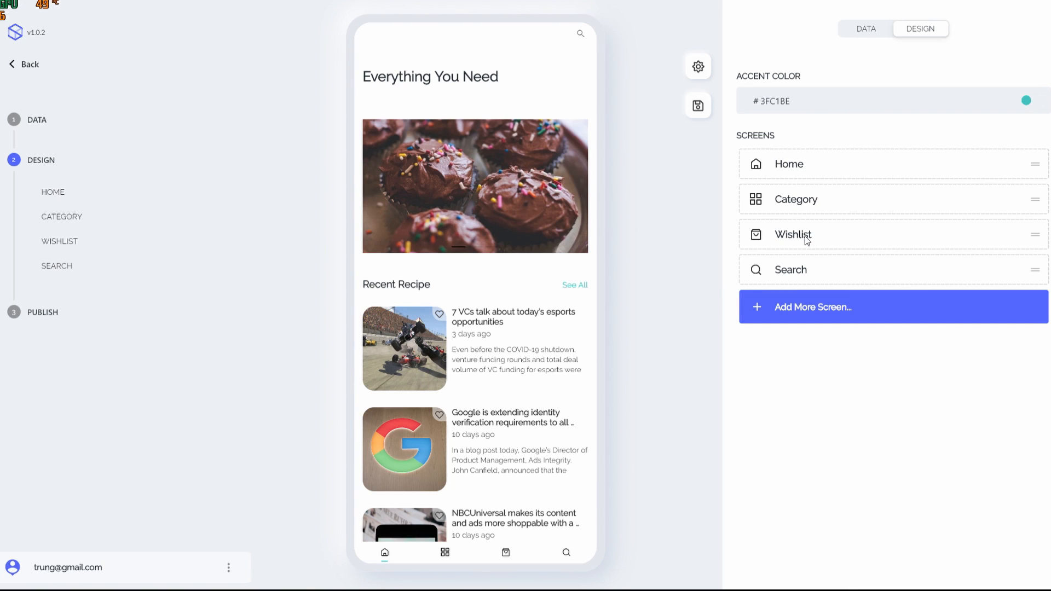
mouse_move(488, 546)
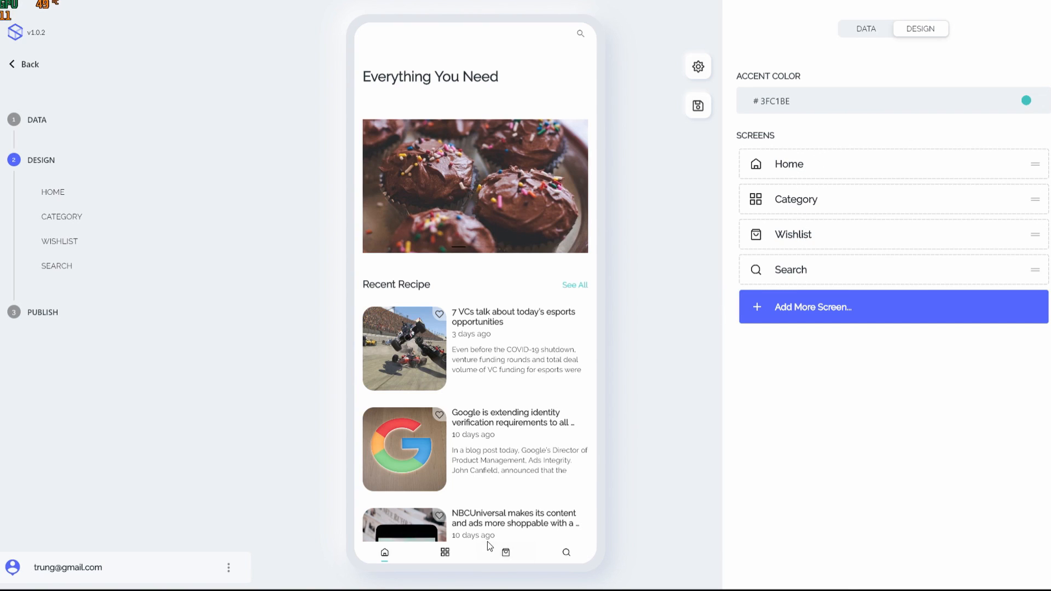
mouse_move(521, 566)
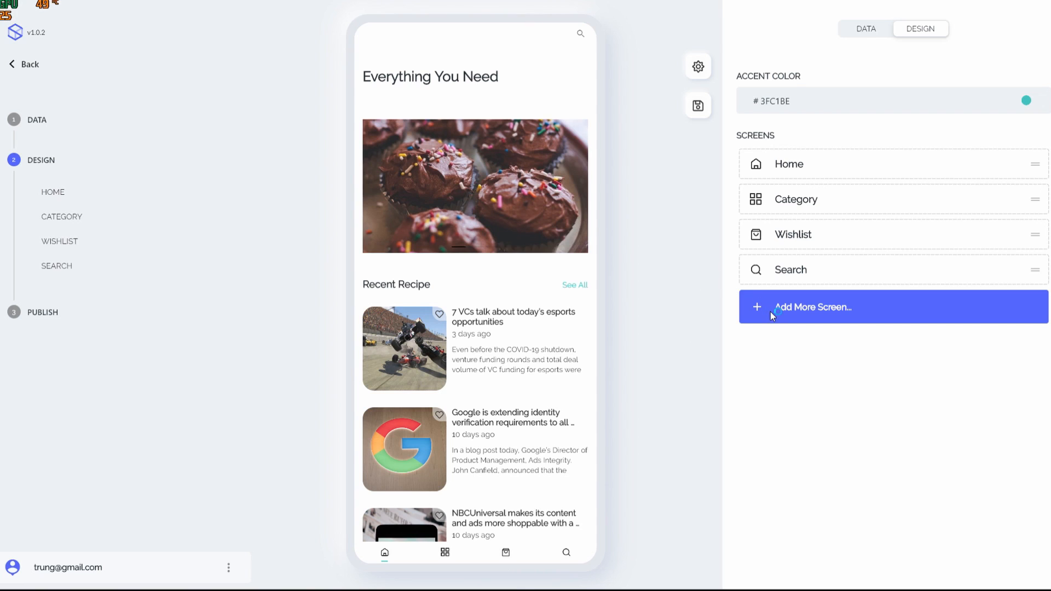
mouse_move(773, 312)
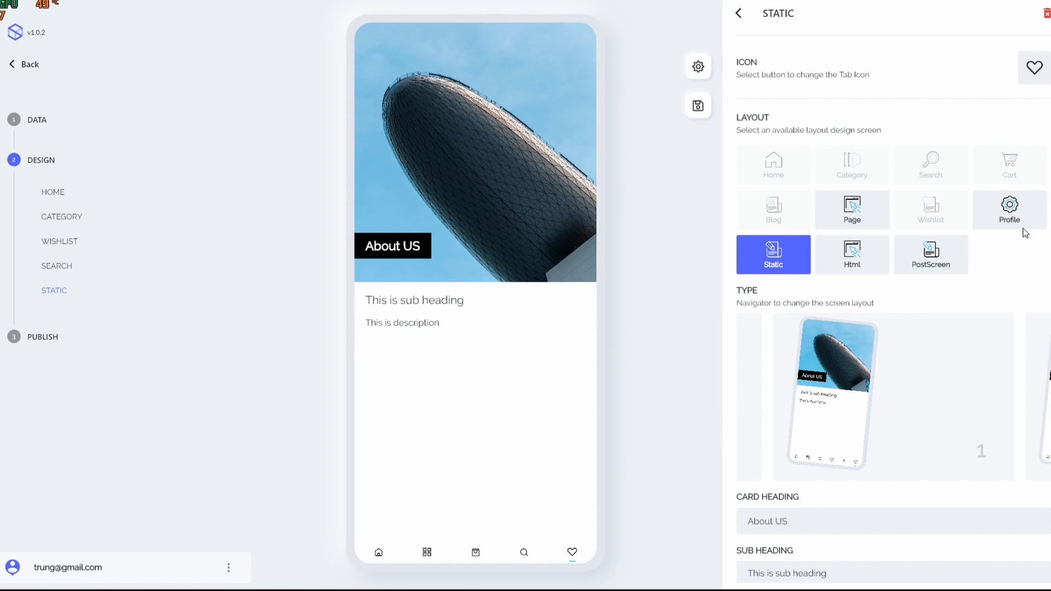
Set the new fifth screen to the Profile sign-in layout and start choosing its tab icon
click(1009, 209)
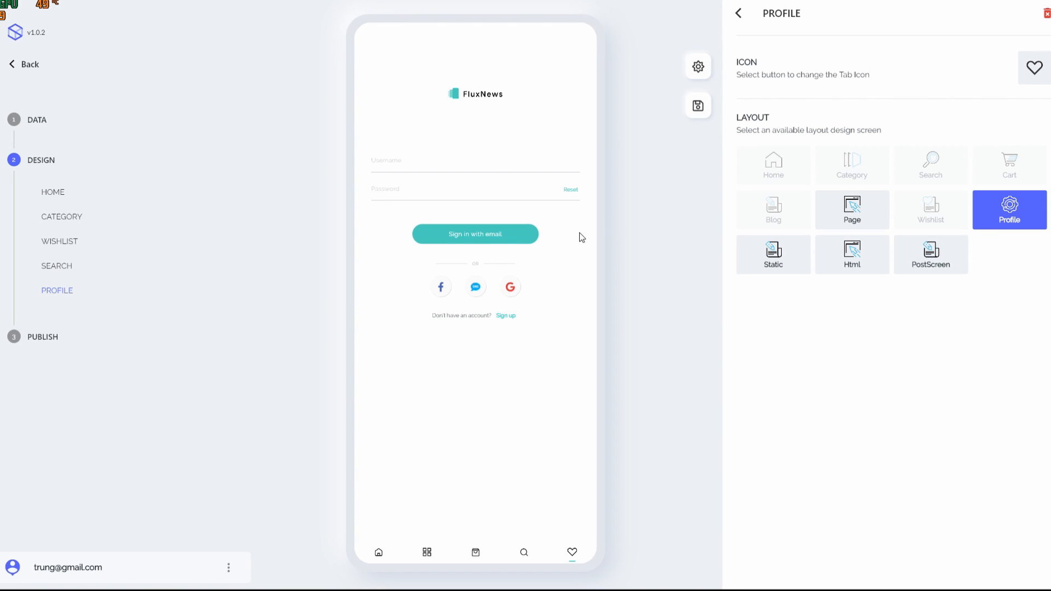
mouse_move(560, 237)
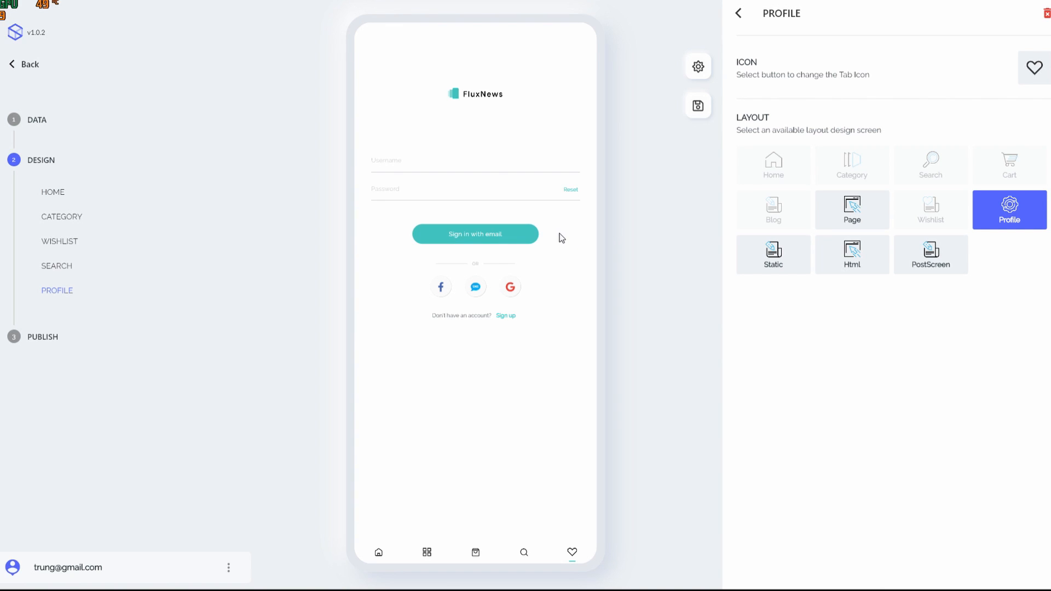
mouse_move(774, 122)
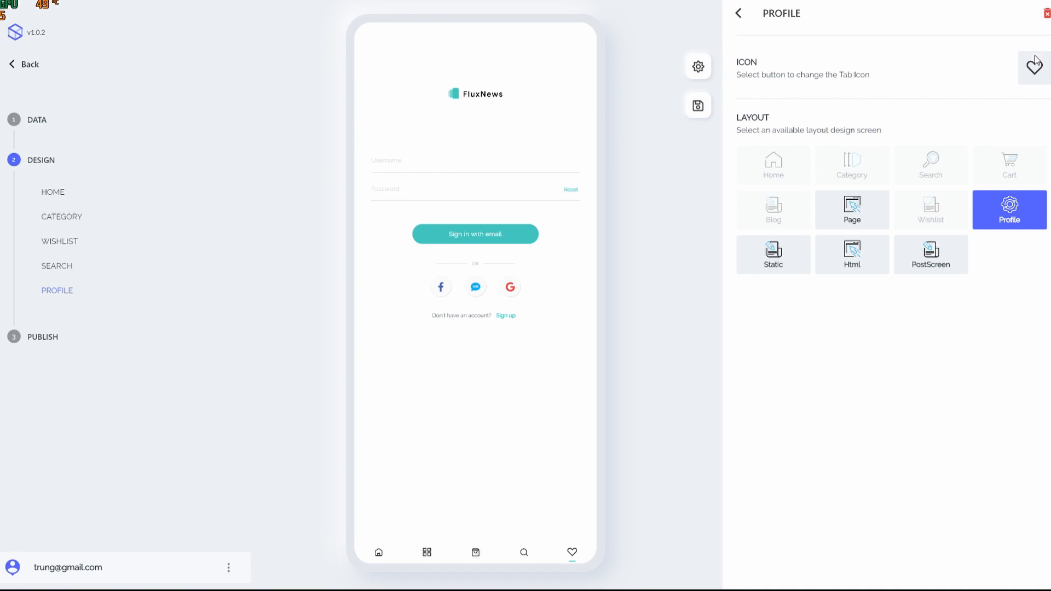
click(1035, 66)
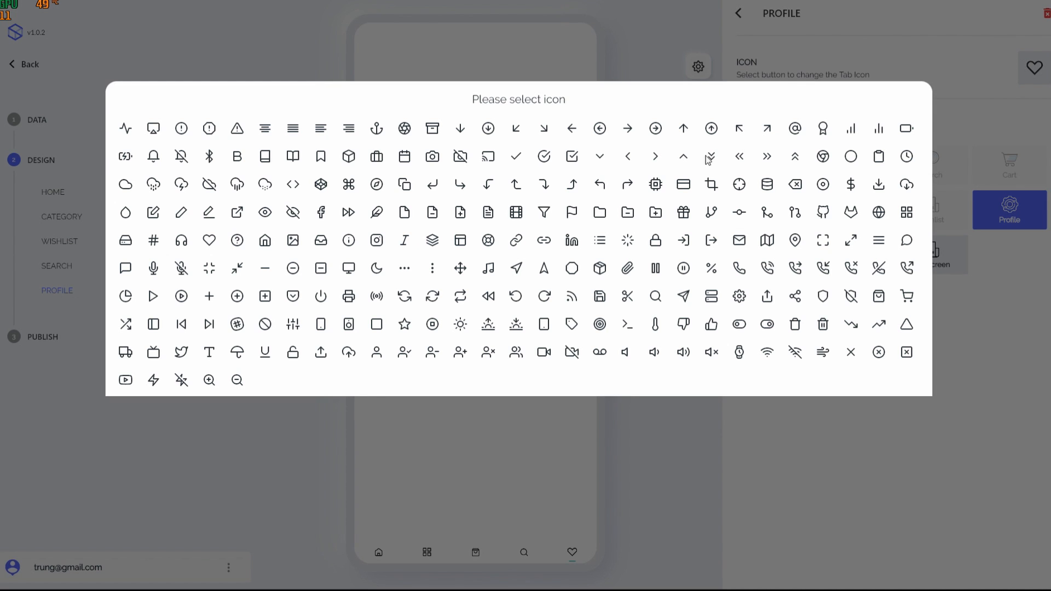
mouse_move(380, 360)
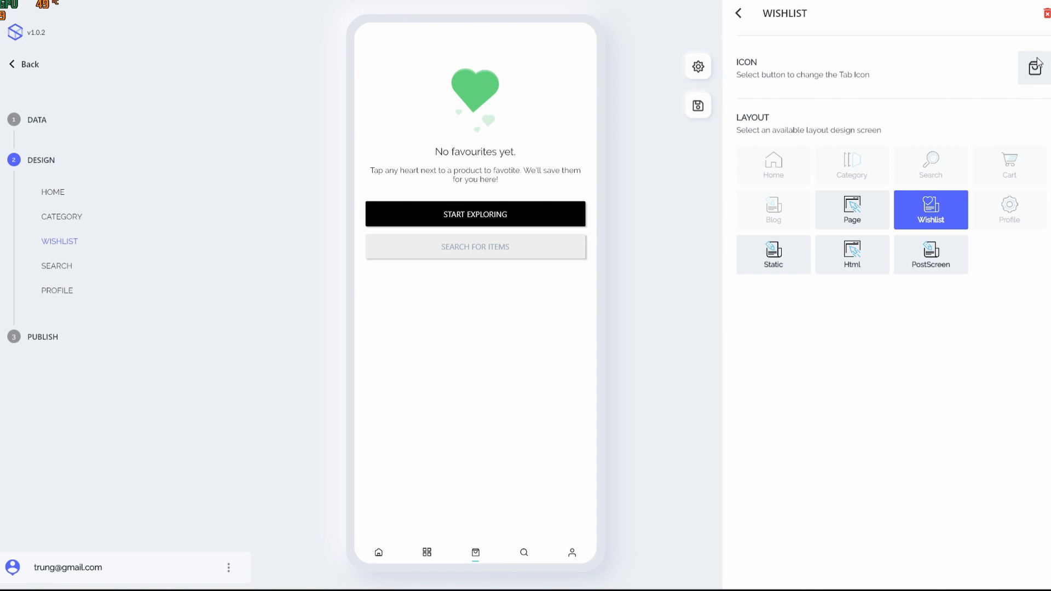
Give the Wishlist tab a heart icon
click(1035, 68)
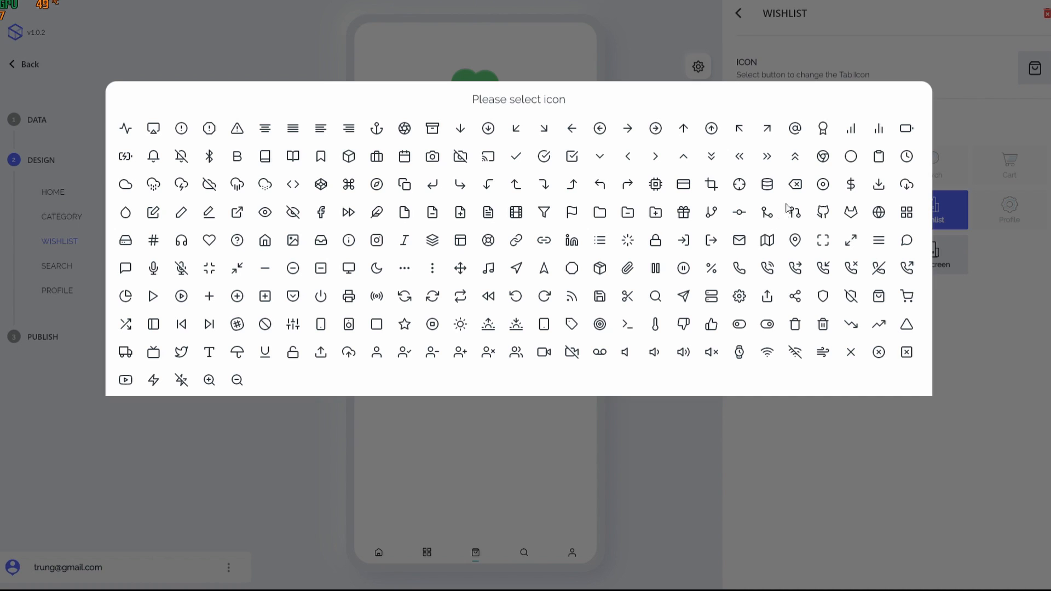
click(209, 240)
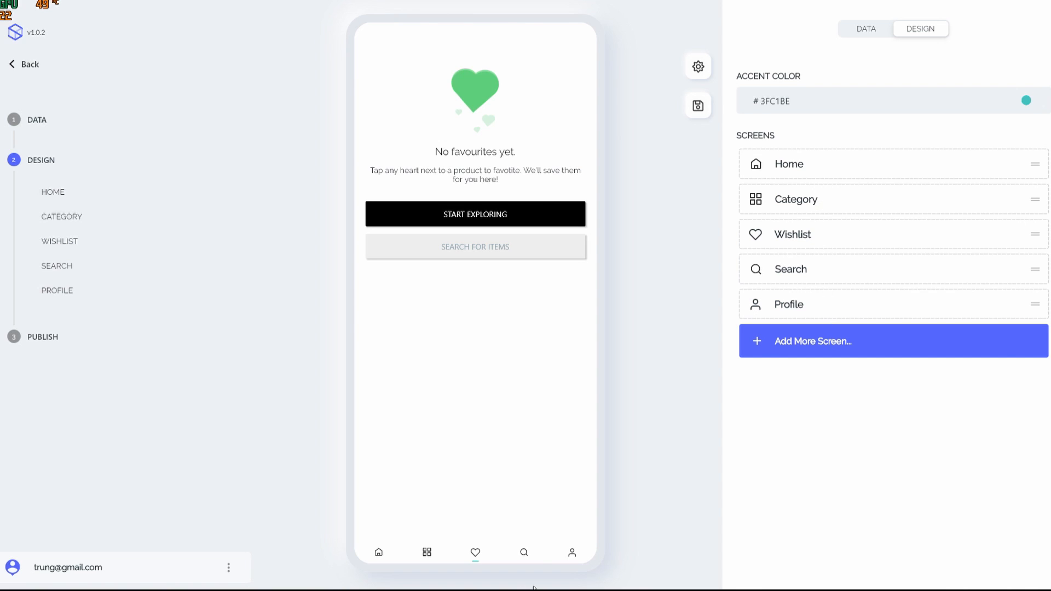
mouse_move(808, 175)
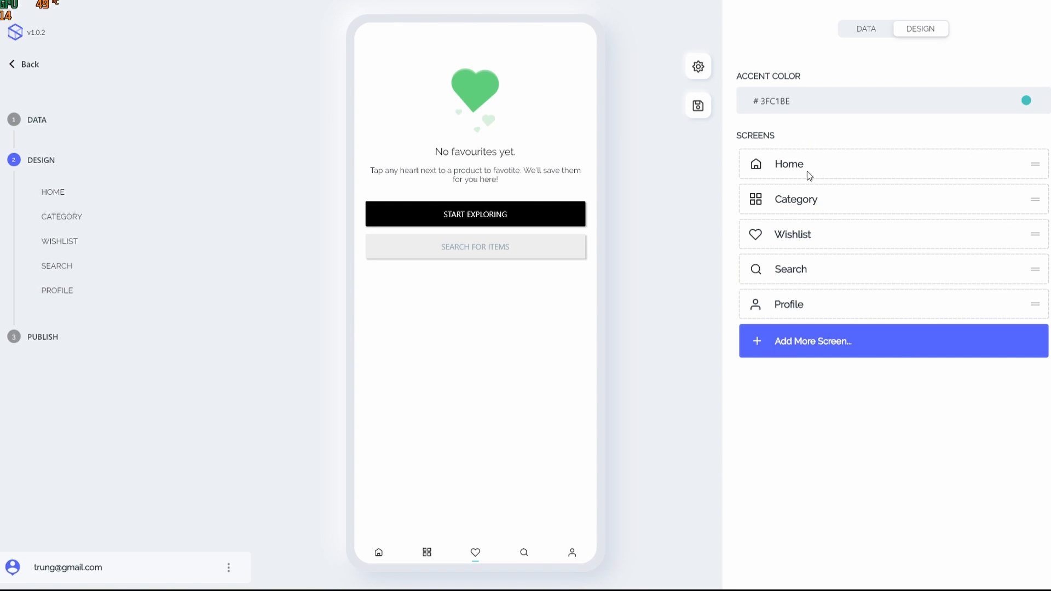
Review the Home screen's layout and design blocks from Logo Header to Slider Blog List
click(805, 165)
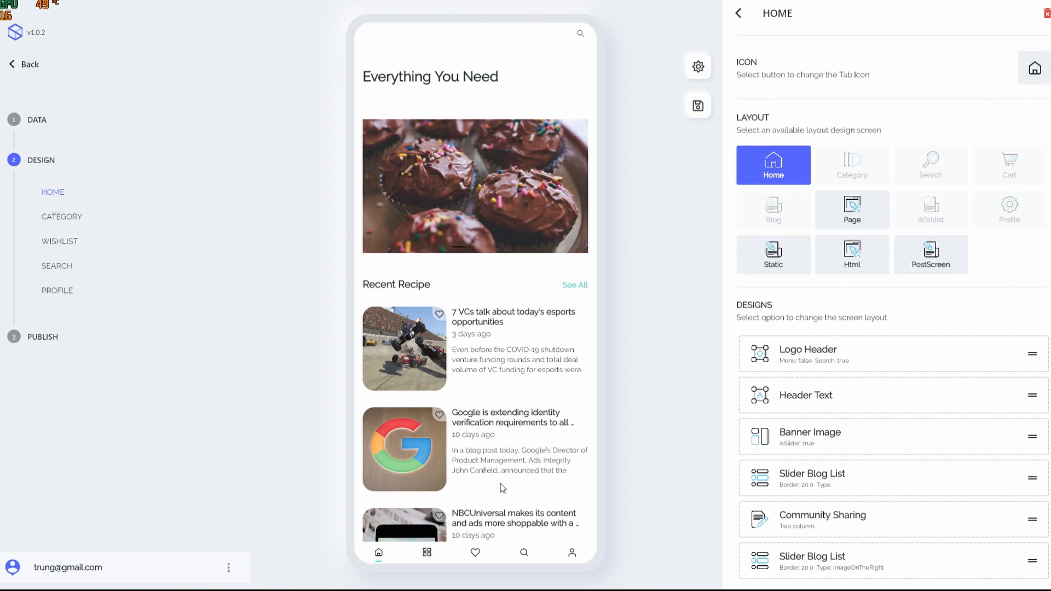
scroll(down, 3)
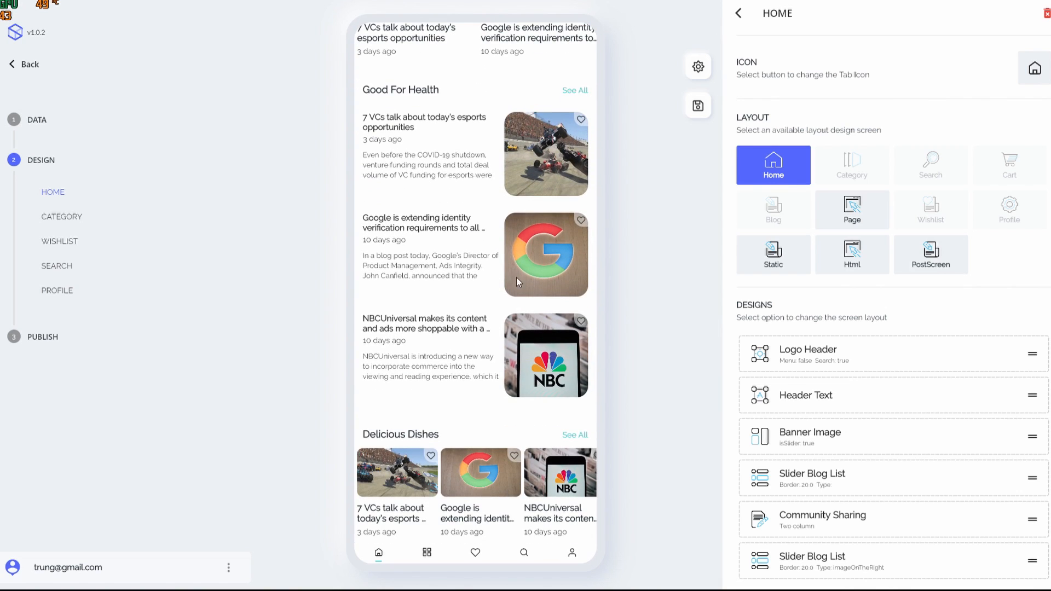
scroll(down, 3)
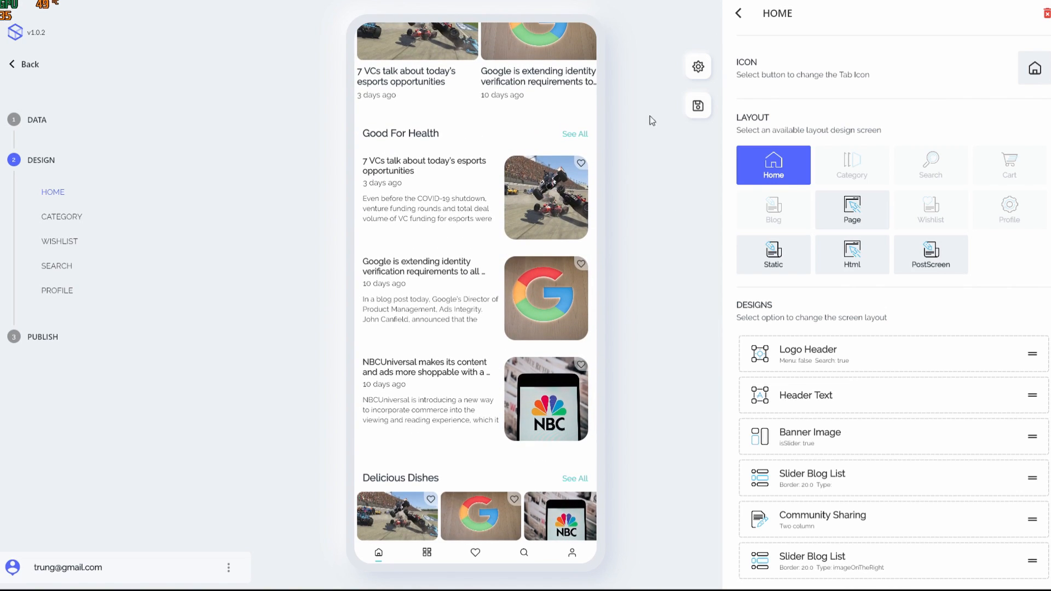
scroll(down, 3)
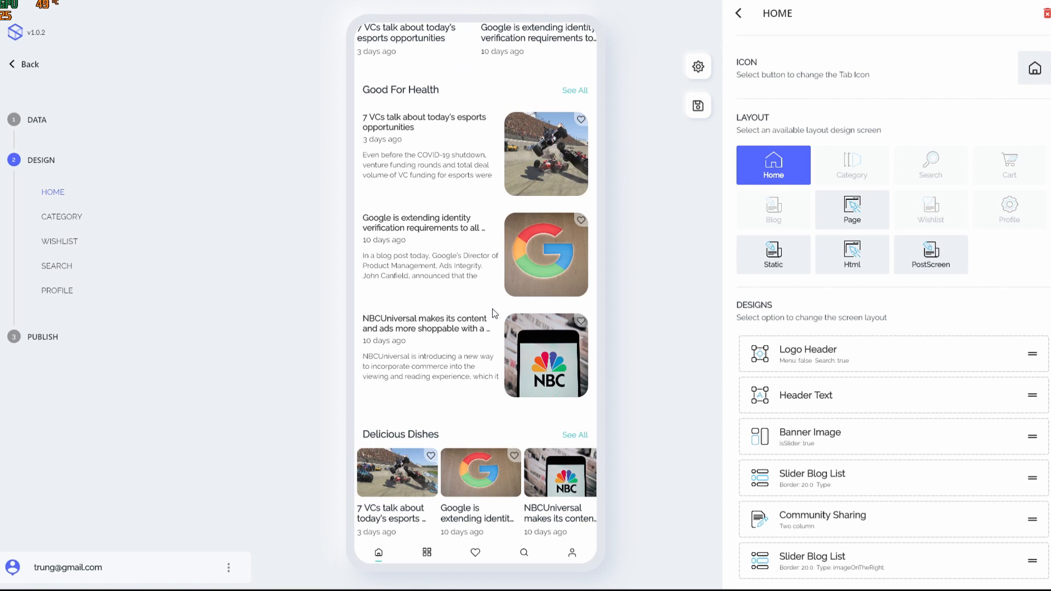
scroll(down, 3)
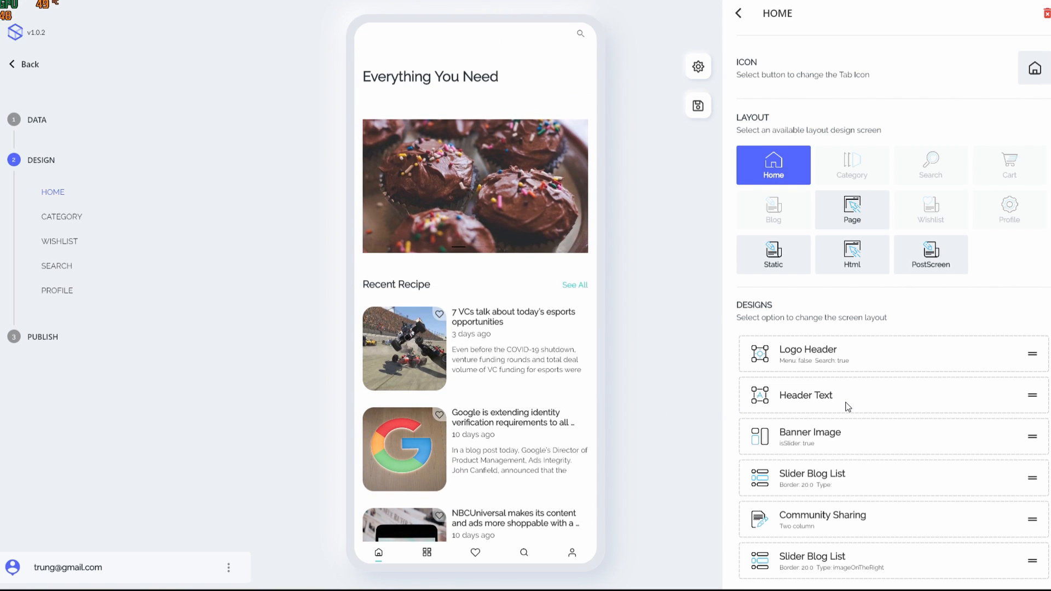
mouse_move(903, 363)
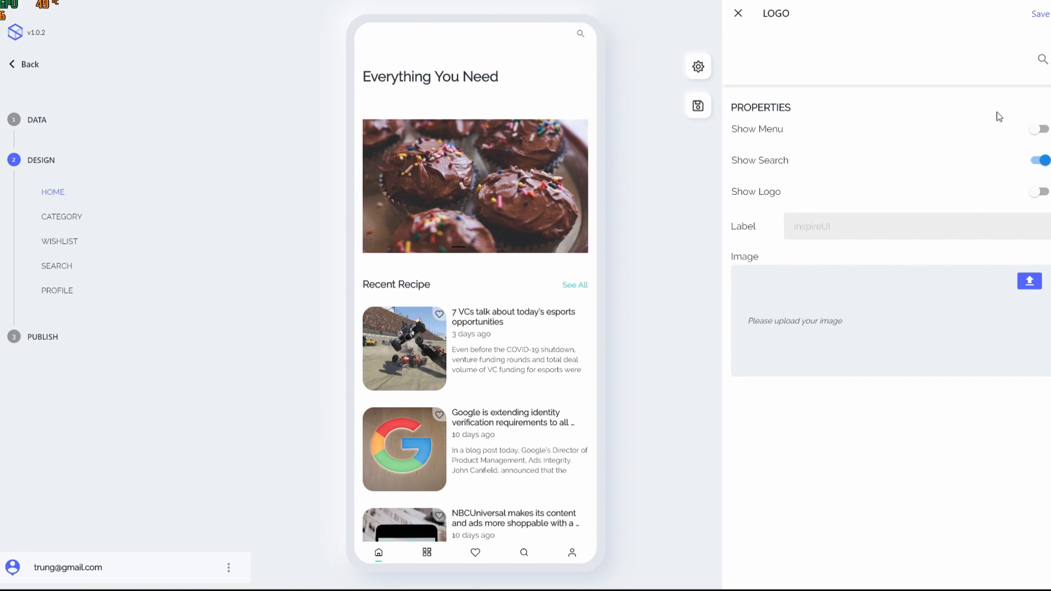
mouse_move(775, 136)
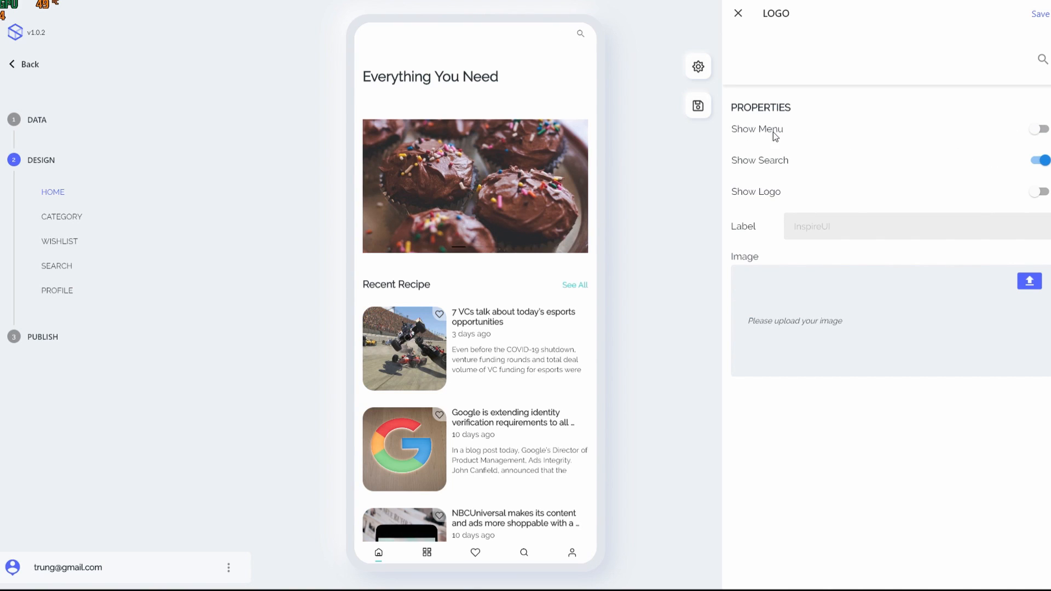
Show the menu in the Logo Header and label it TechCrunch
click(1038, 129)
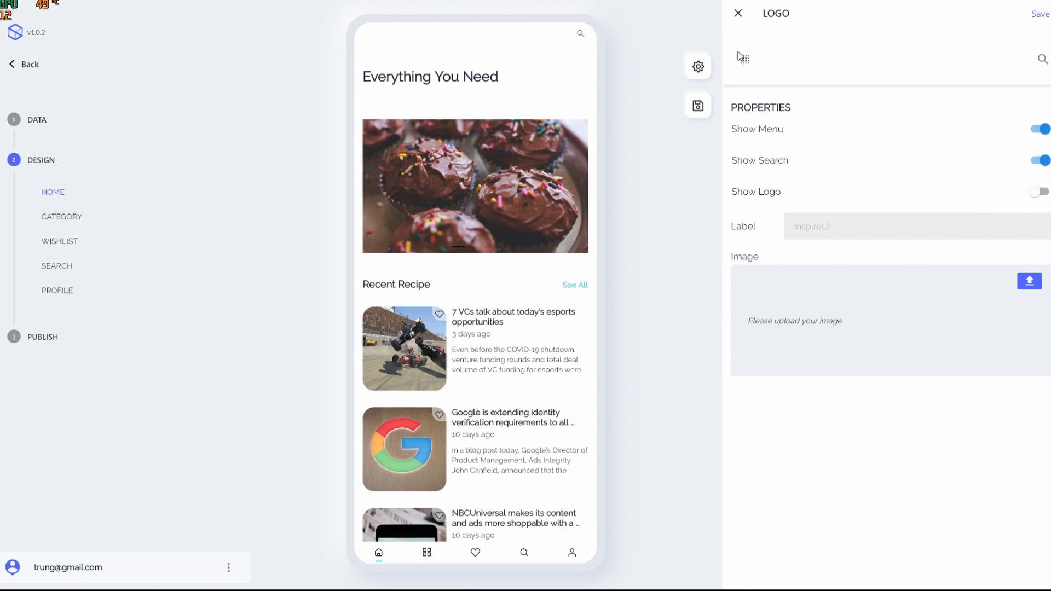
mouse_move(757, 54)
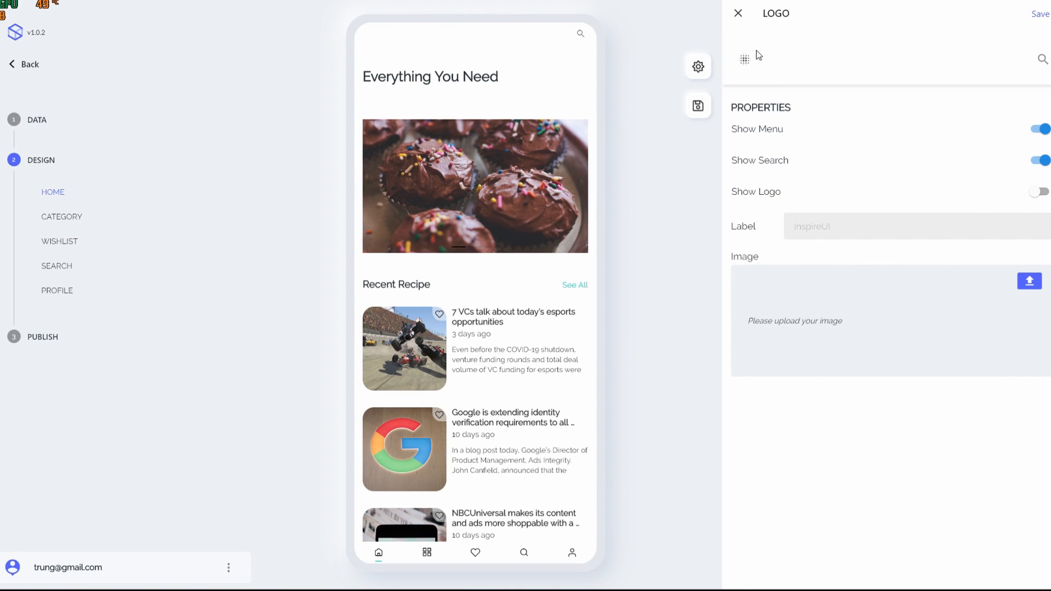
mouse_move(751, 62)
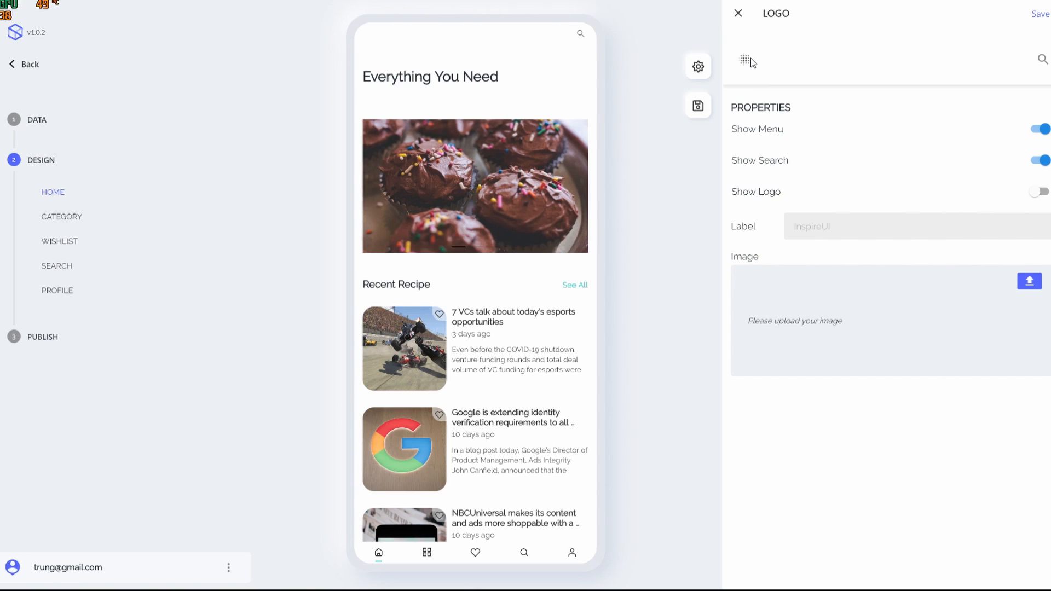
mouse_move(764, 118)
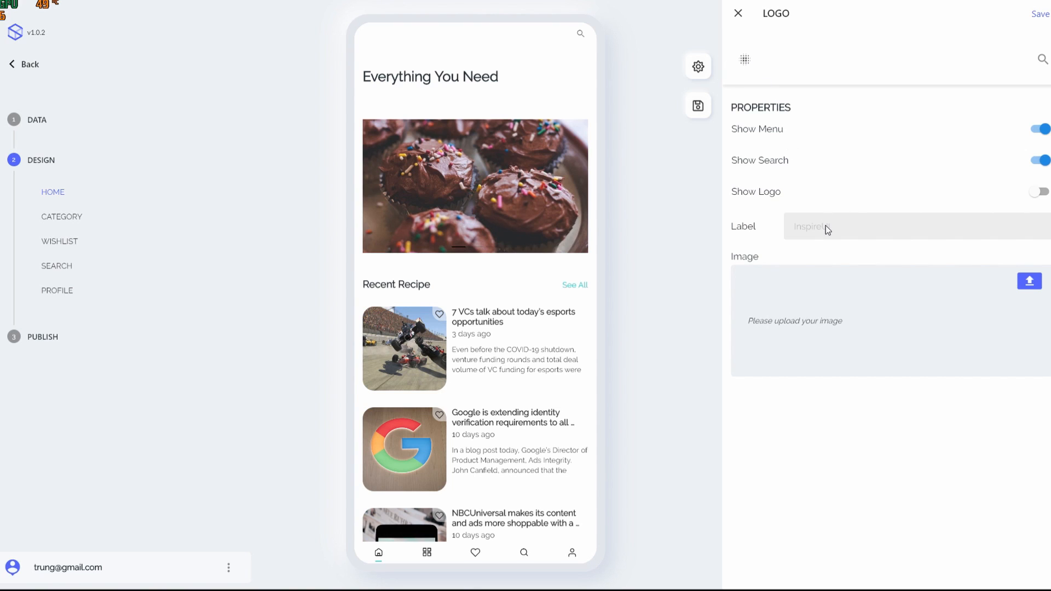
text(Tech)
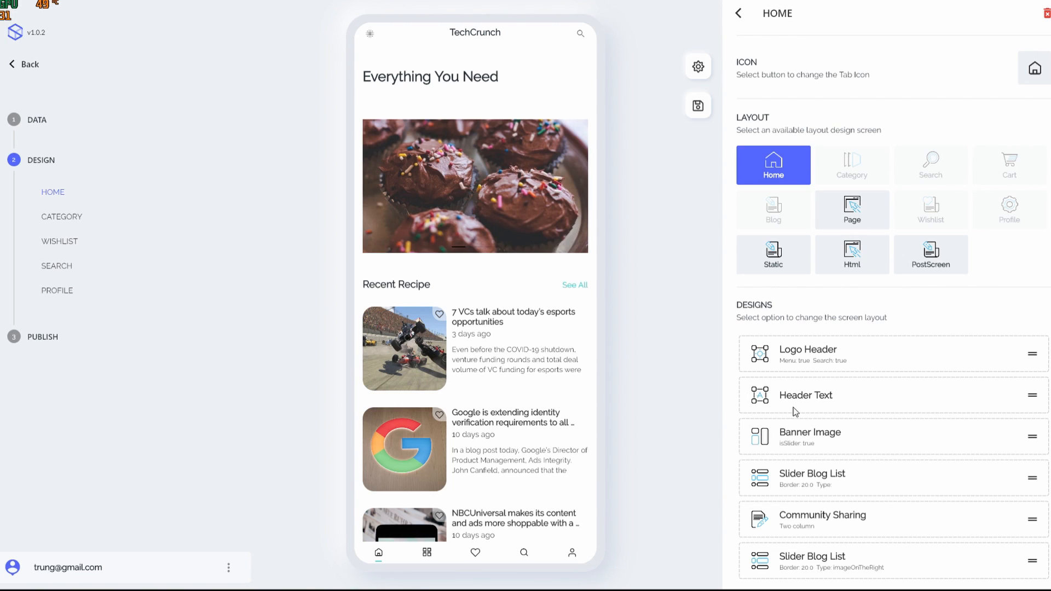
mouse_move(834, 409)
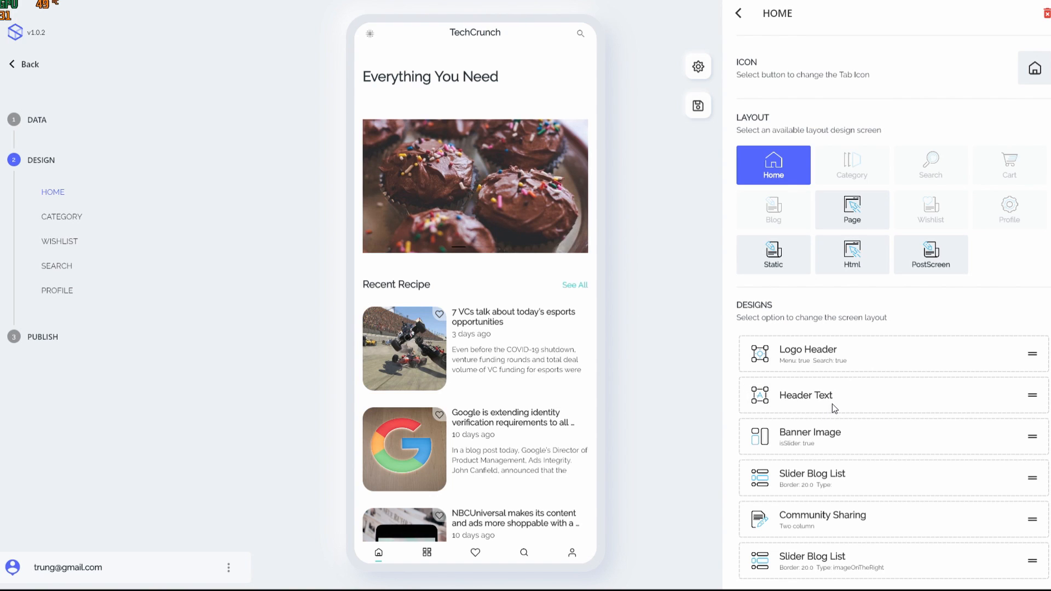
Change the Header Text title to 'Startup and Technology News' and save it
click(807, 396)
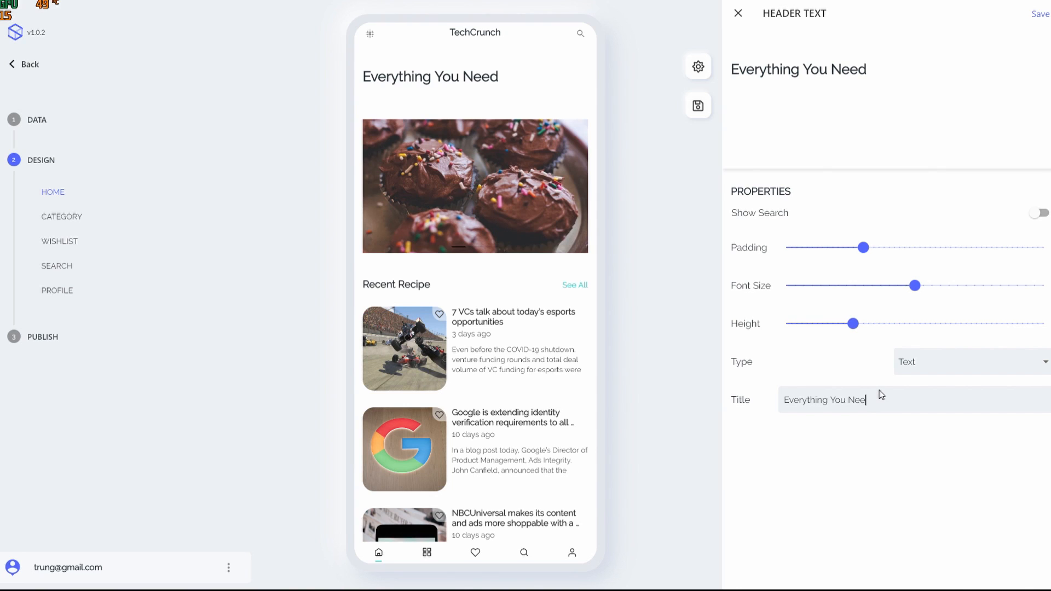
text(Startup and Techn)
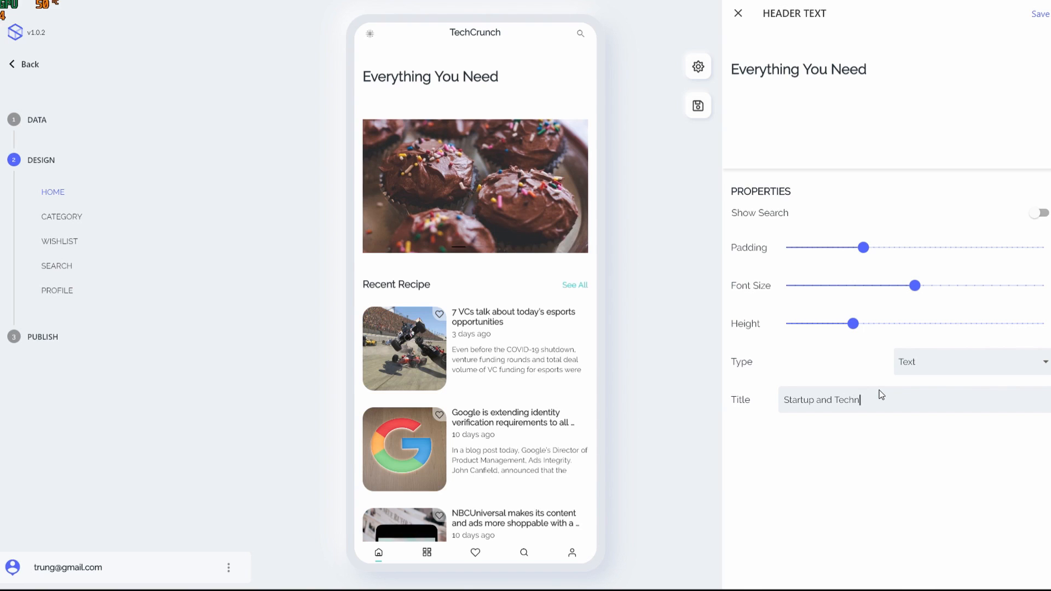
text(olog)
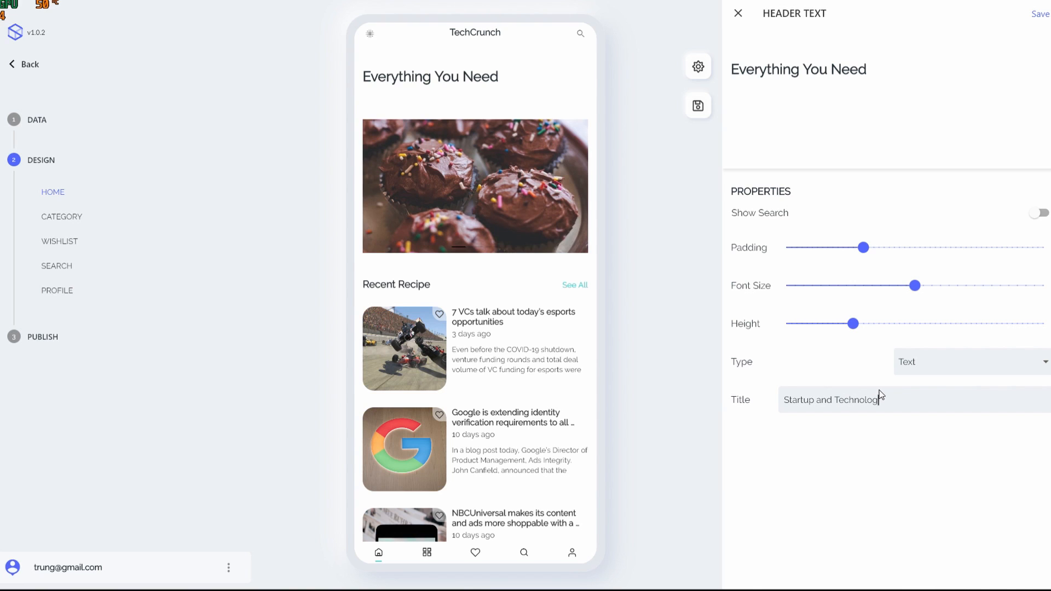
text(News)
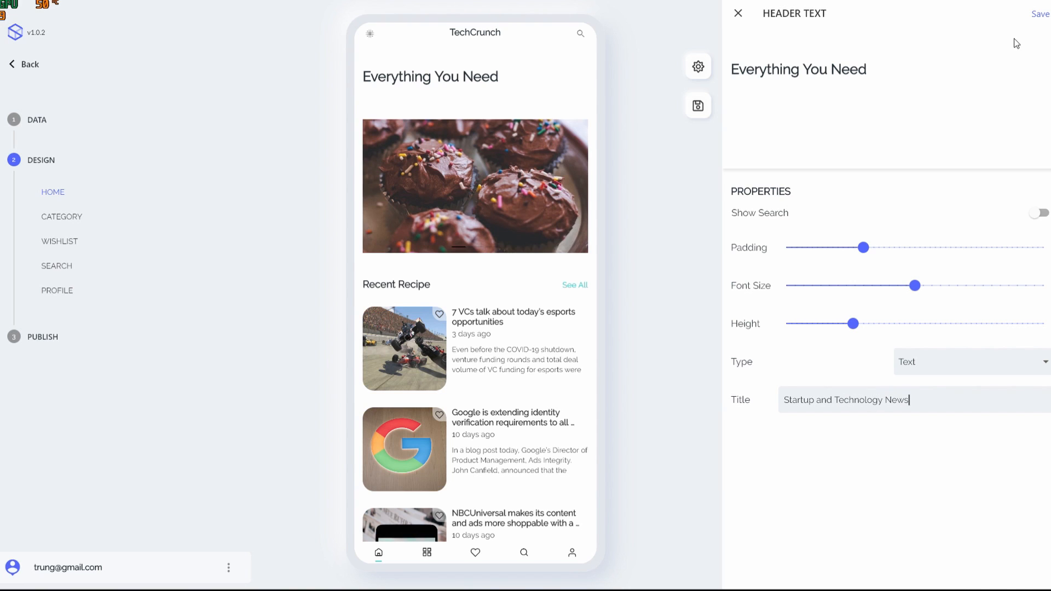
click(737, 13)
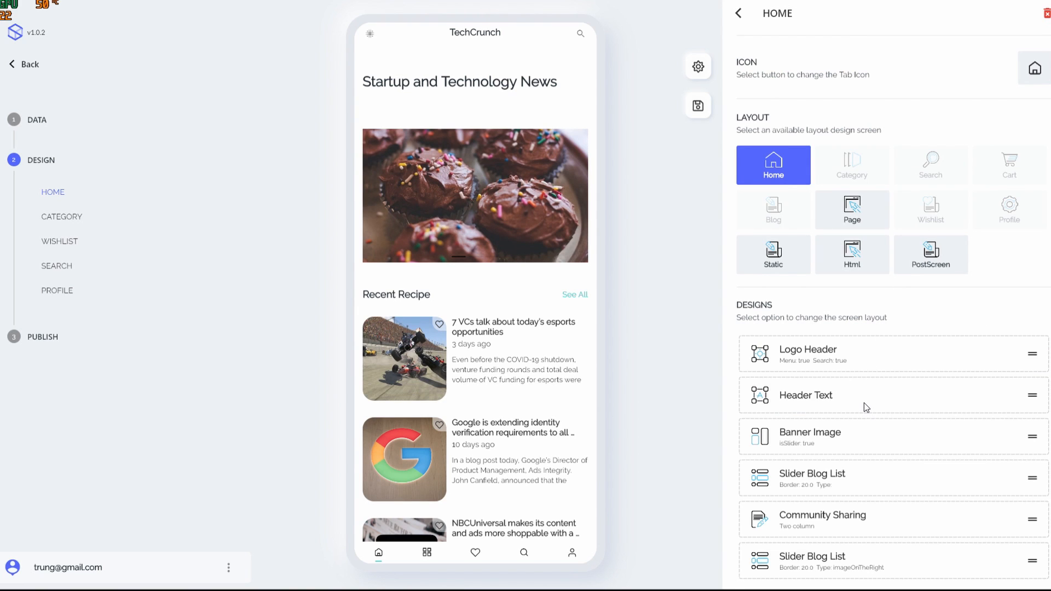
click(806, 395)
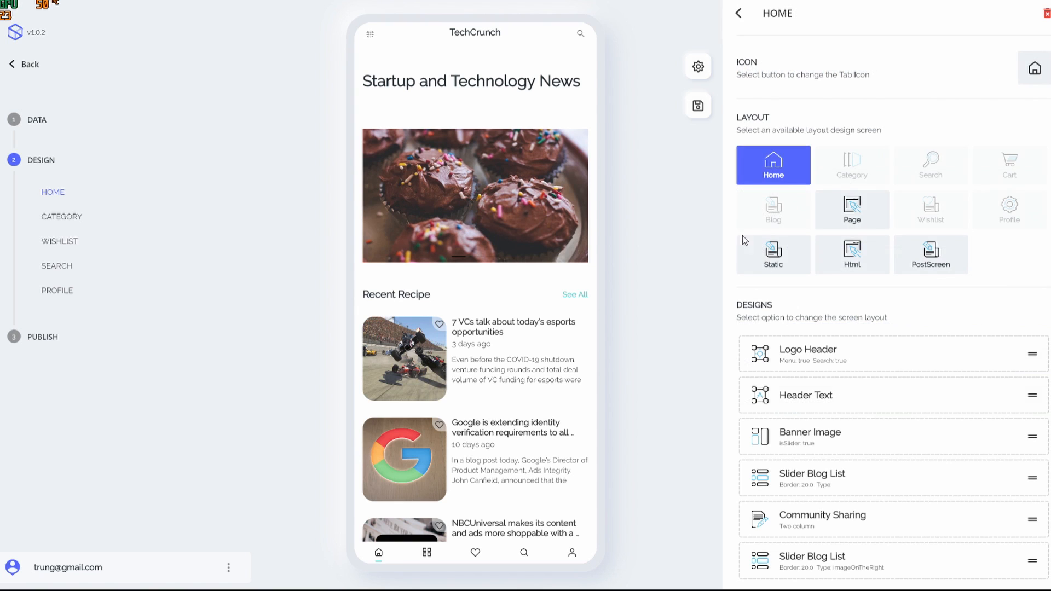
Scroll down the Home screen's Designs list toward the Banner Image entry
scroll(down, 3)
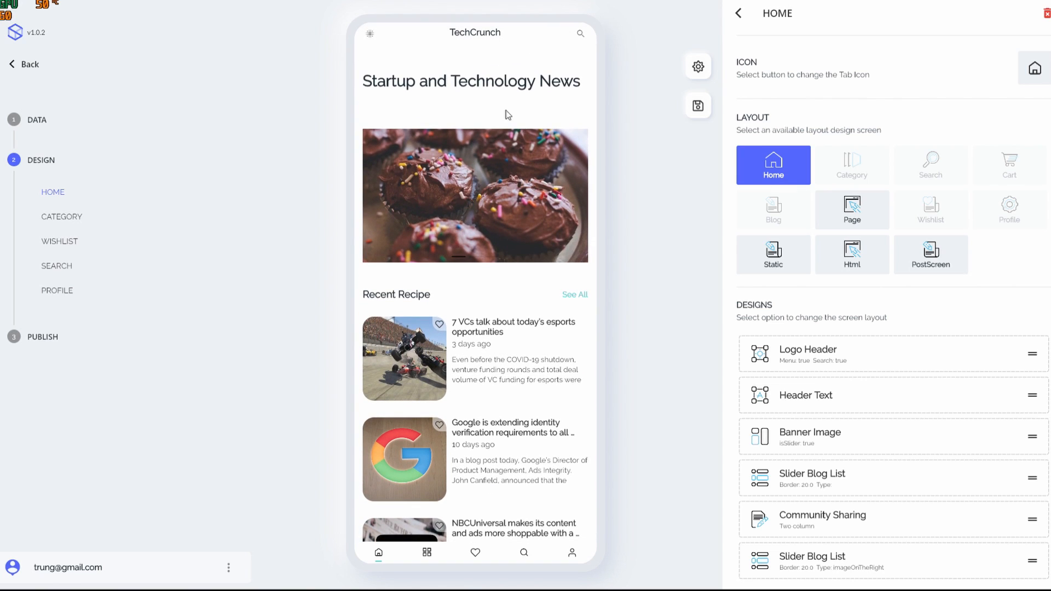
mouse_move(597, 166)
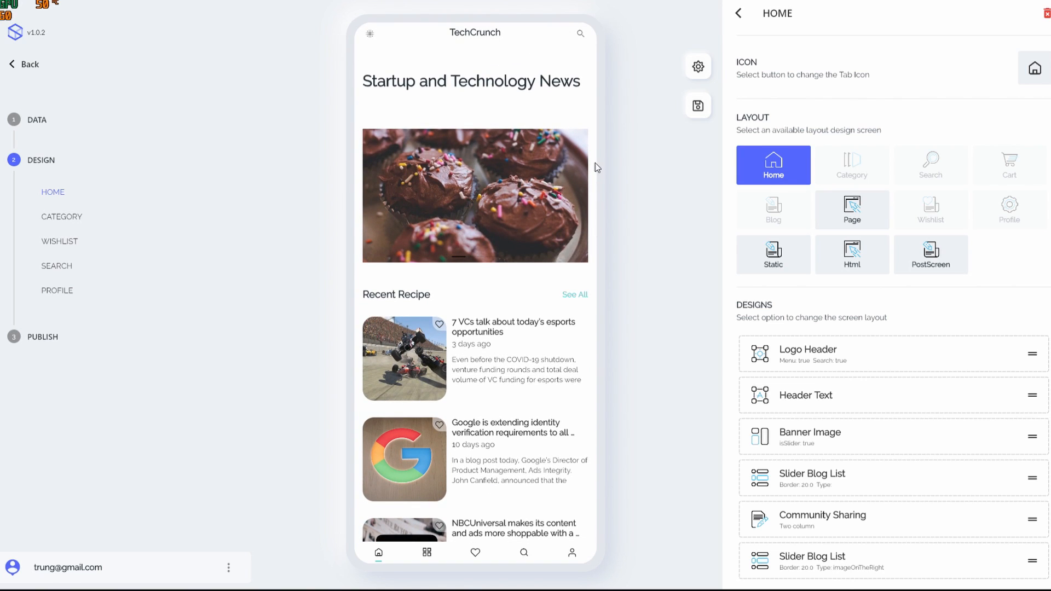
mouse_move(951, 459)
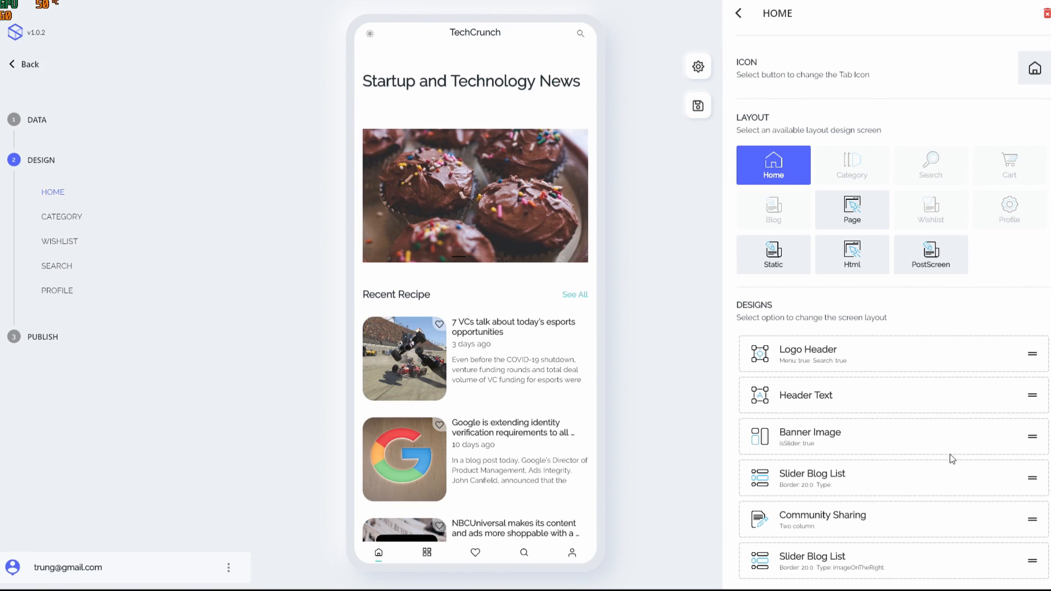
mouse_move(538, 119)
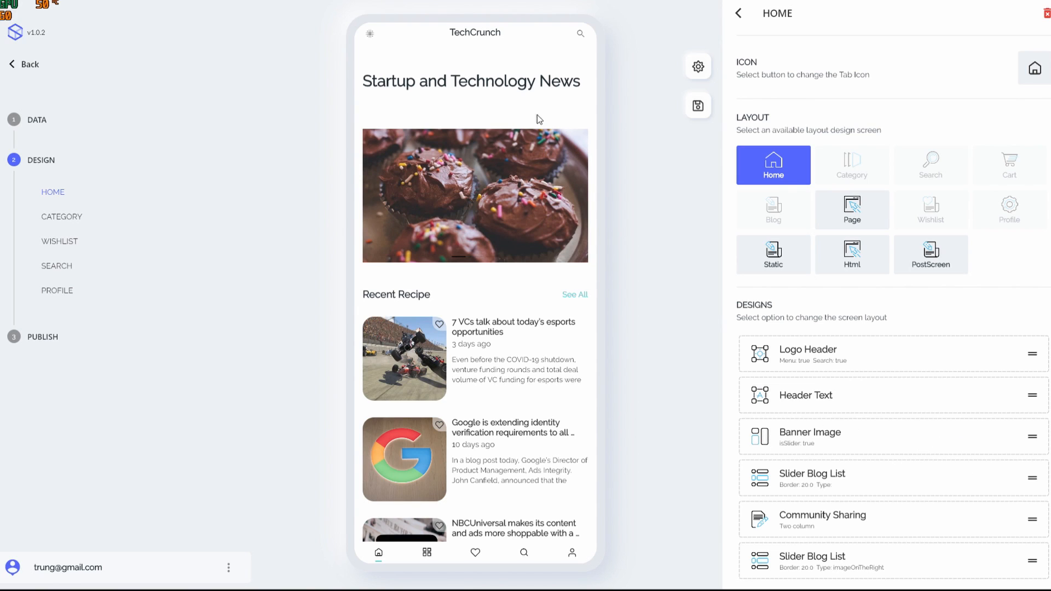
mouse_move(618, 461)
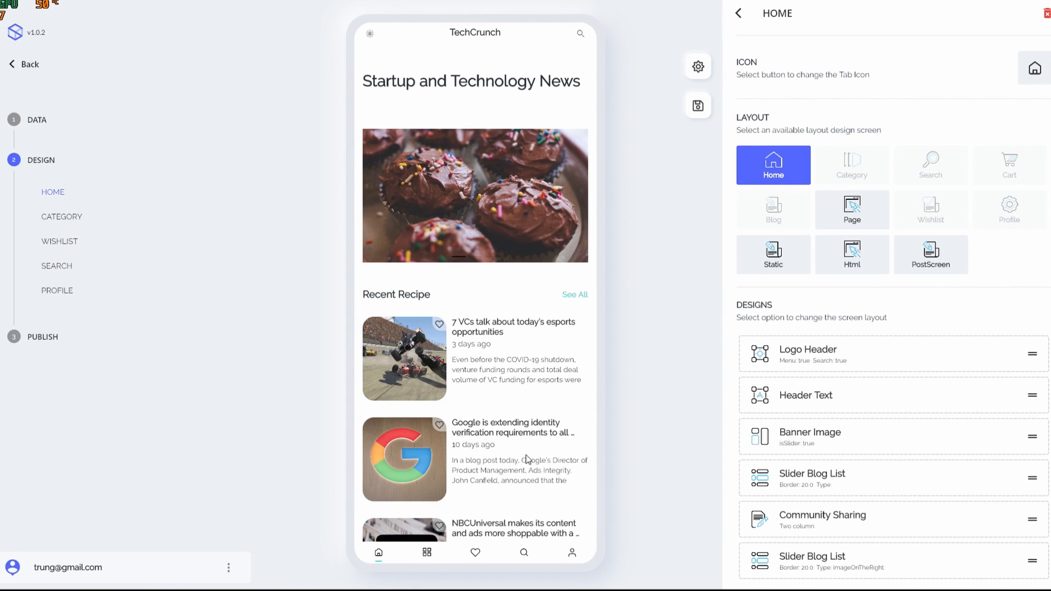
mouse_move(1024, 447)
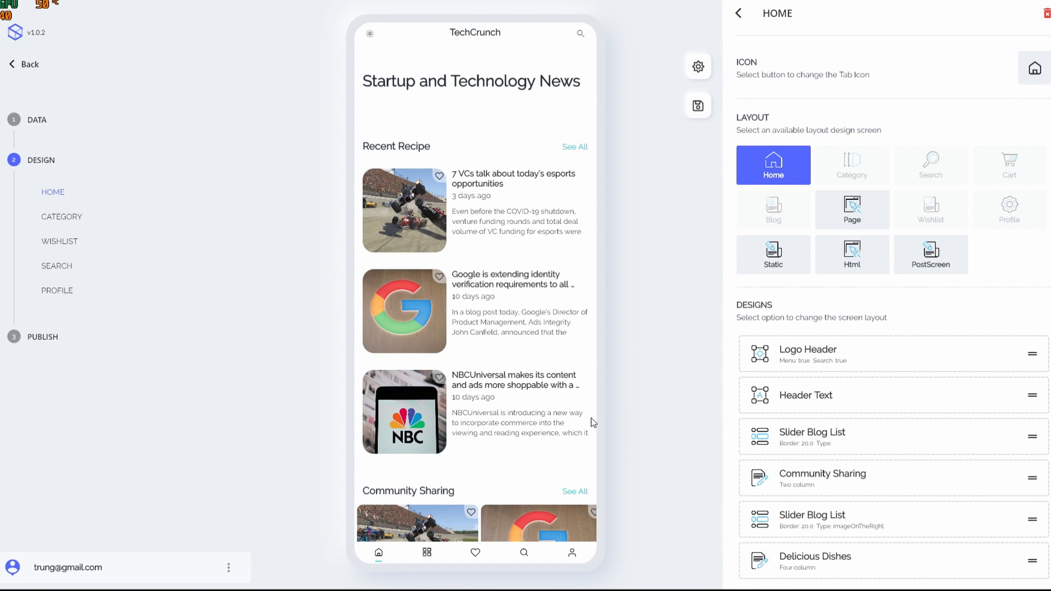
mouse_move(540, 457)
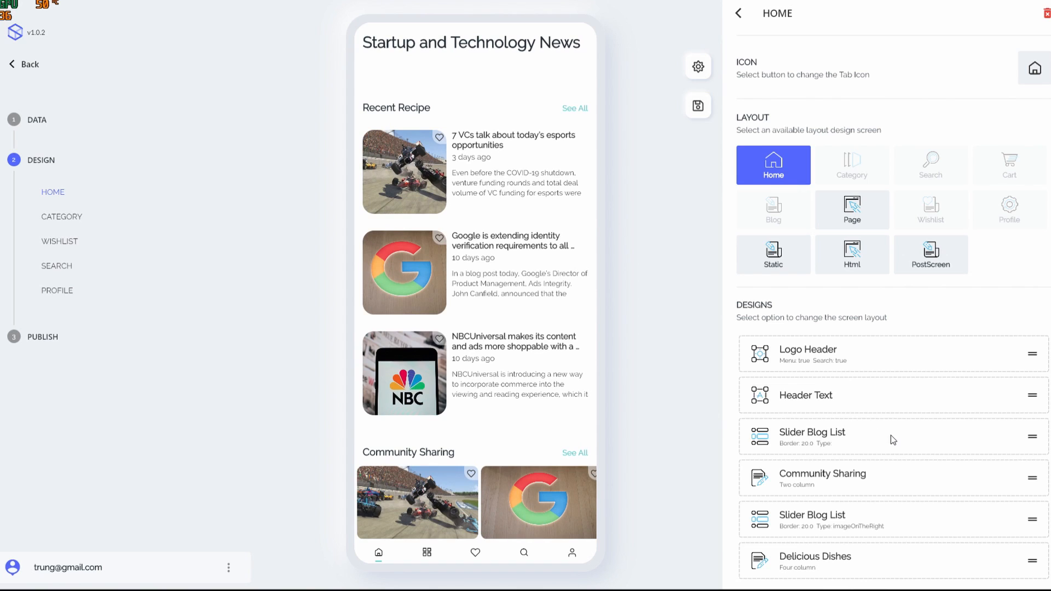
Set the first Slider Blog List to the Blockchain category, labelled Blockchain News
click(811, 433)
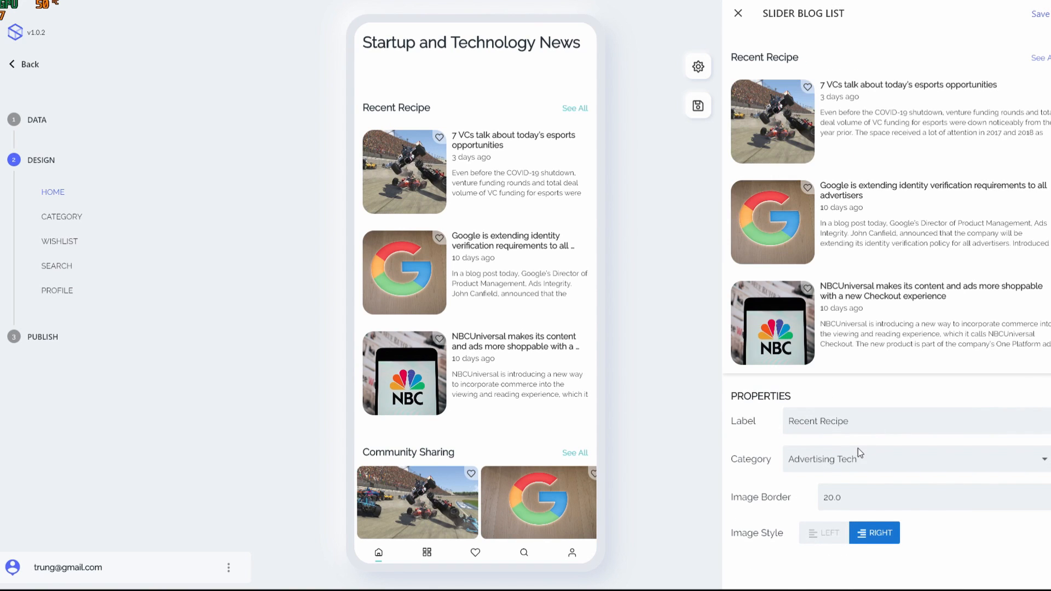
click(912, 459)
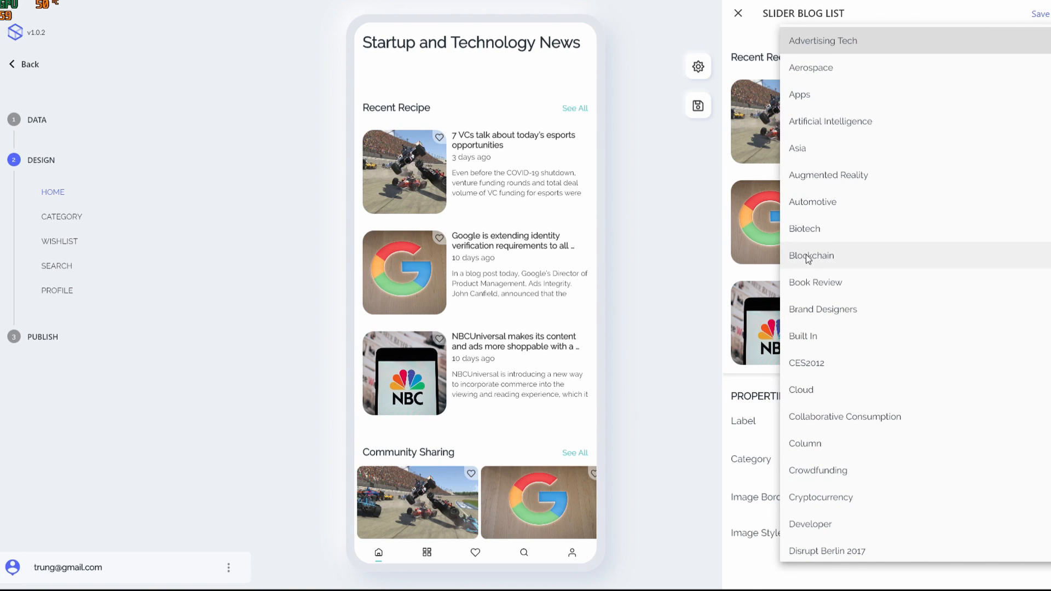
click(811, 255)
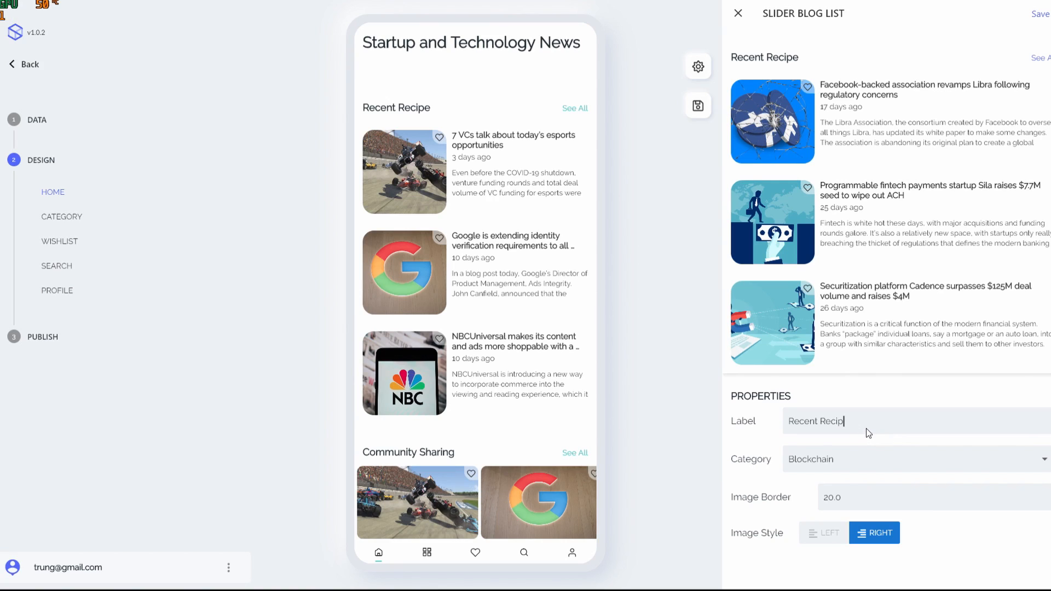
text(B;pcl)
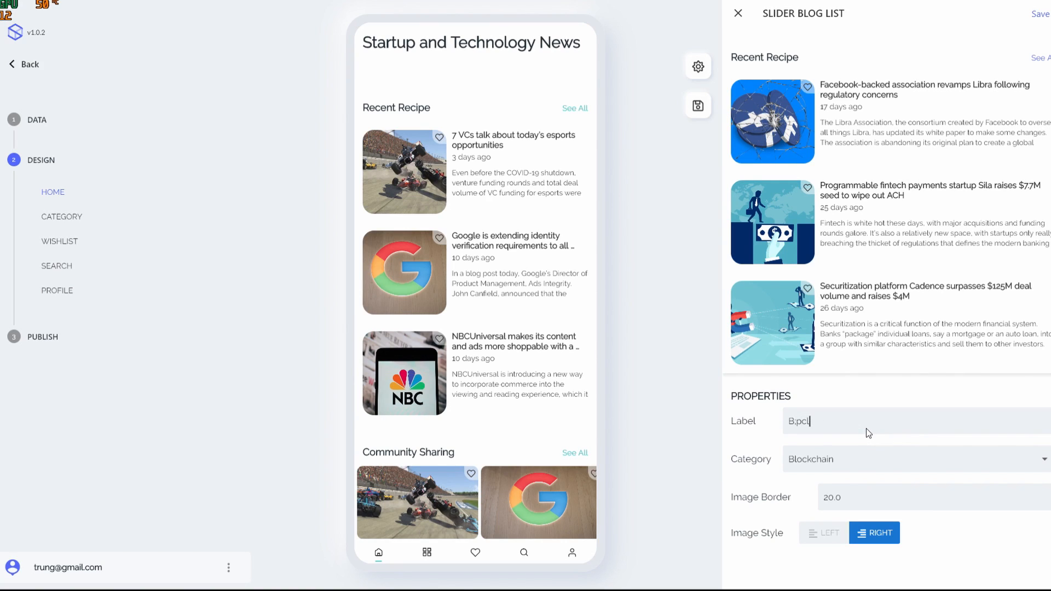
text(BlockCh)
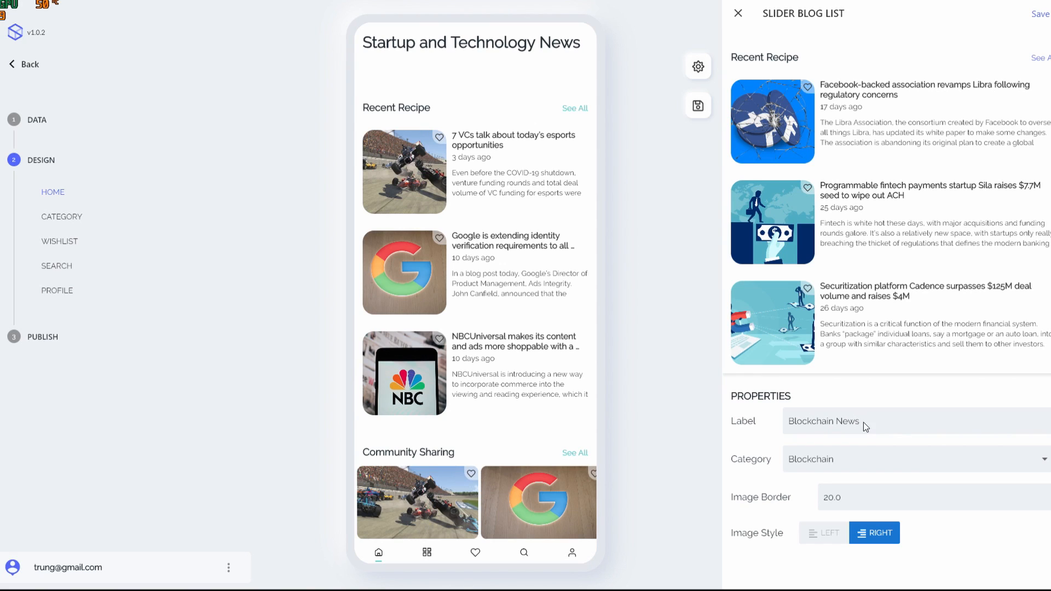
mouse_move(746, 103)
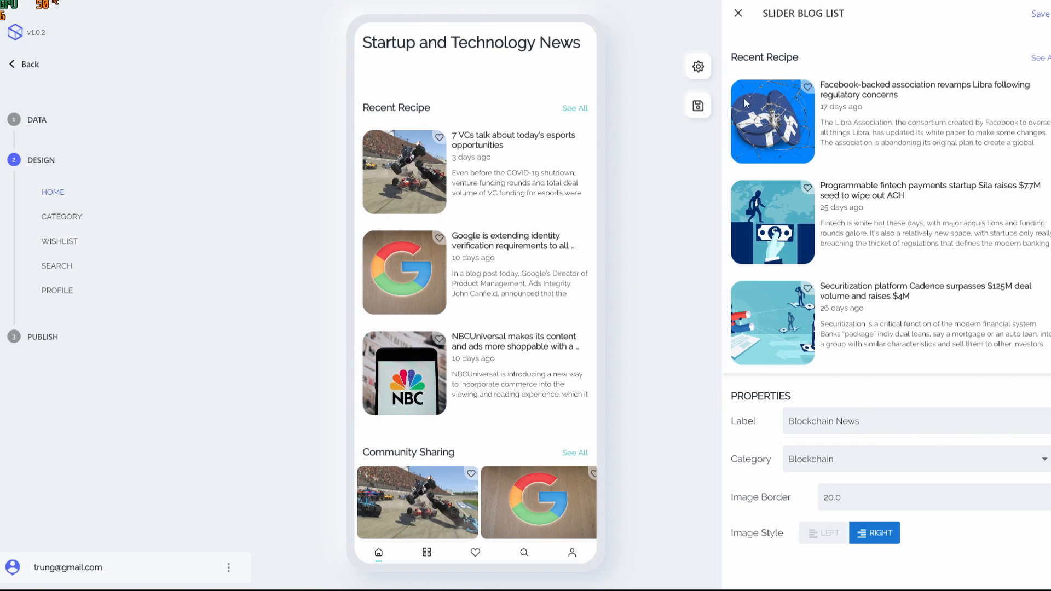
mouse_move(795, 67)
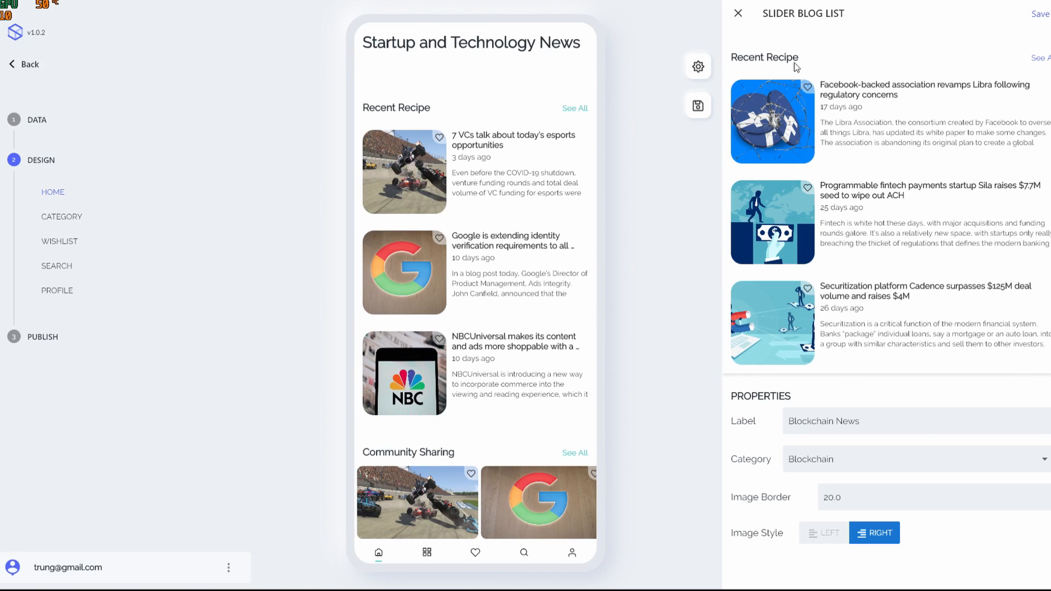
mouse_move(808, 407)
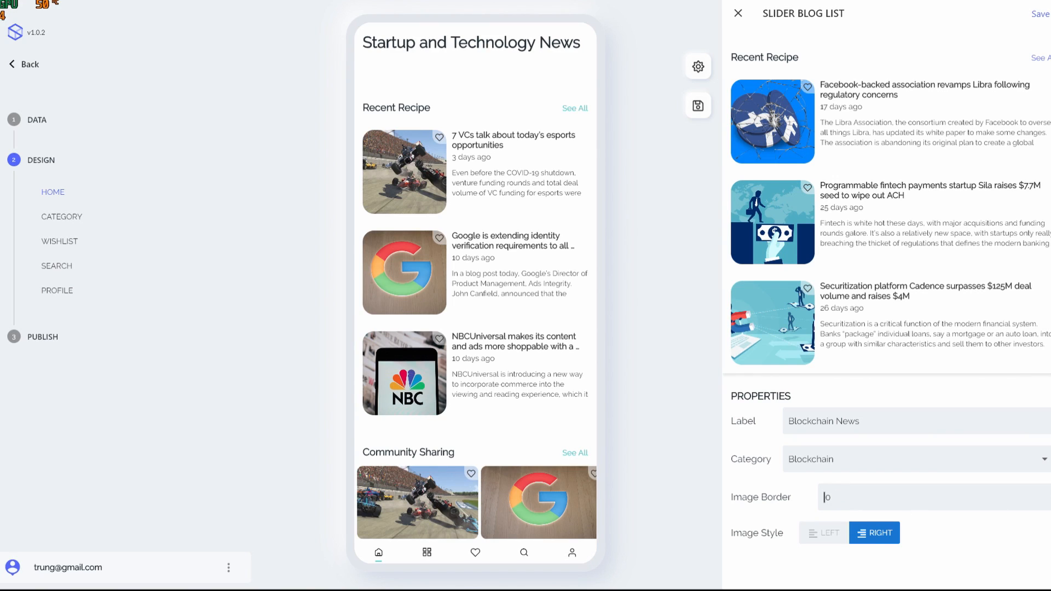
Give its images border 8.0 and LEFT image style, then save
text(8.0)
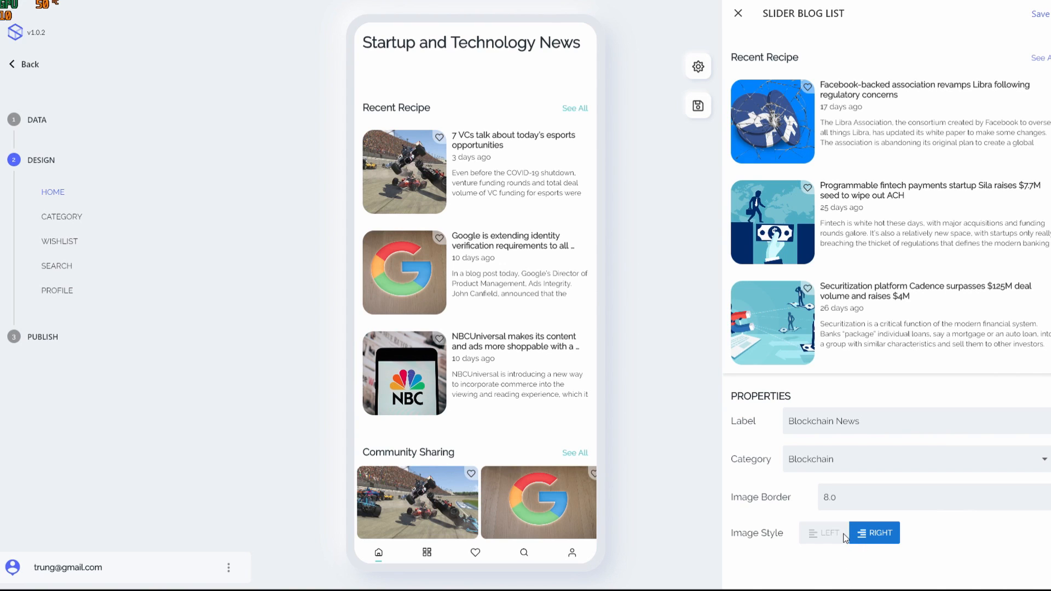
click(824, 532)
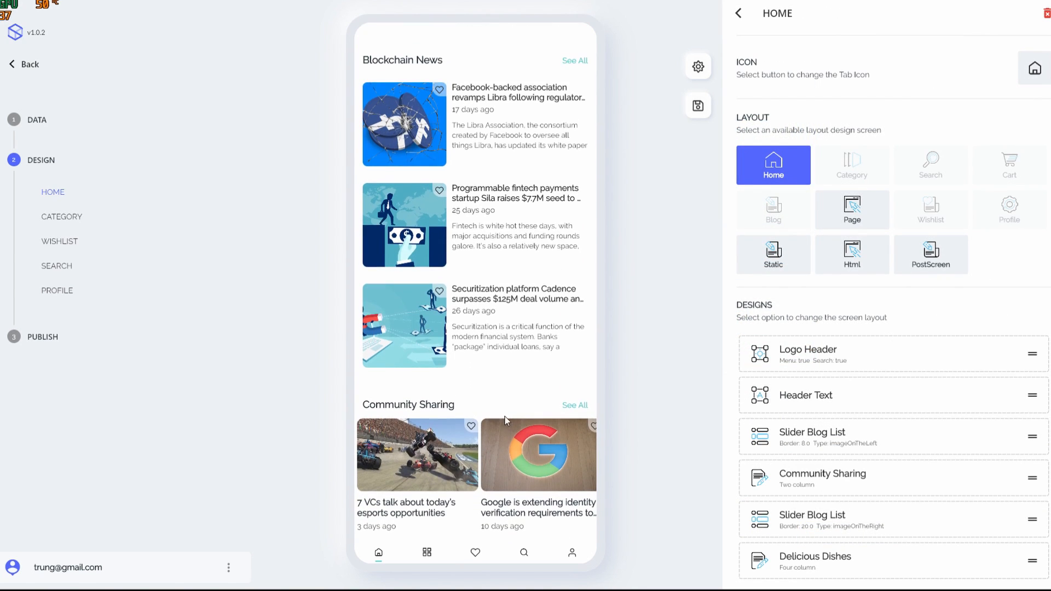
Move the second Slider Blog List up directly below Blockchain News, ahead of Community Sharing
scroll(down, 3)
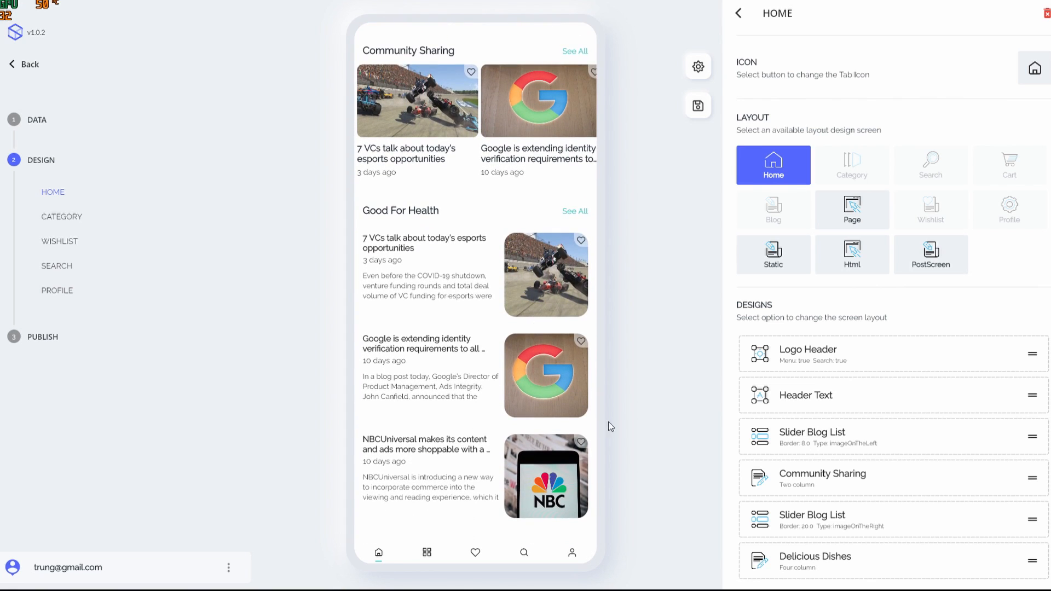
mouse_move(479, 146)
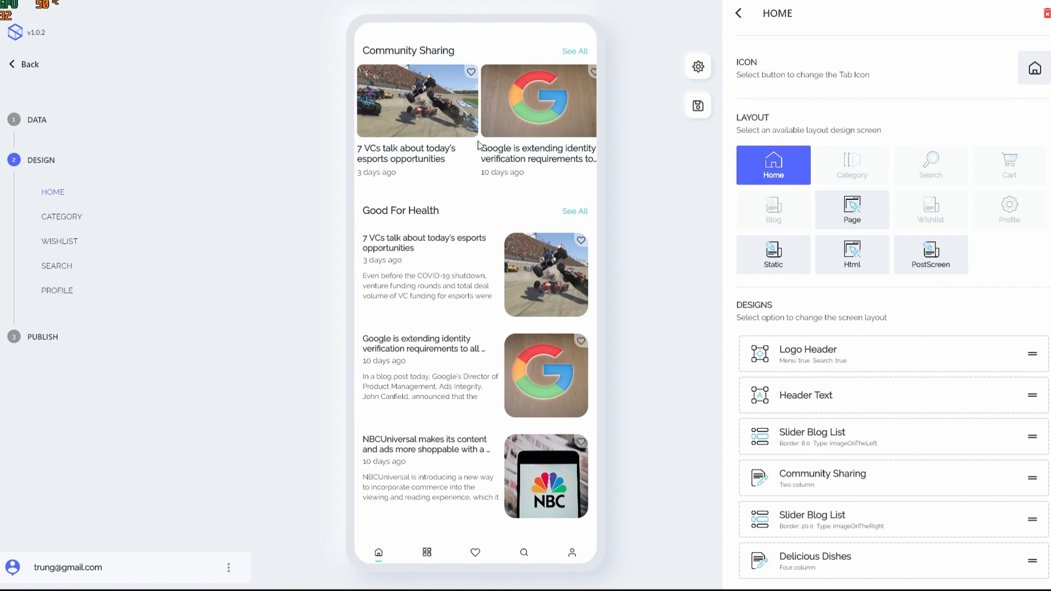
mouse_move(461, 330)
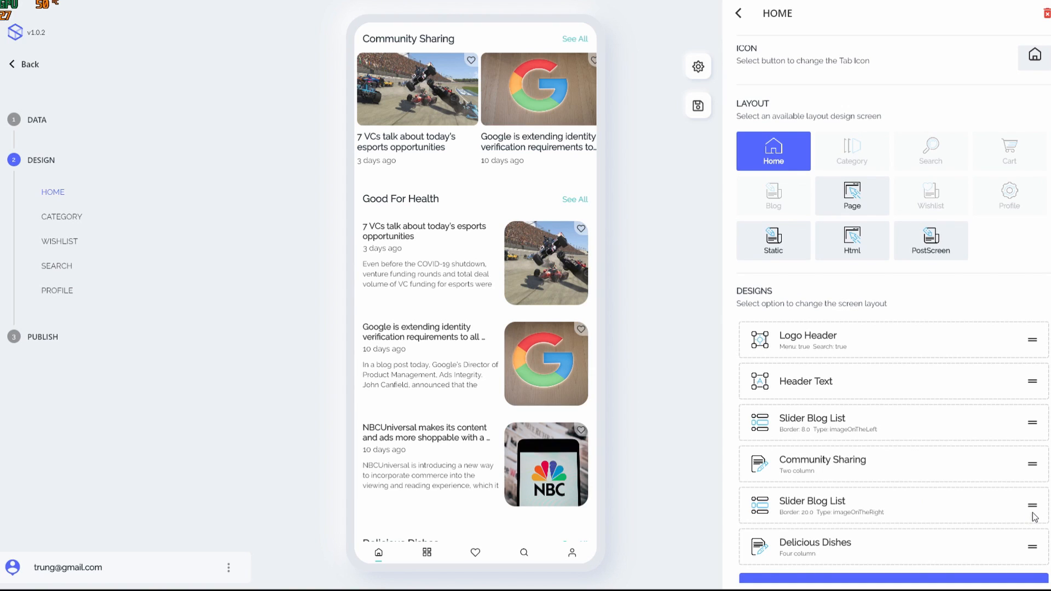
scroll(down, 3)
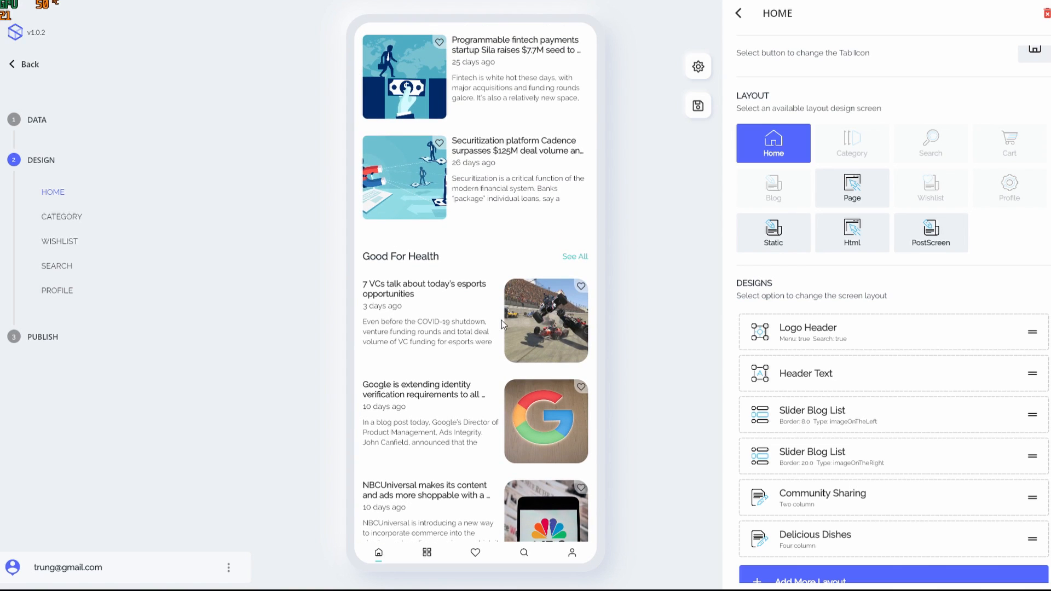
scroll(down, 3)
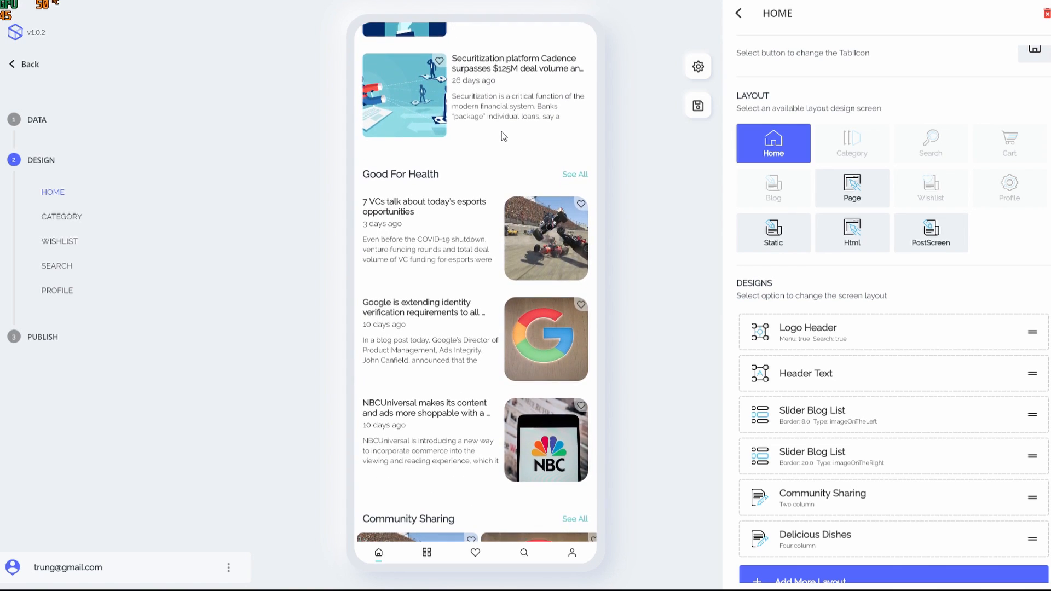
Set the second slider to the Developer category, labelled Developers Need To Know, and save
click(811, 411)
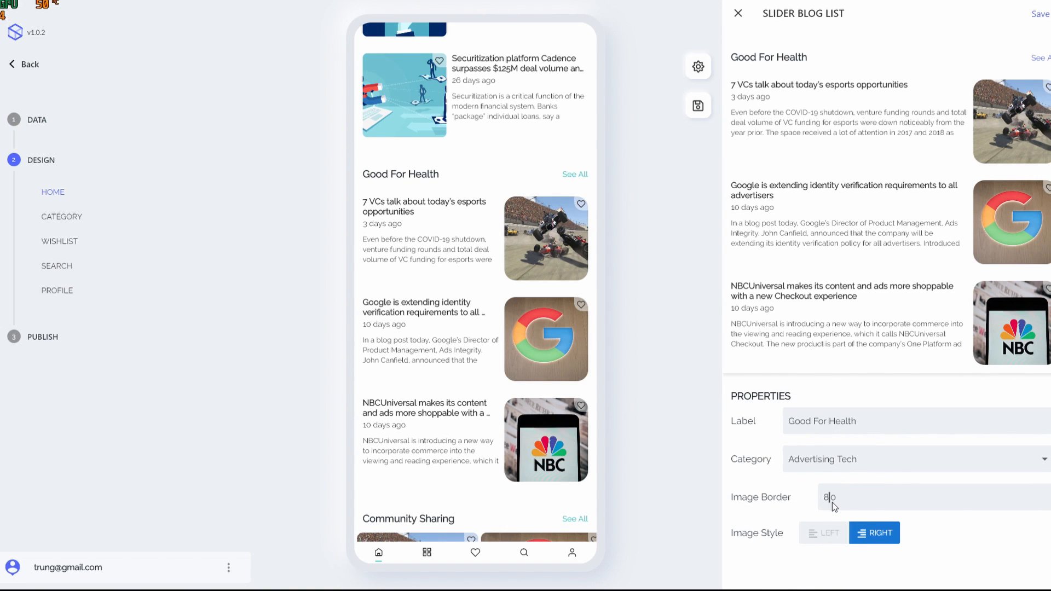
click(912, 459)
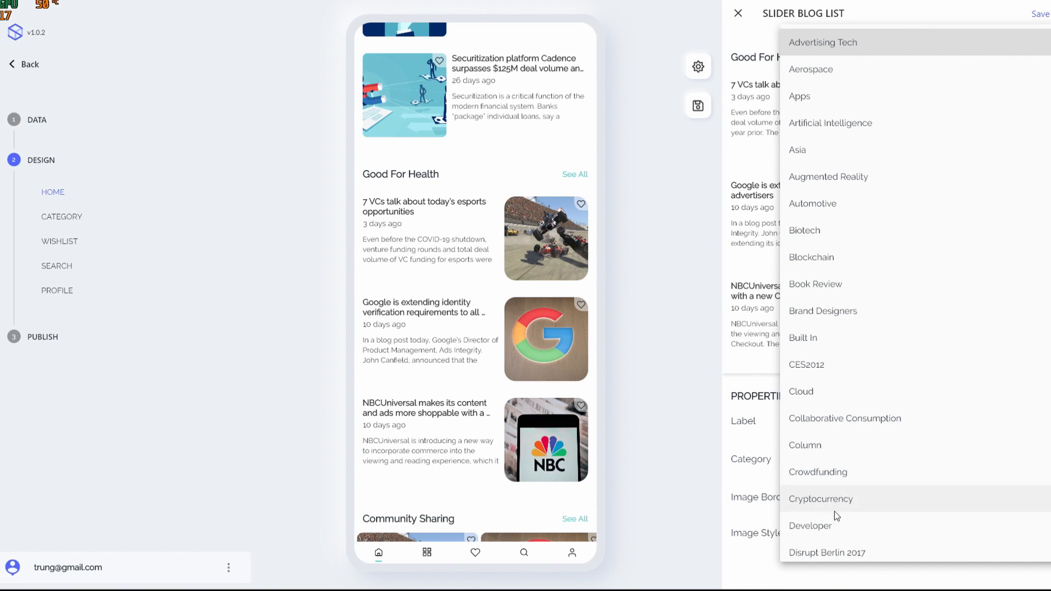
click(810, 527)
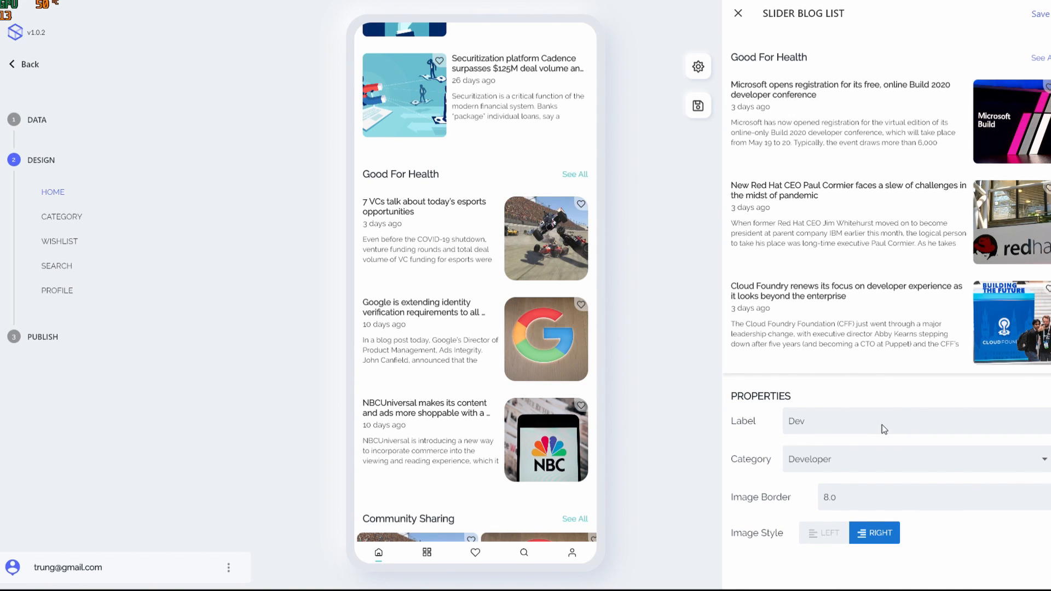
text(Developer)
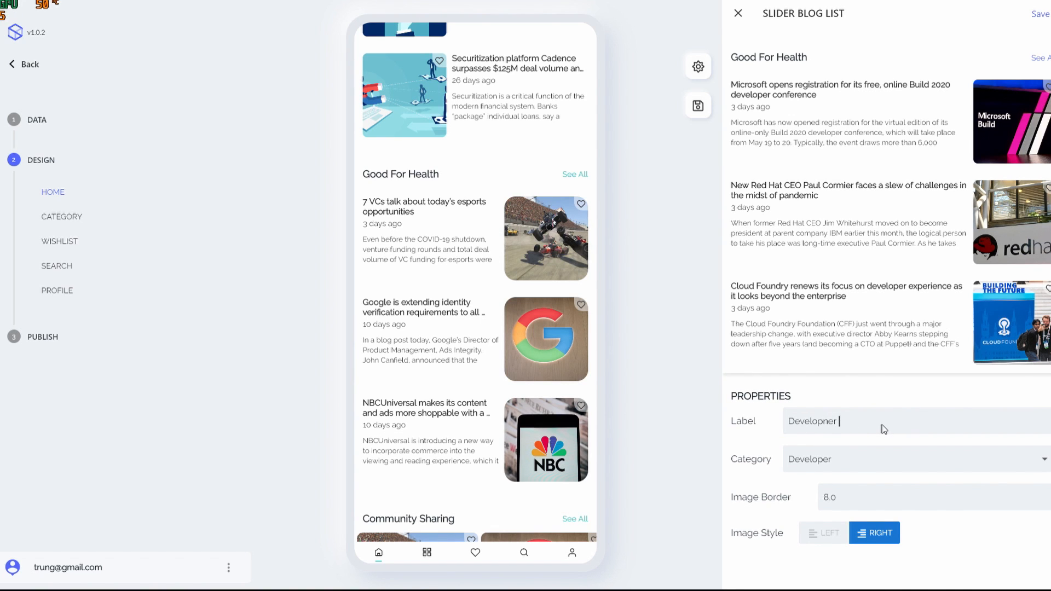
text(Needs To Know)
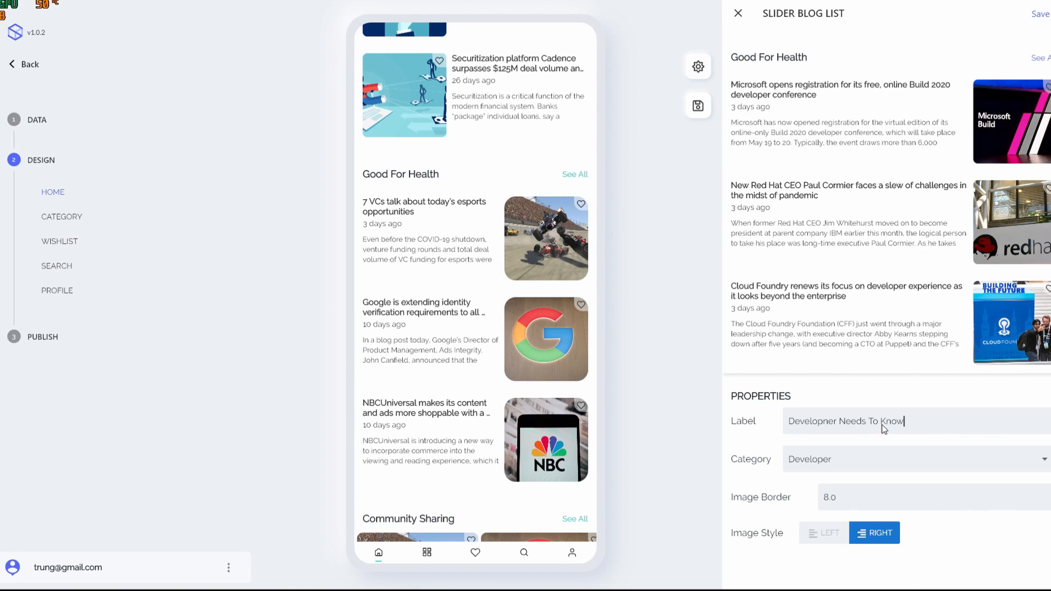
key(Backspace)
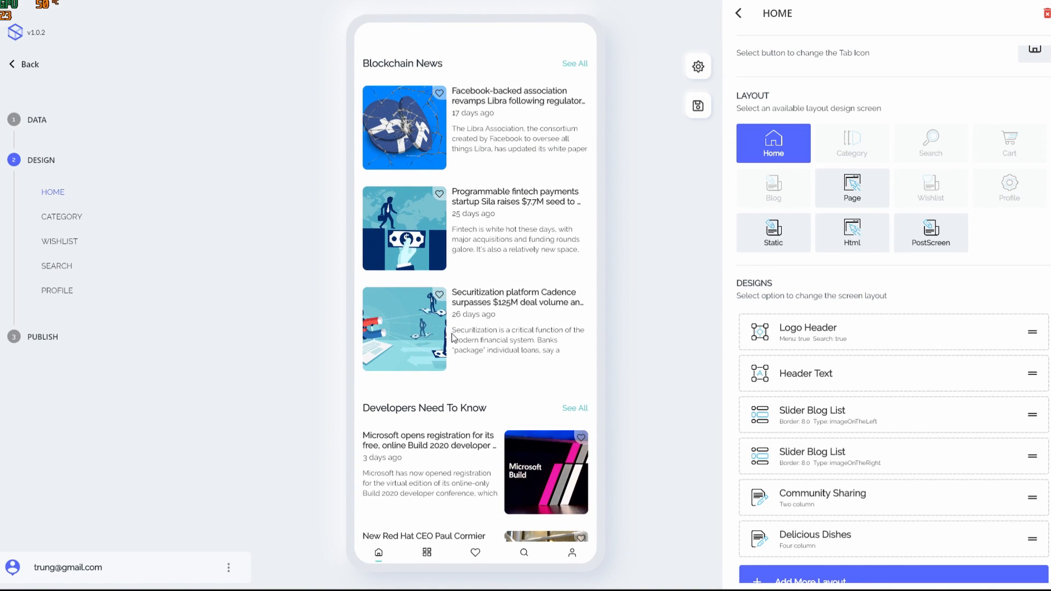
Change Community Sharing to the Cloud category, labelled Cloud Section, and save
scroll(down, 3)
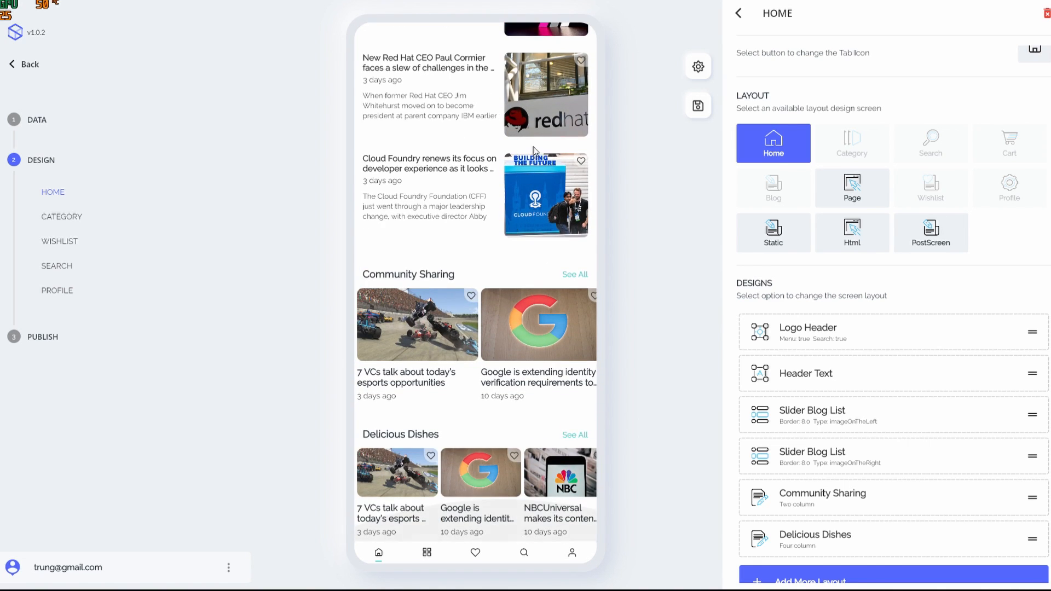
mouse_move(765, 424)
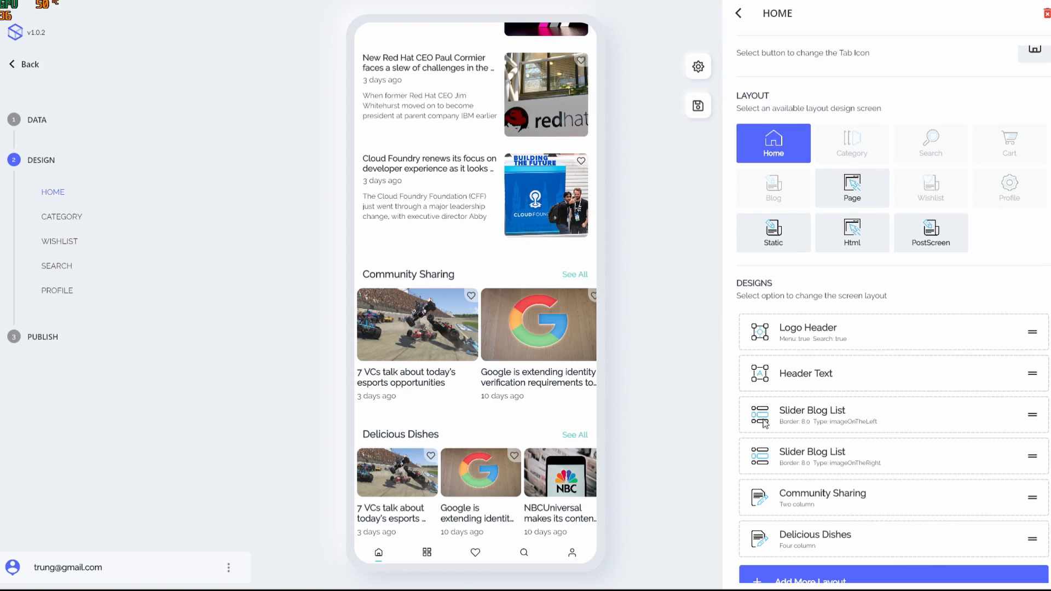
mouse_move(869, 532)
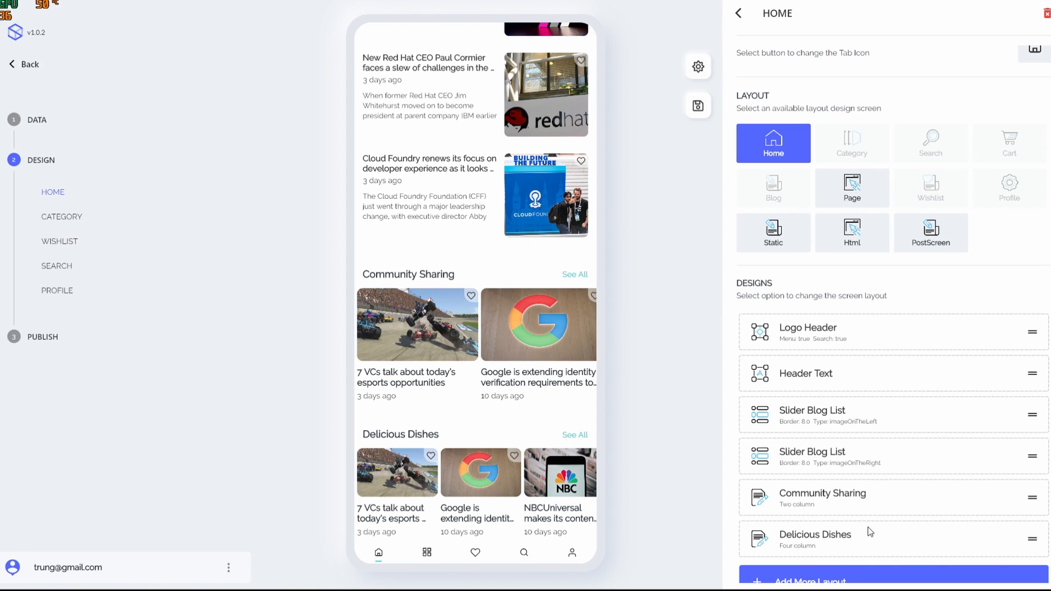
mouse_move(848, 511)
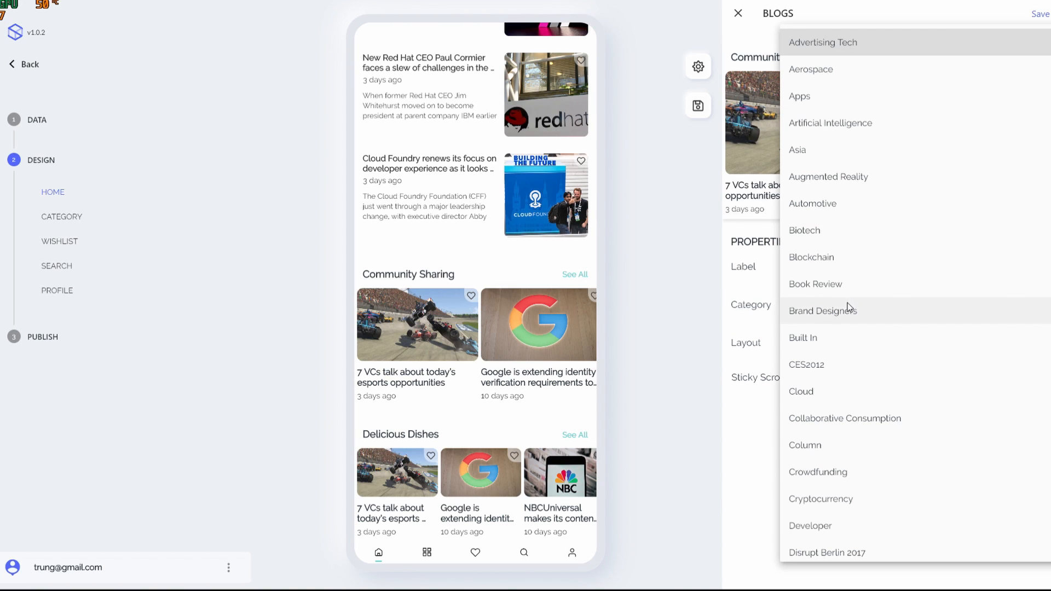
mouse_move(835, 449)
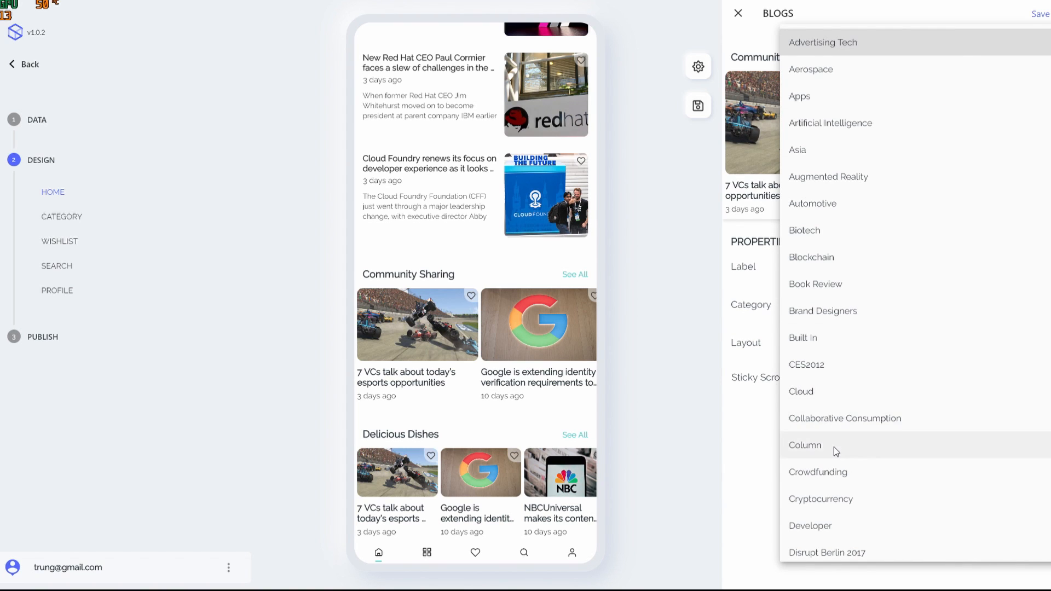
click(801, 392)
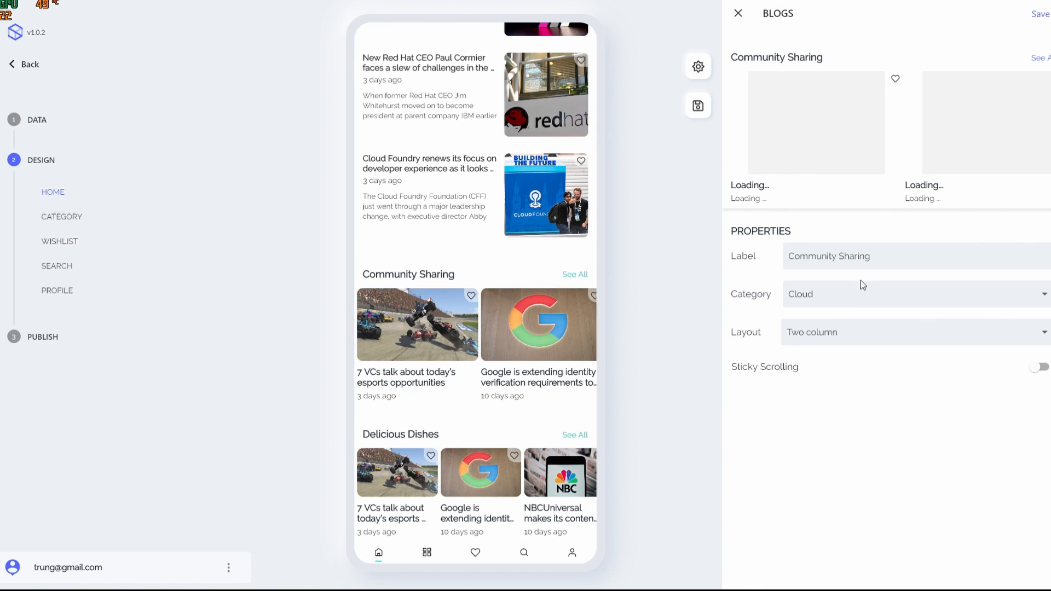
text(ComC)
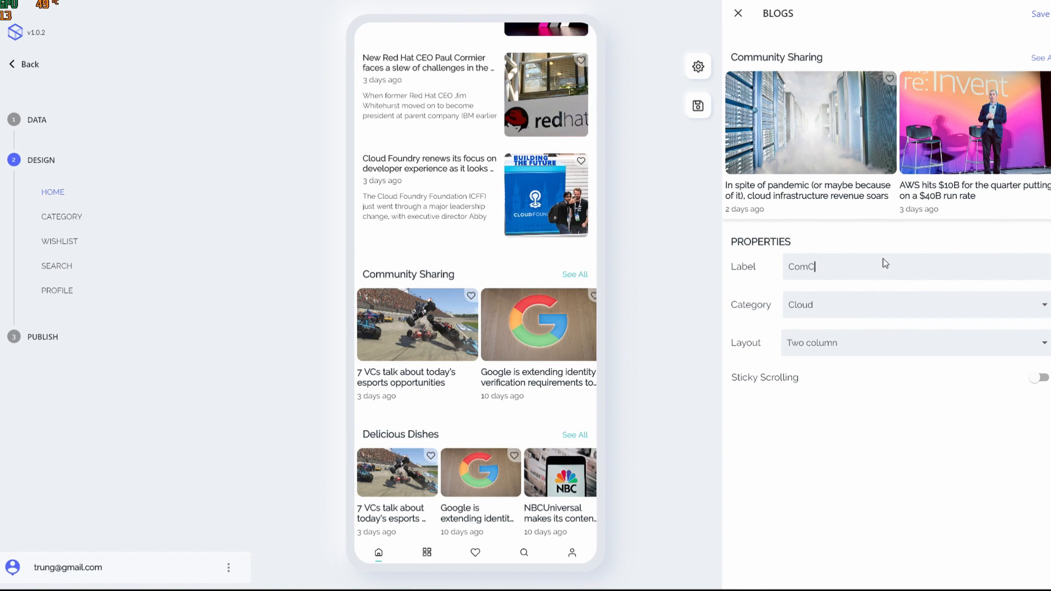
text(Cloud Section)
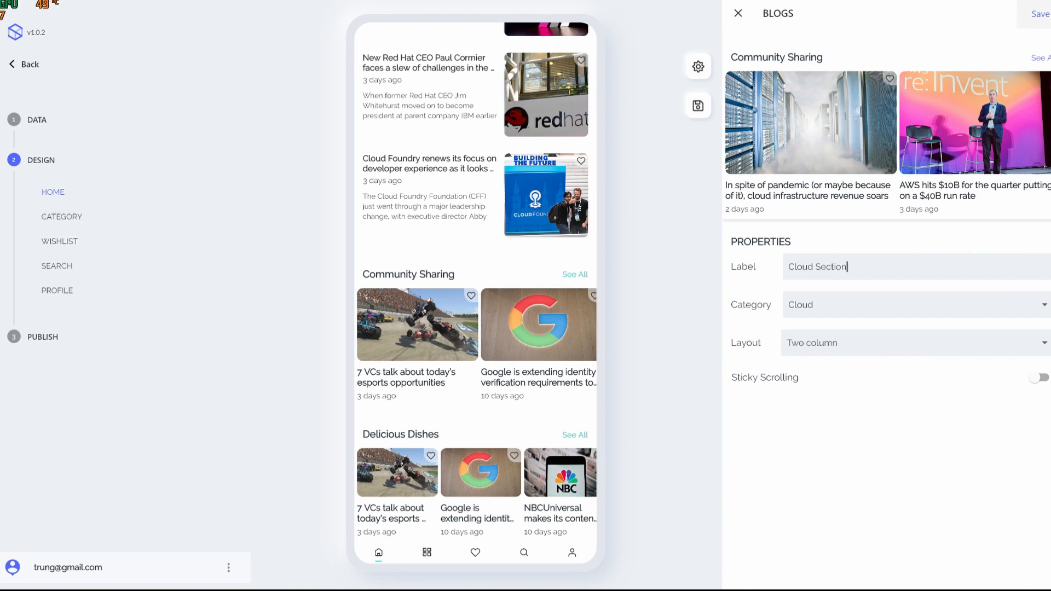
click(738, 13)
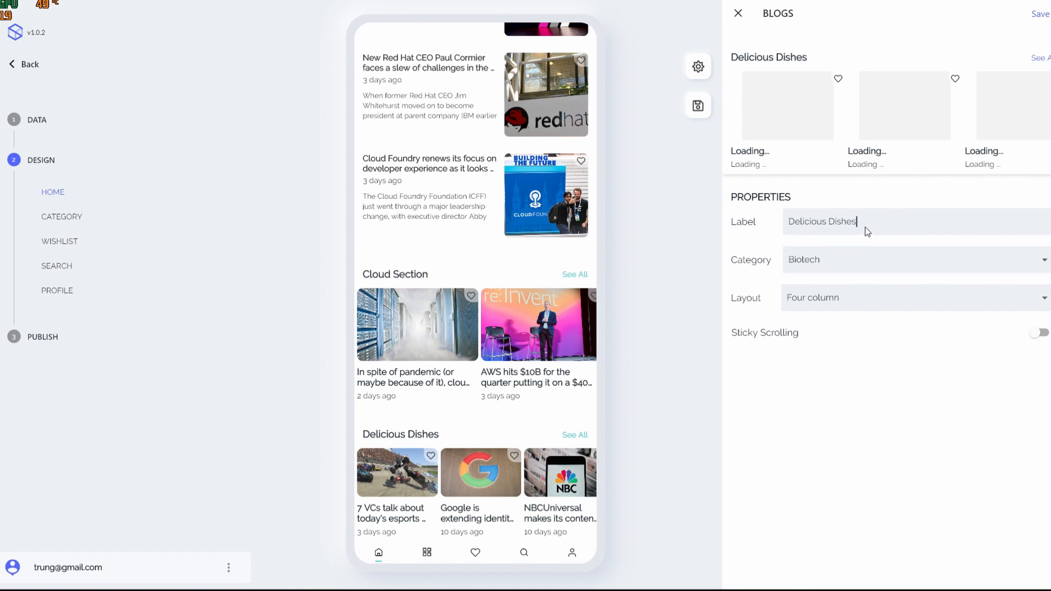
Change Delicious Dishes to the Biotech category, labelled Biotech News
text(Bop)
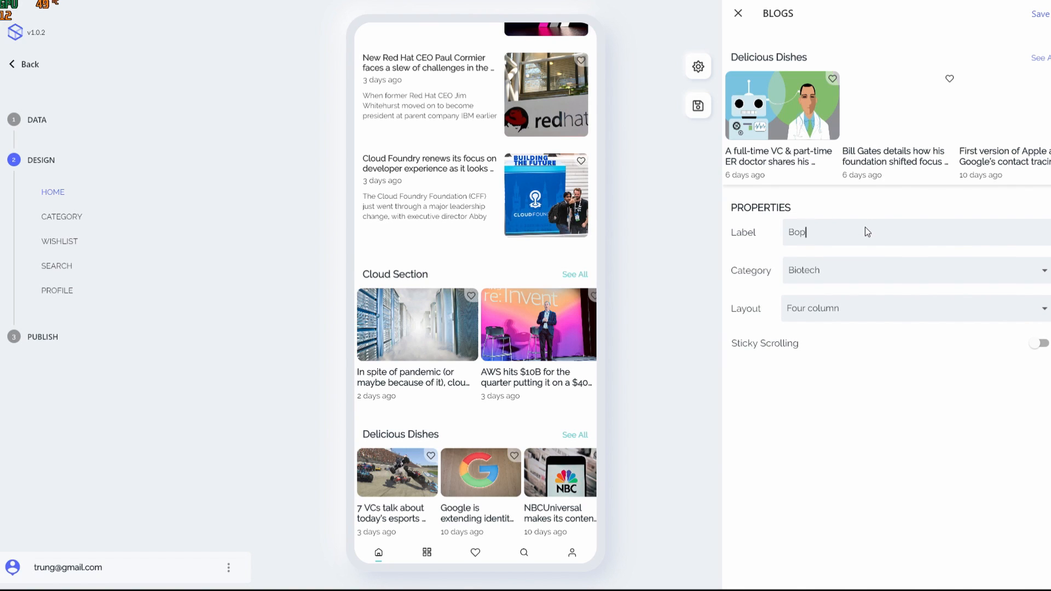
text(Biotech N)
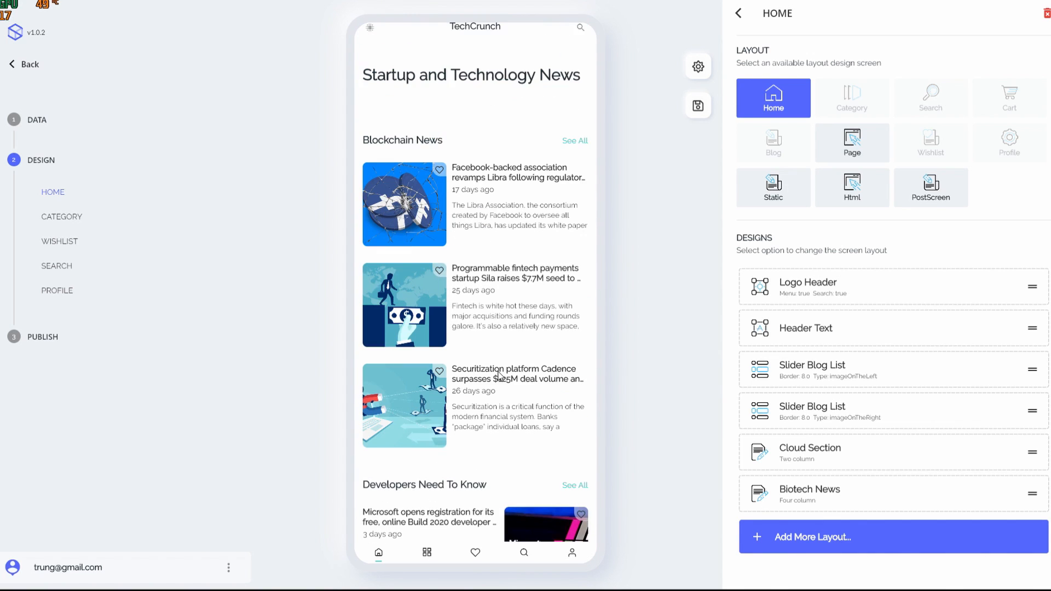
Add a Large Blog Cards layout for the Book Review category, labelled Book Review, and save
scroll(down, 3)
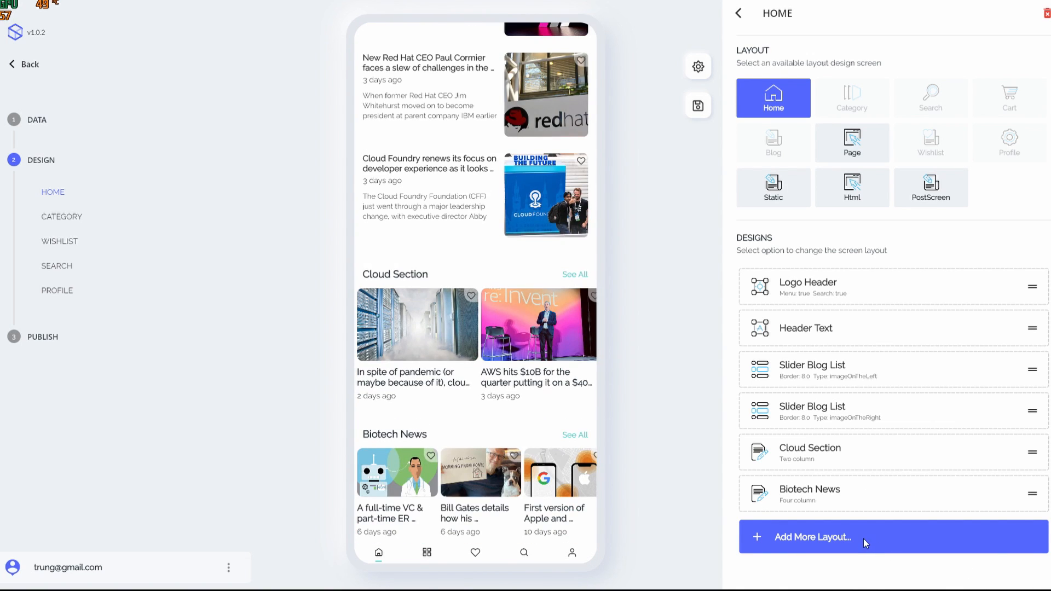
mouse_move(817, 550)
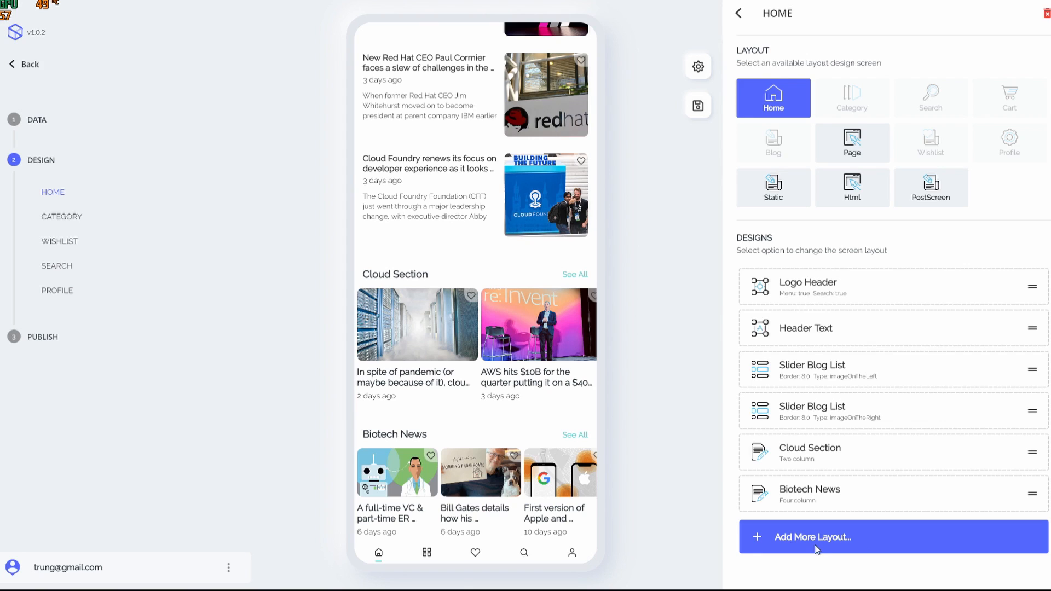
click(811, 536)
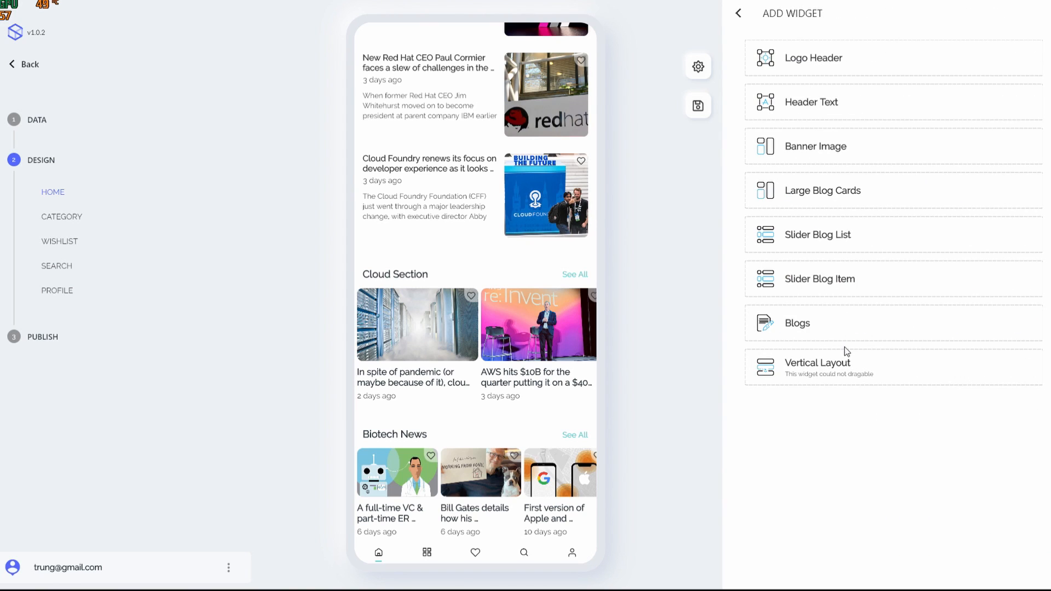
mouse_move(809, 110)
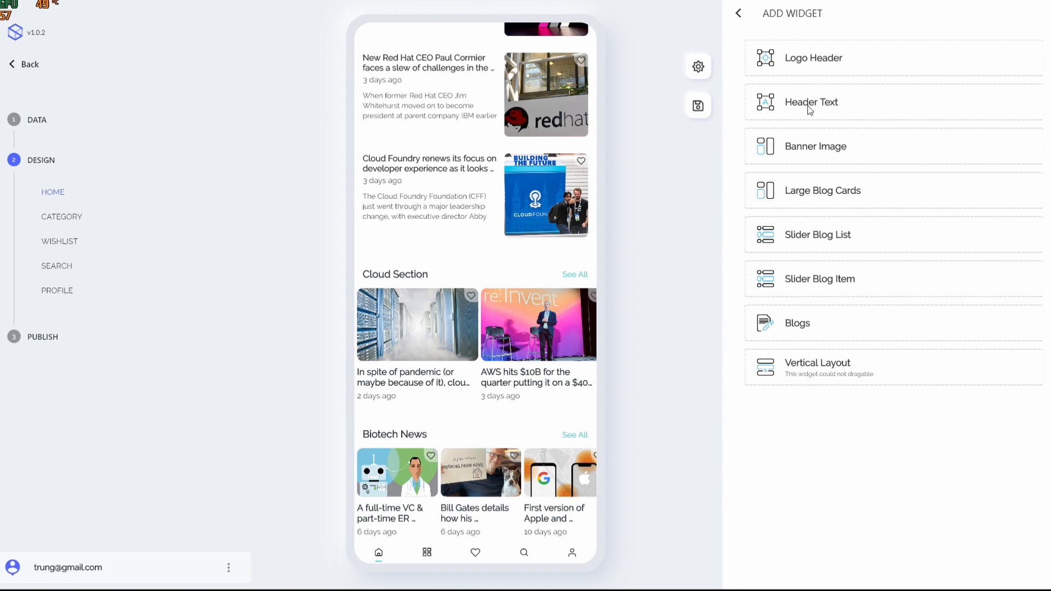
mouse_move(801, 225)
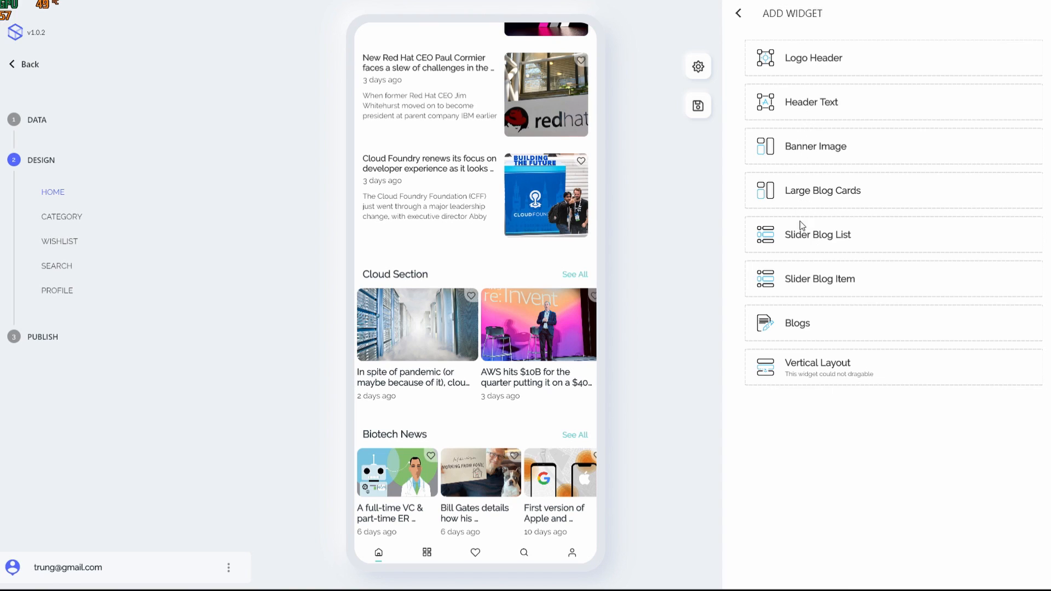
mouse_move(808, 160)
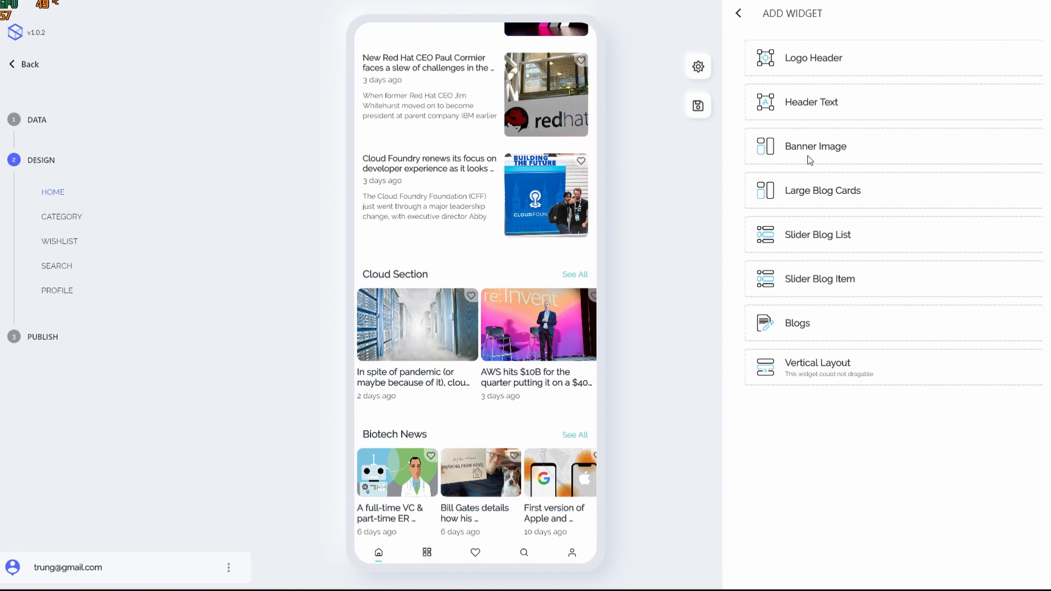
mouse_move(826, 157)
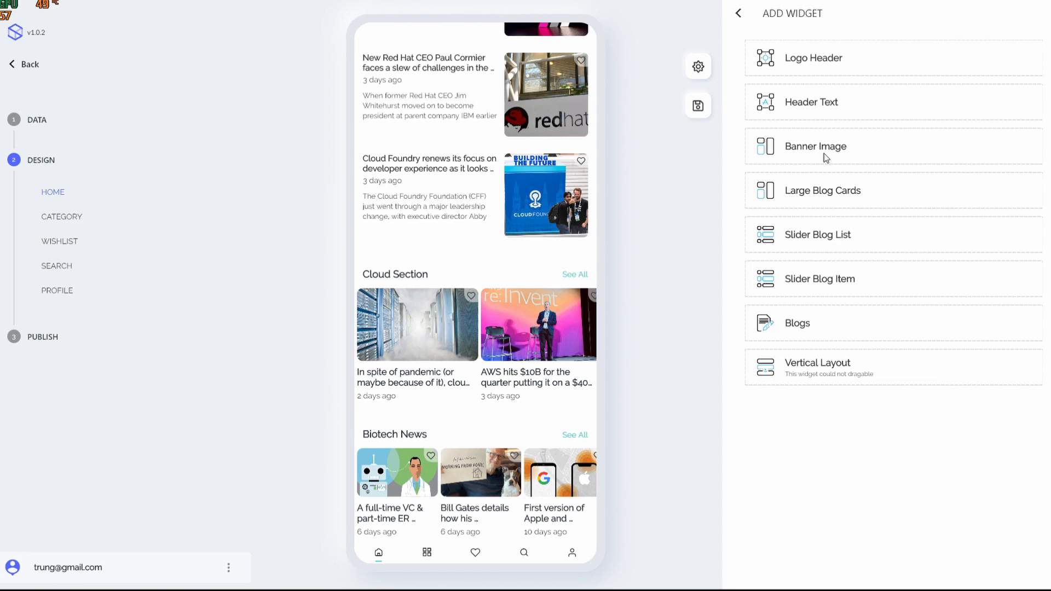
mouse_move(828, 202)
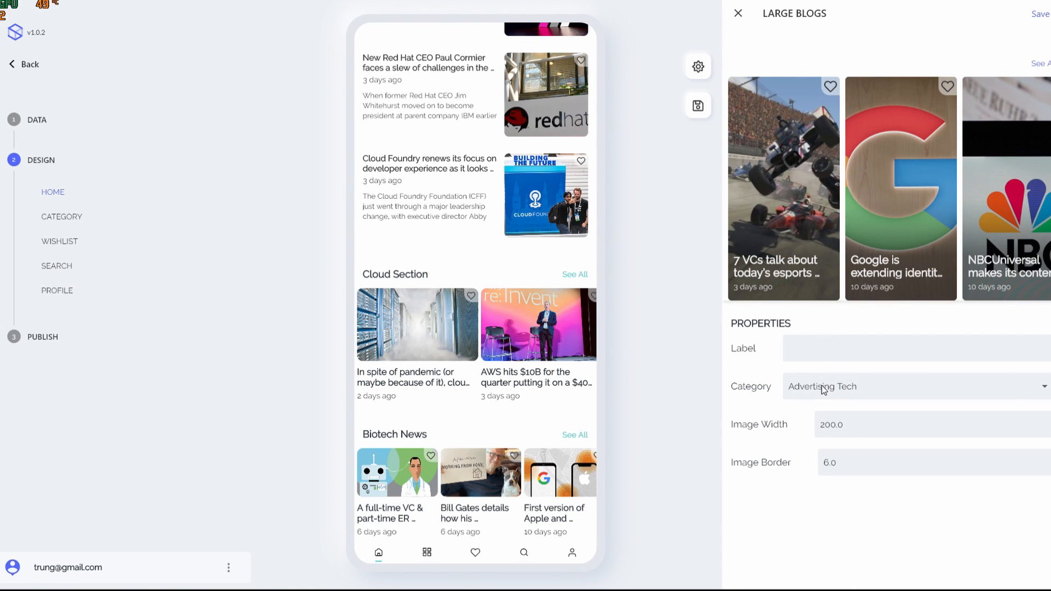
mouse_move(893, 387)
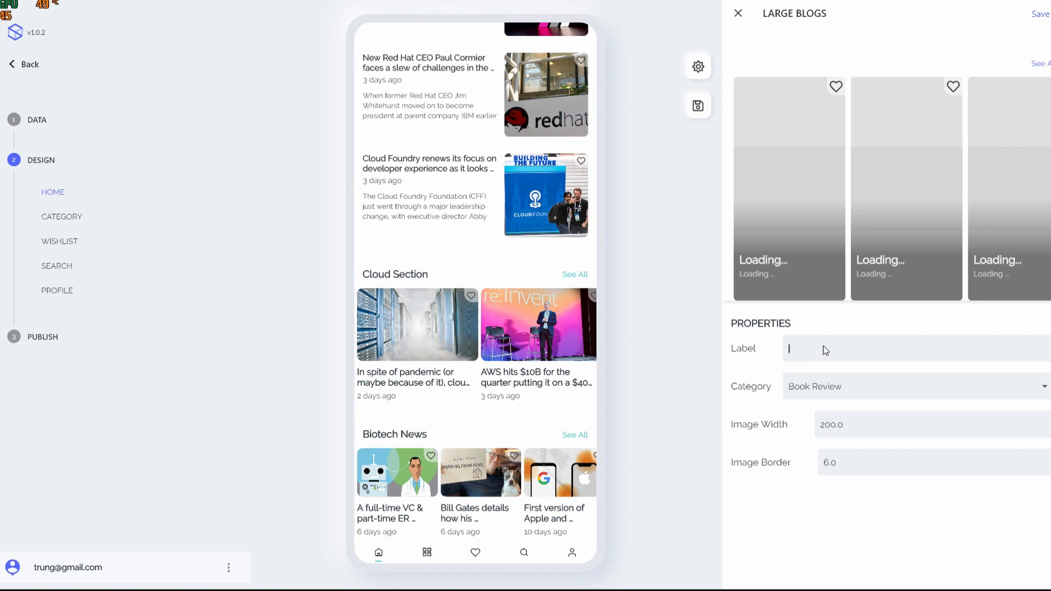
text(Book Review)
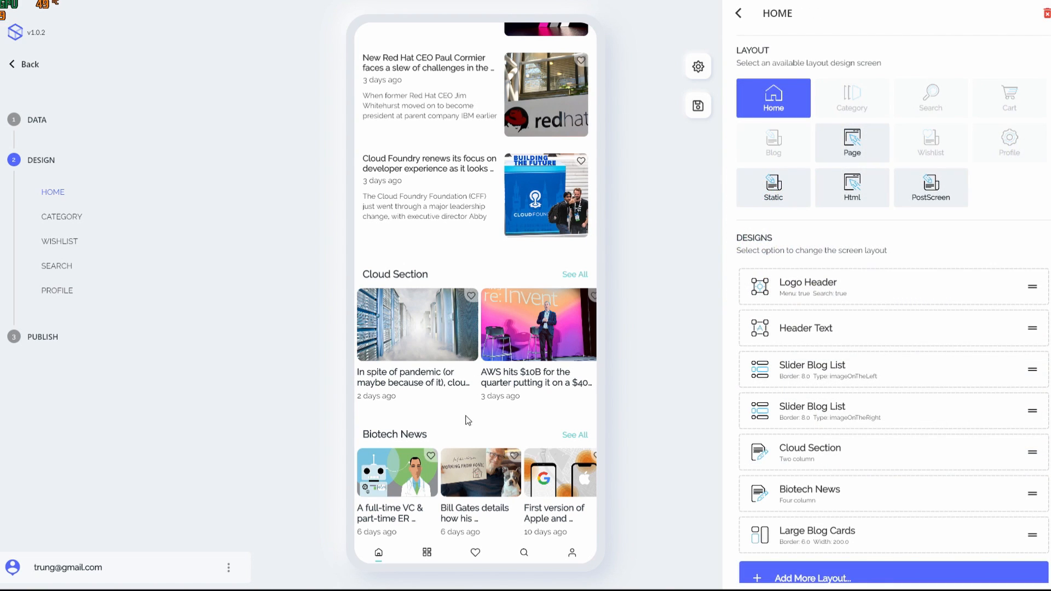
scroll(down, 3)
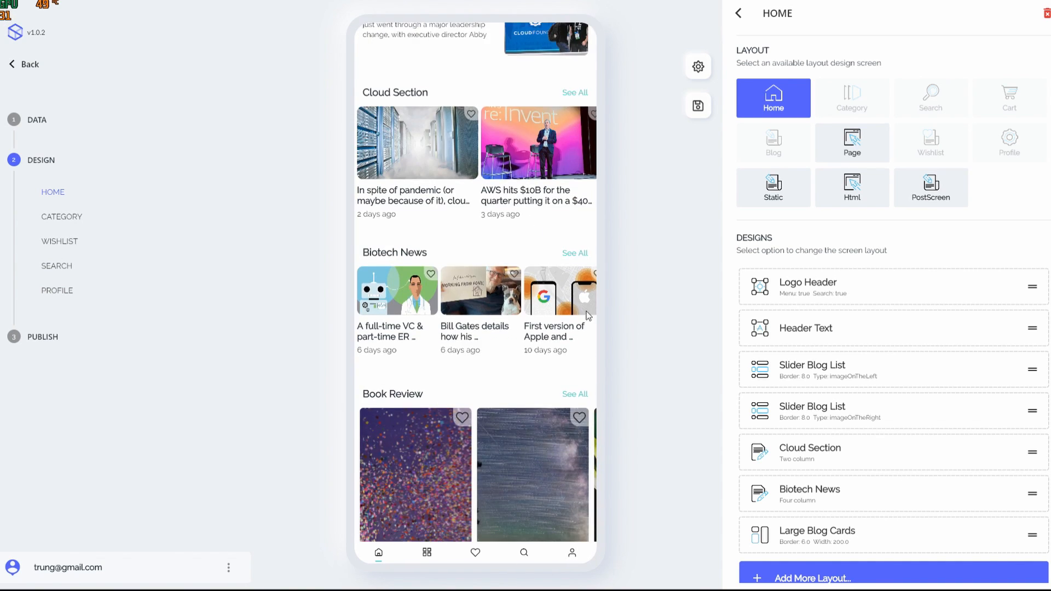
mouse_move(594, 349)
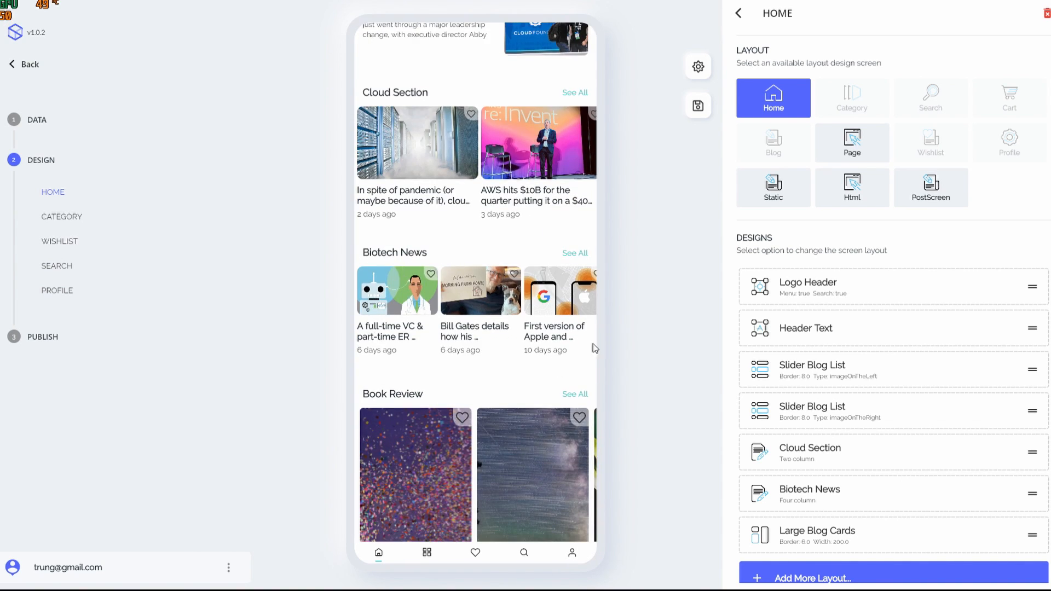
mouse_move(409, 308)
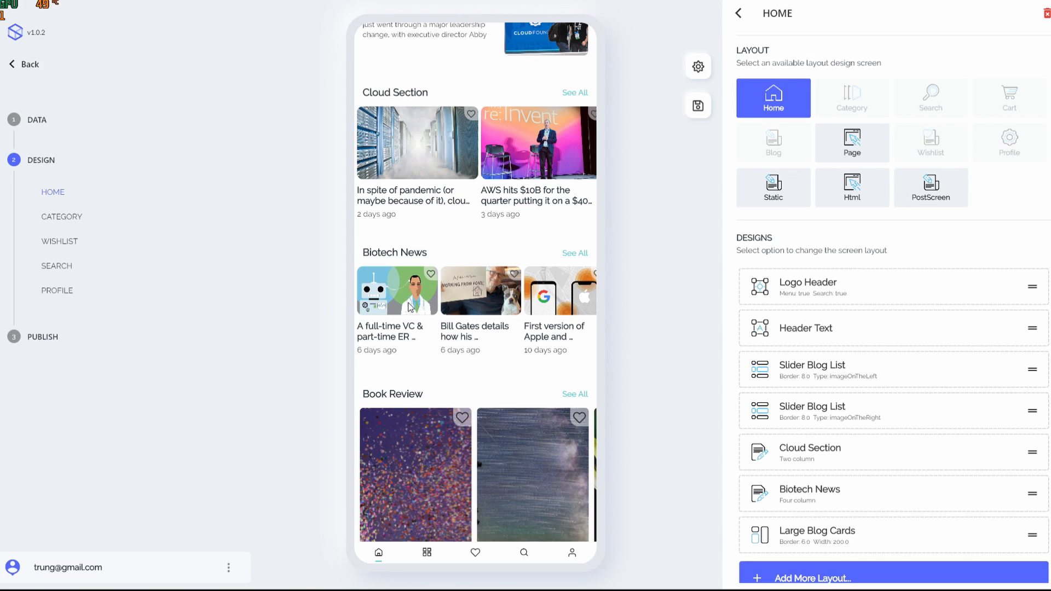
mouse_move(867, 514)
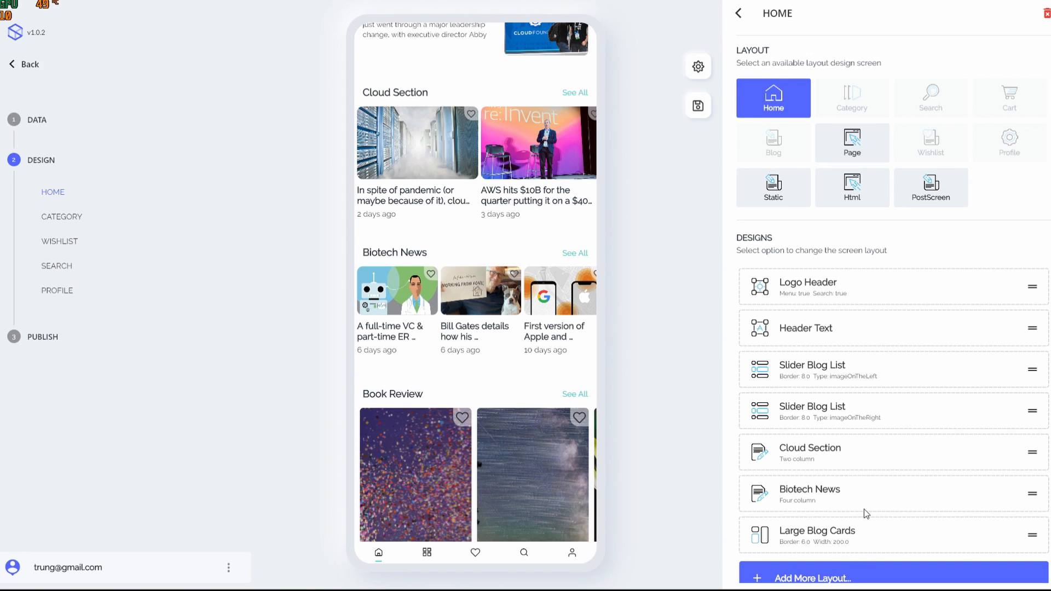
Switch Biotech News to the Staggered layout and move it below Large Blog Cards
click(809, 494)
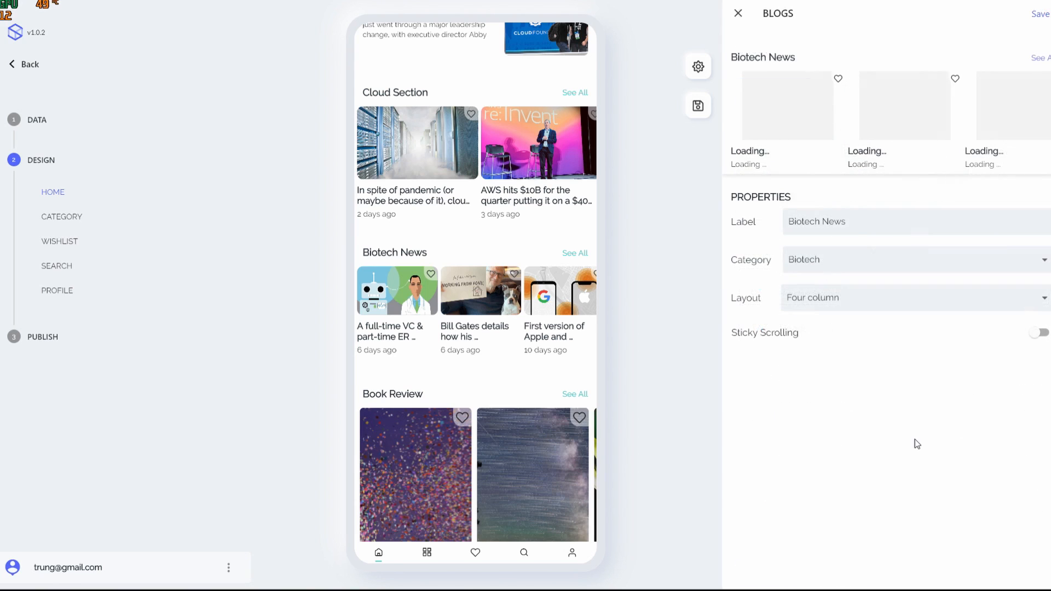
click(913, 298)
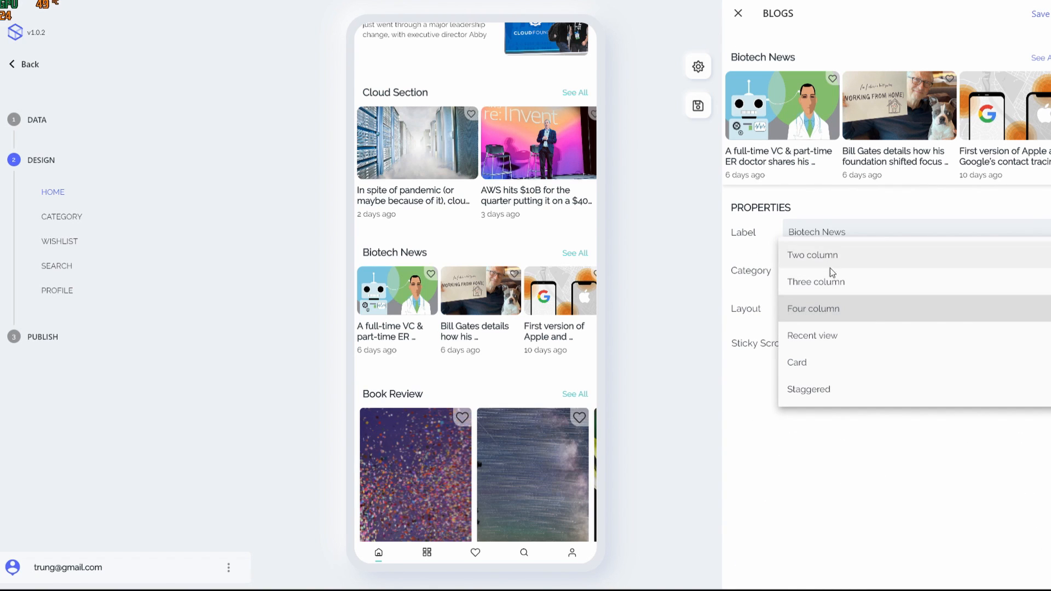
click(808, 389)
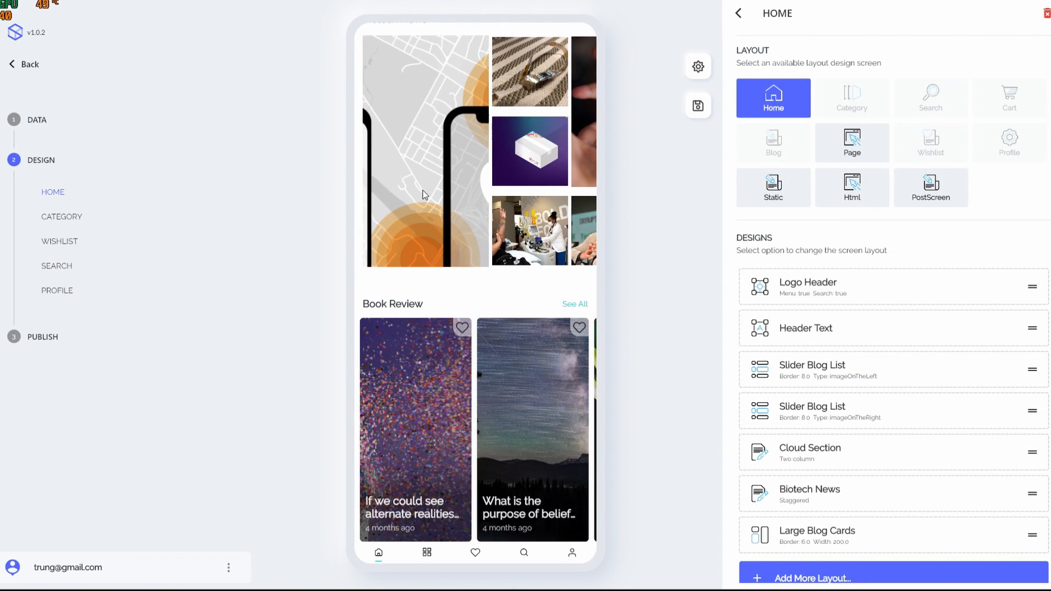
scroll(down, 3)
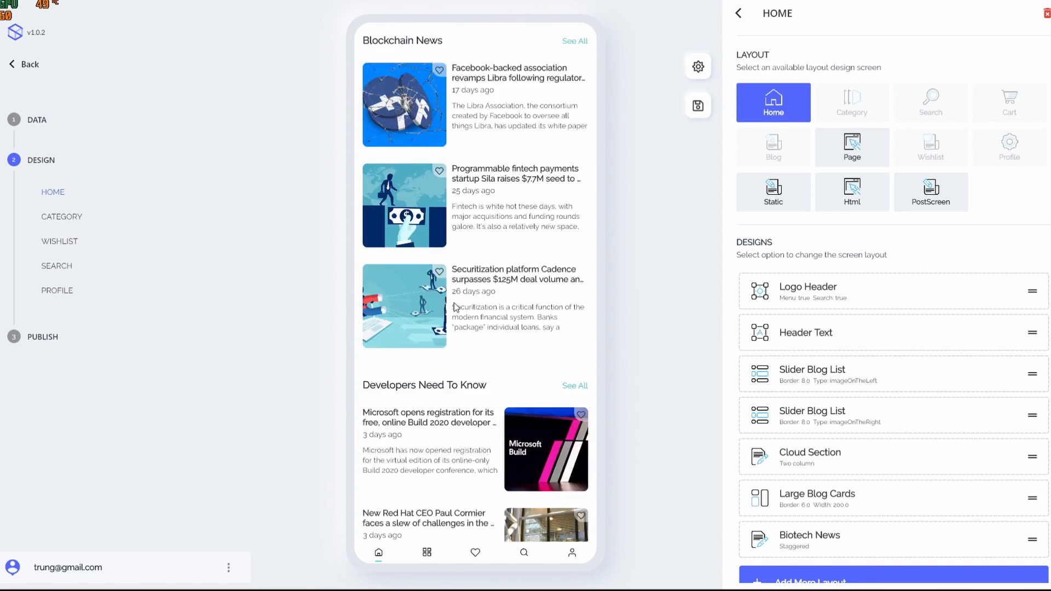
scroll(down, 3)
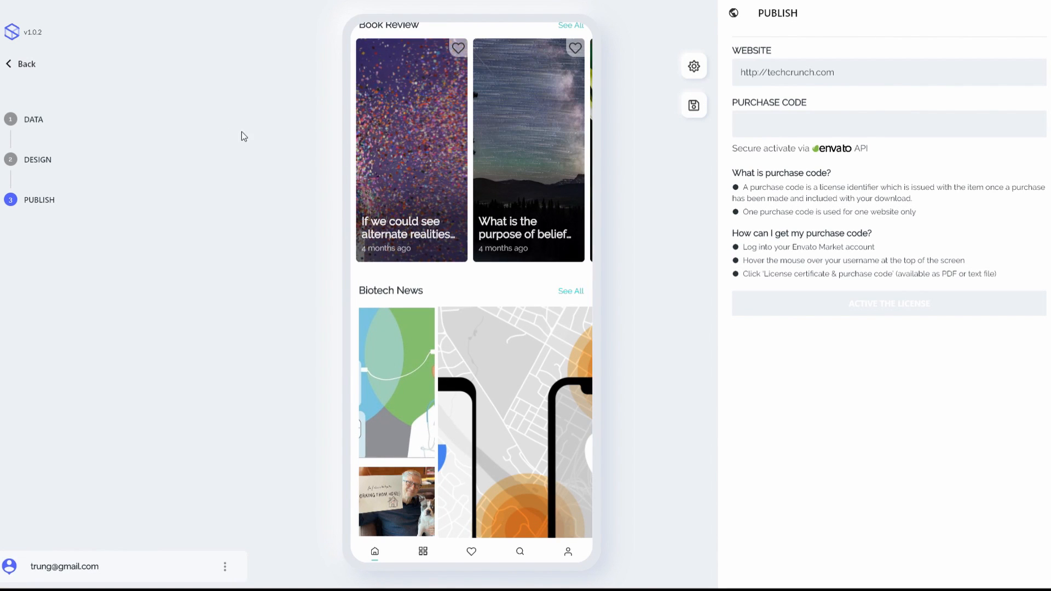
mouse_move(515, 187)
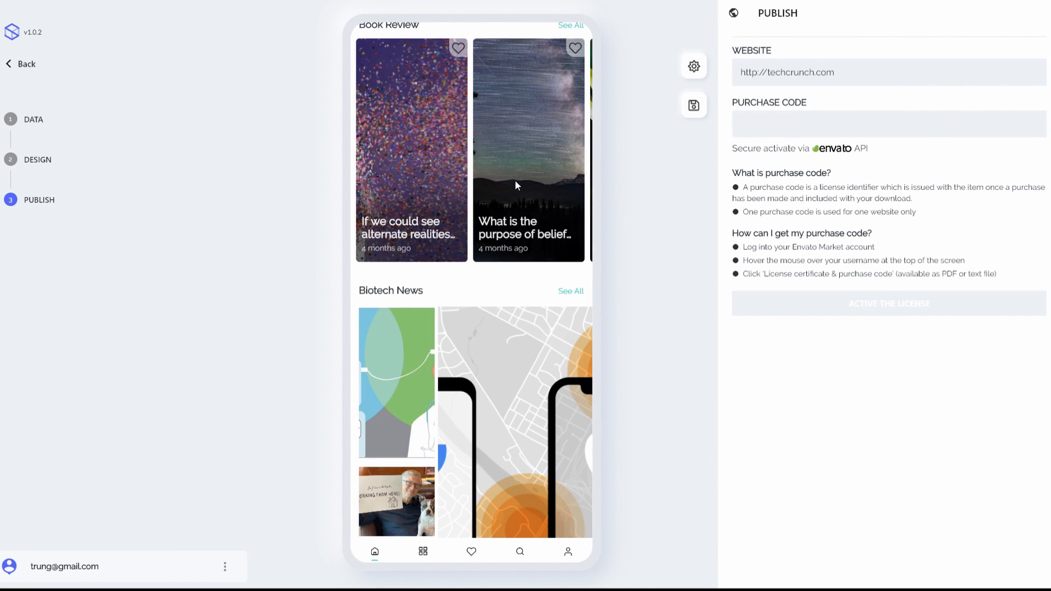
mouse_move(55, 139)
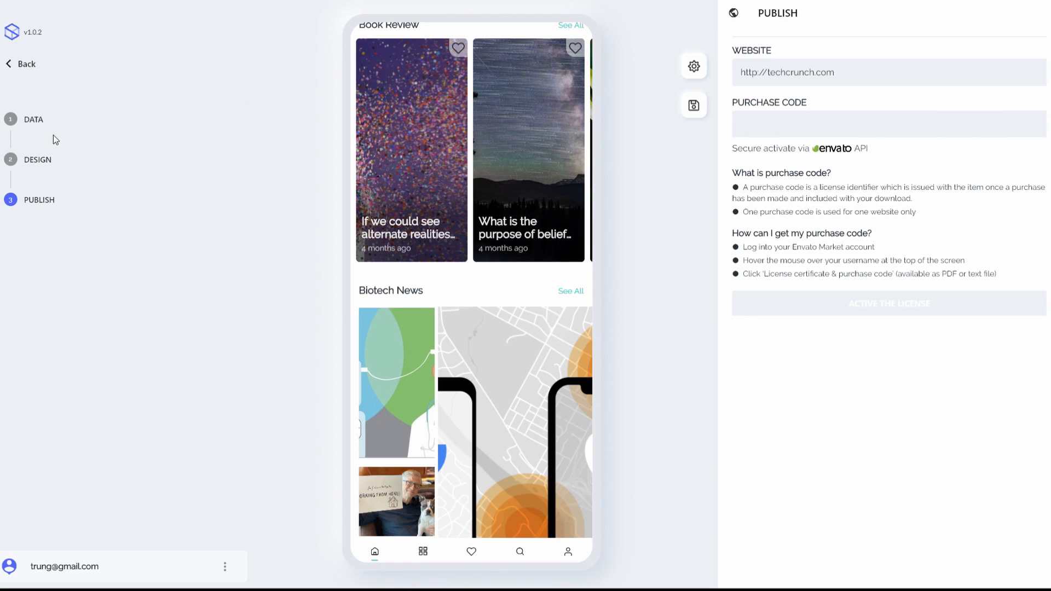
mouse_move(11, 159)
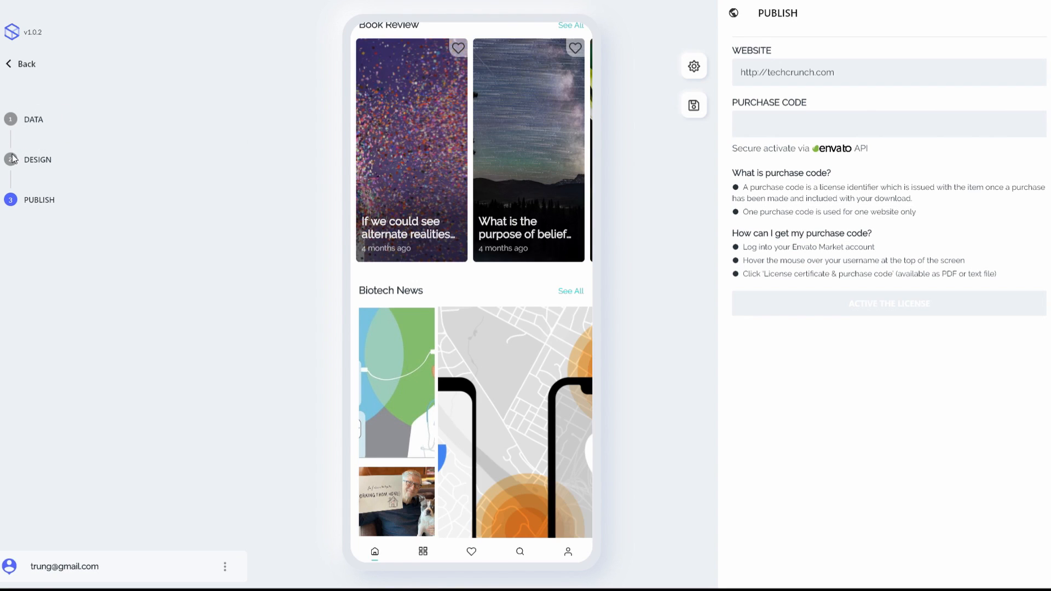
mouse_move(42, 174)
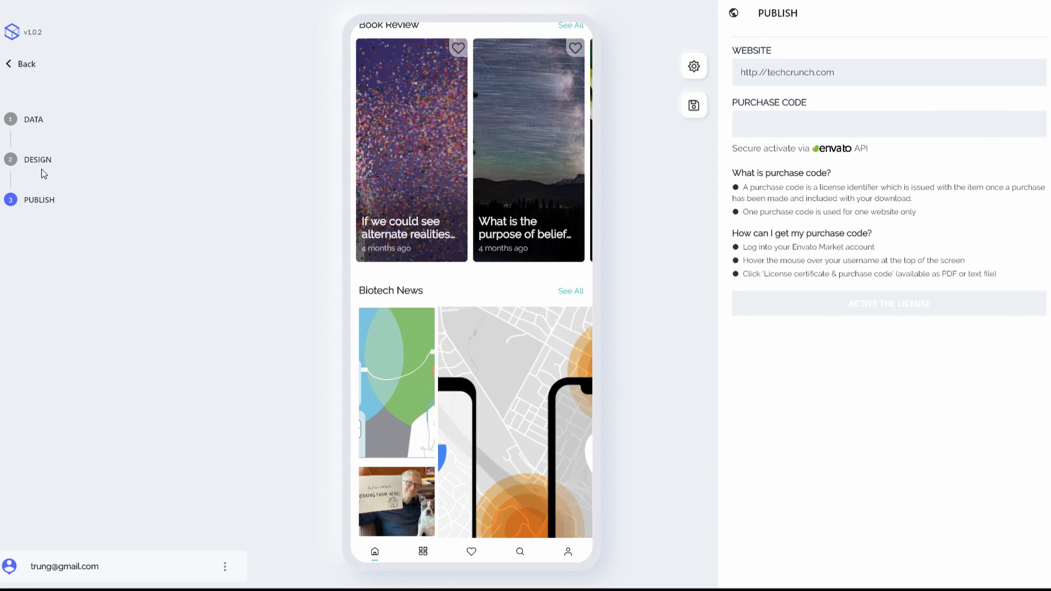
mouse_move(70, 199)
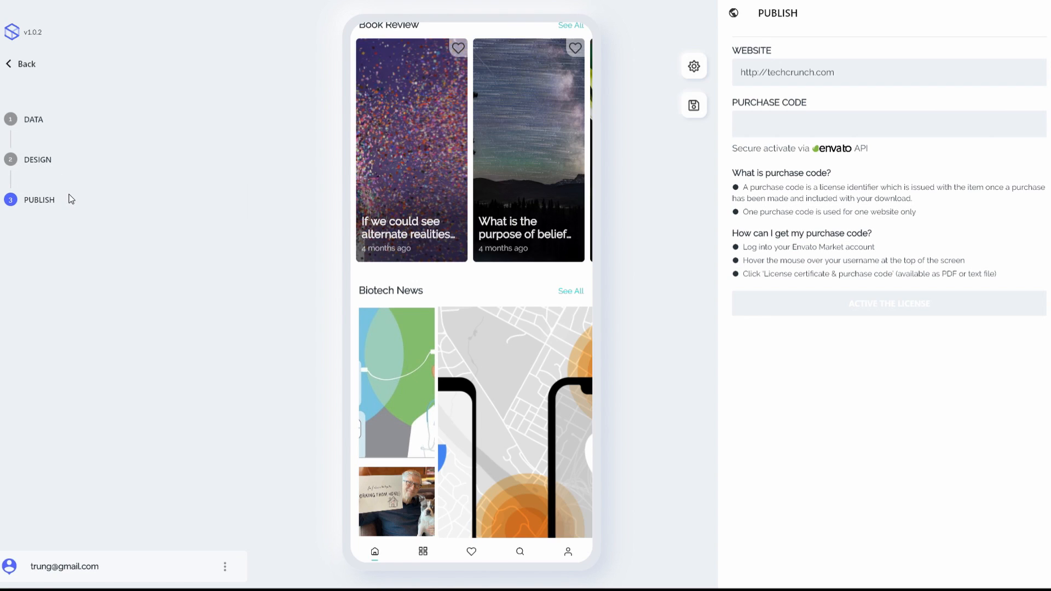
mouse_move(40, 206)
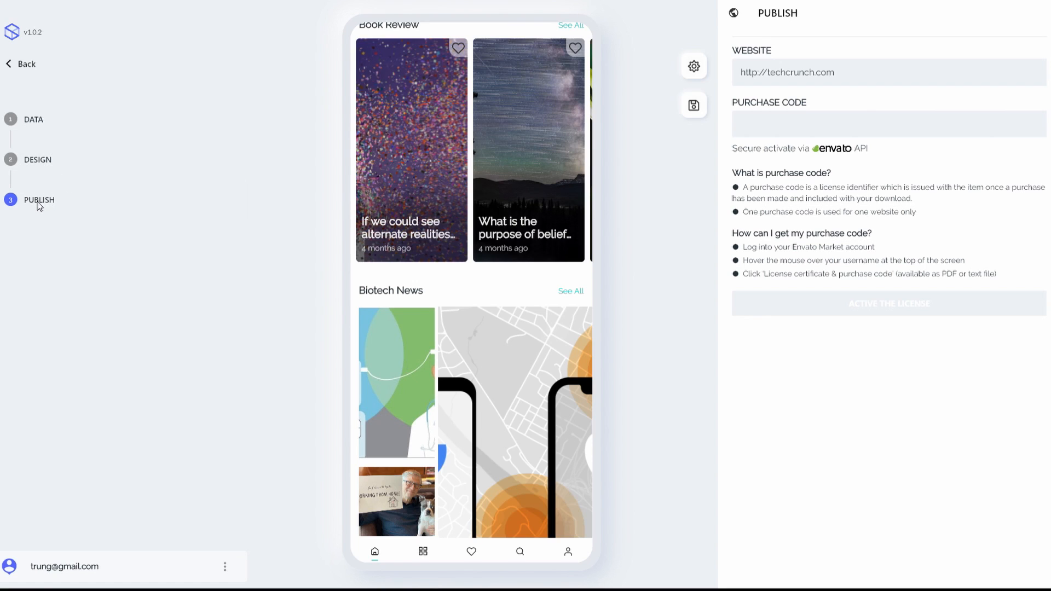
mouse_move(533, 92)
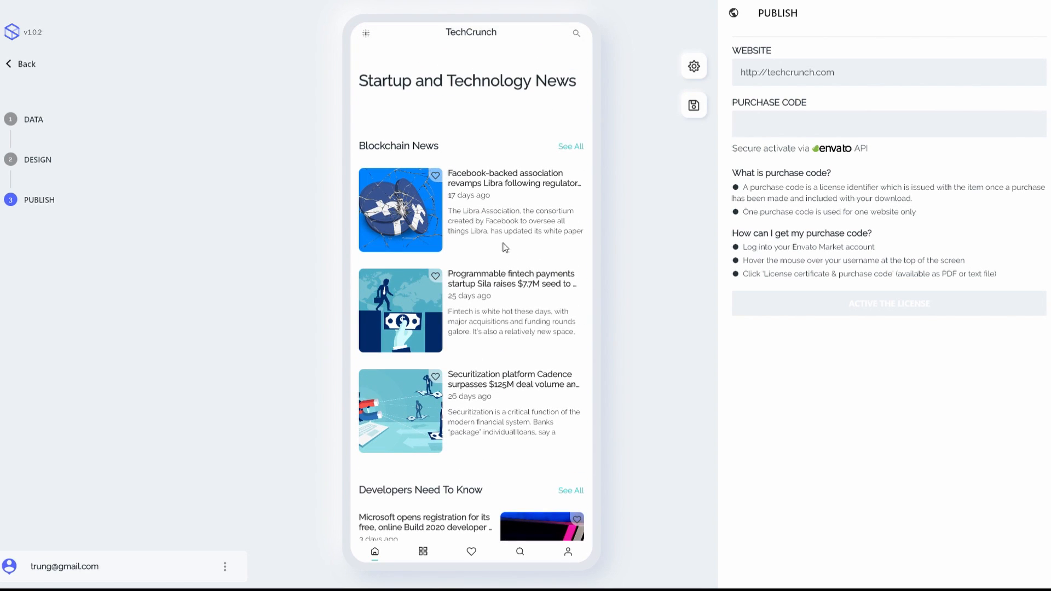
mouse_move(471, 160)
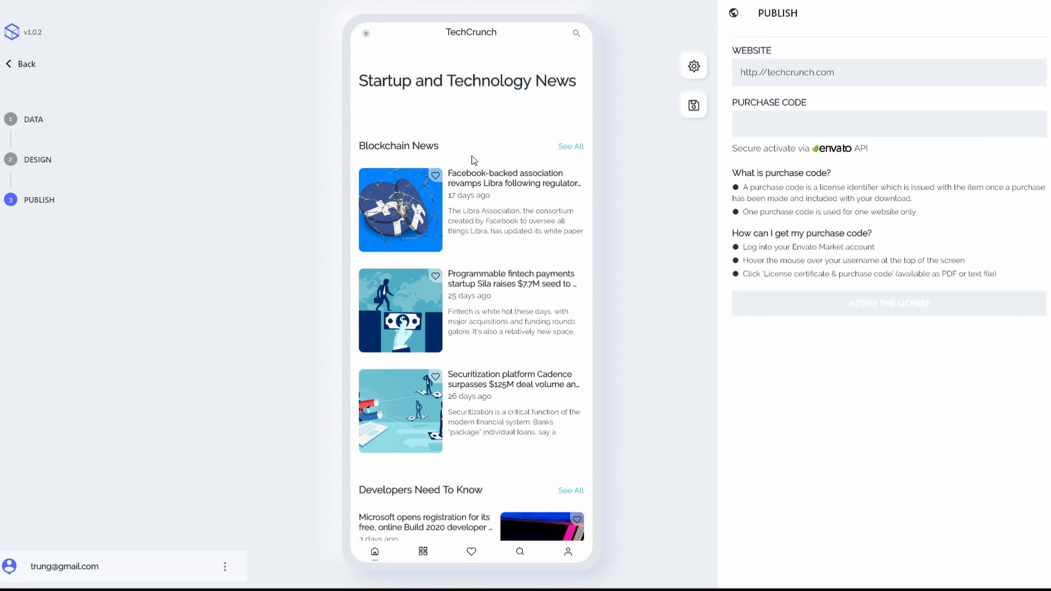
mouse_move(393, 419)
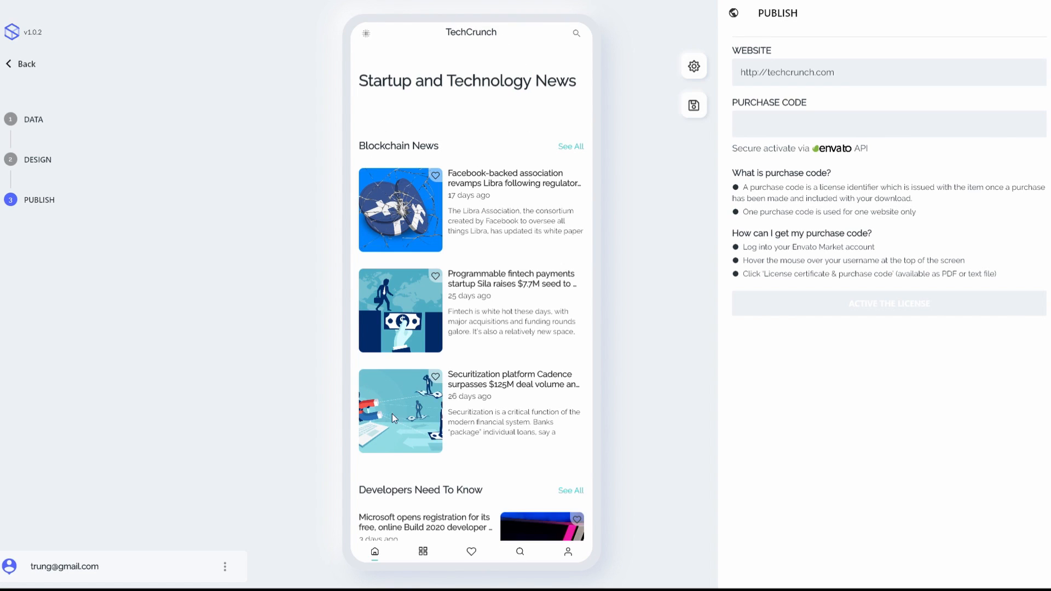
mouse_move(495, 479)
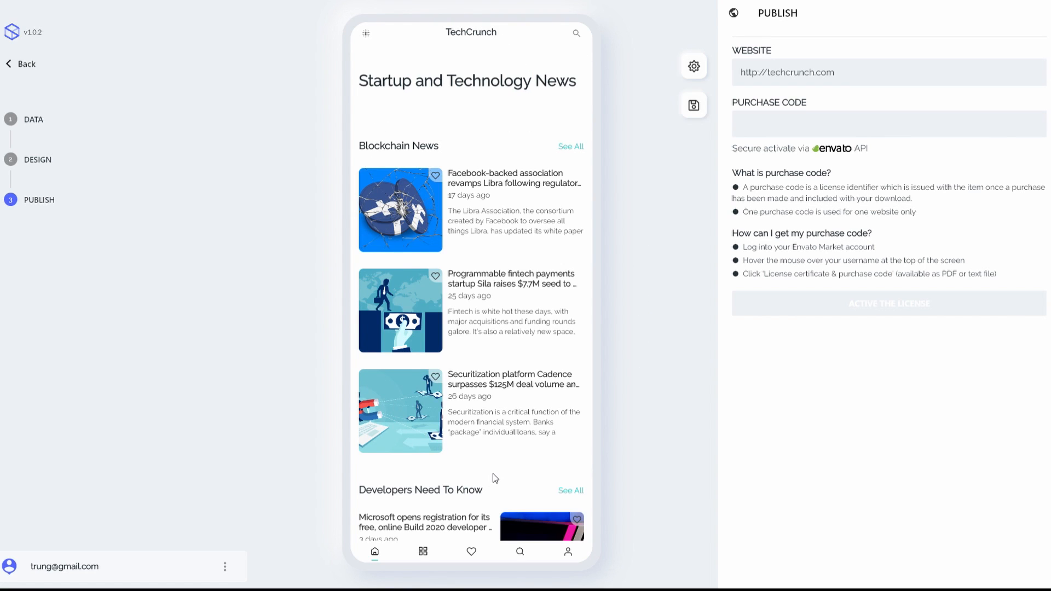
Scroll through the full techcrunch.com home page preview on the Publish step
scroll(down, 3)
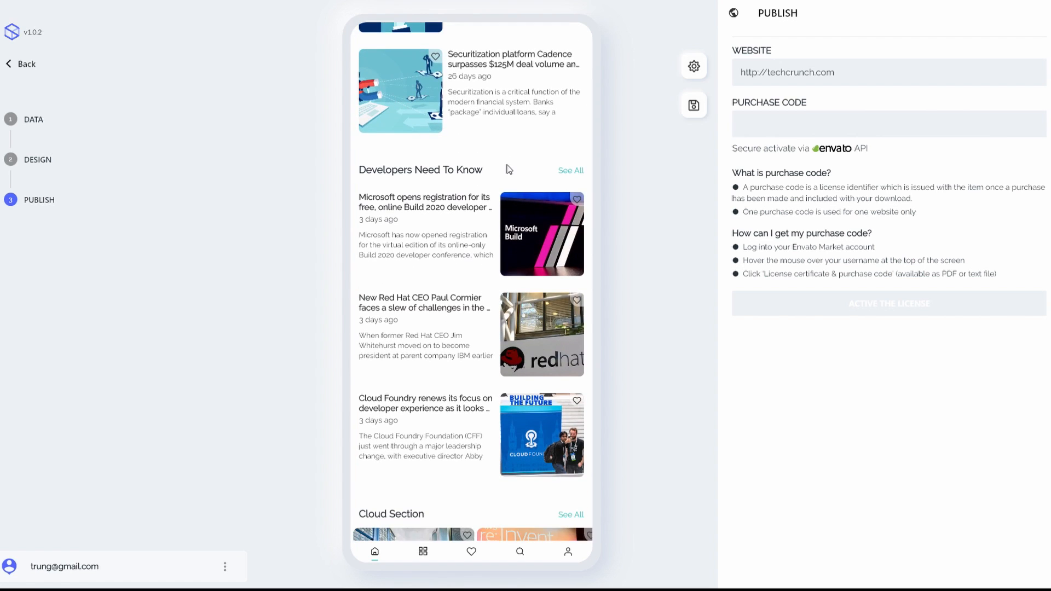
scroll(down, 3)
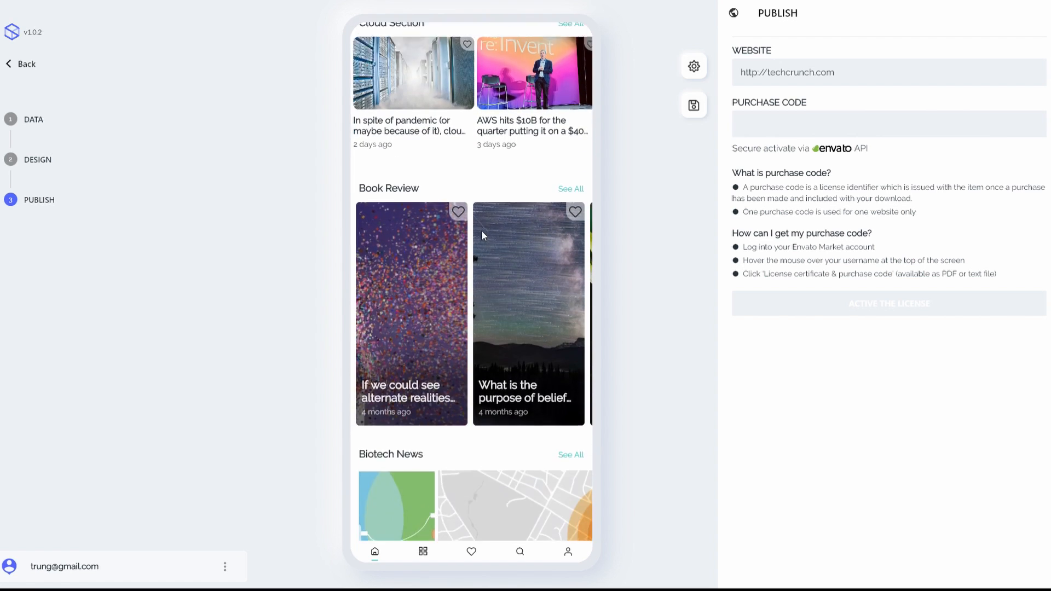
scroll(down, 3)
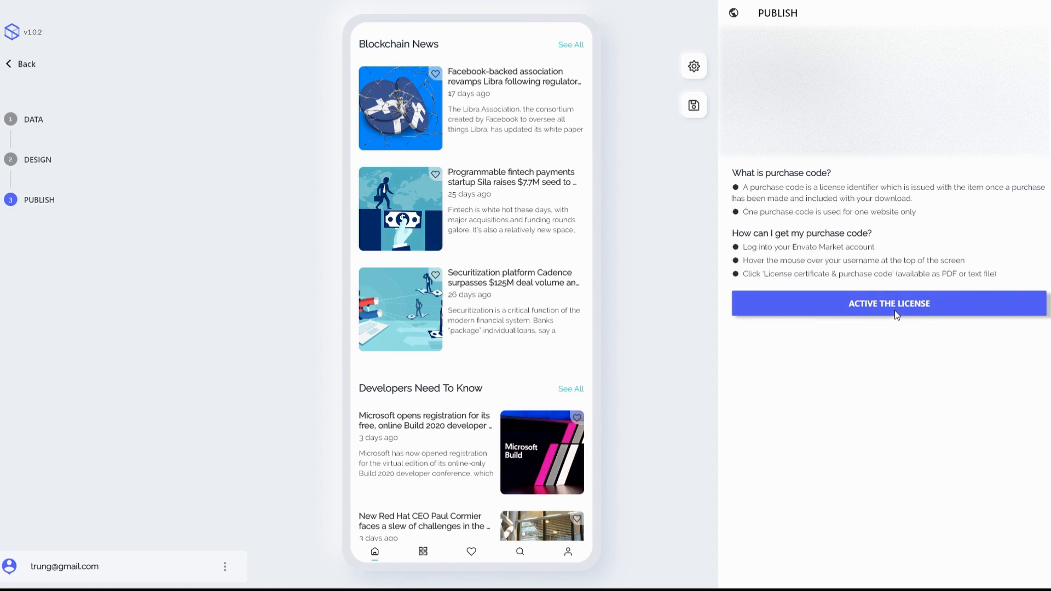
Activate the license to generate the Home layout settings JSON for the app config
click(889, 303)
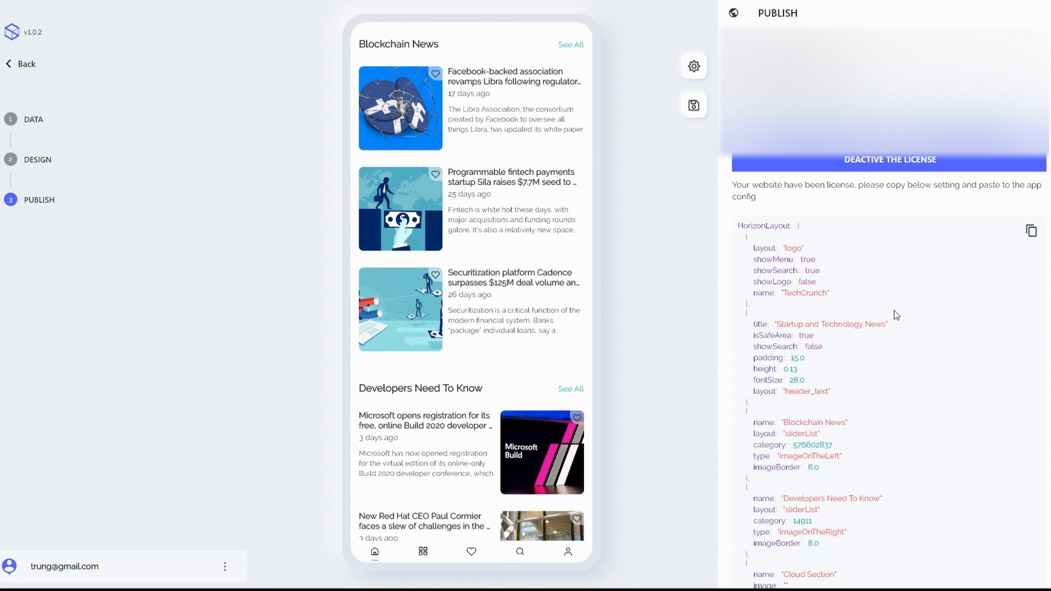
mouse_move(828, 282)
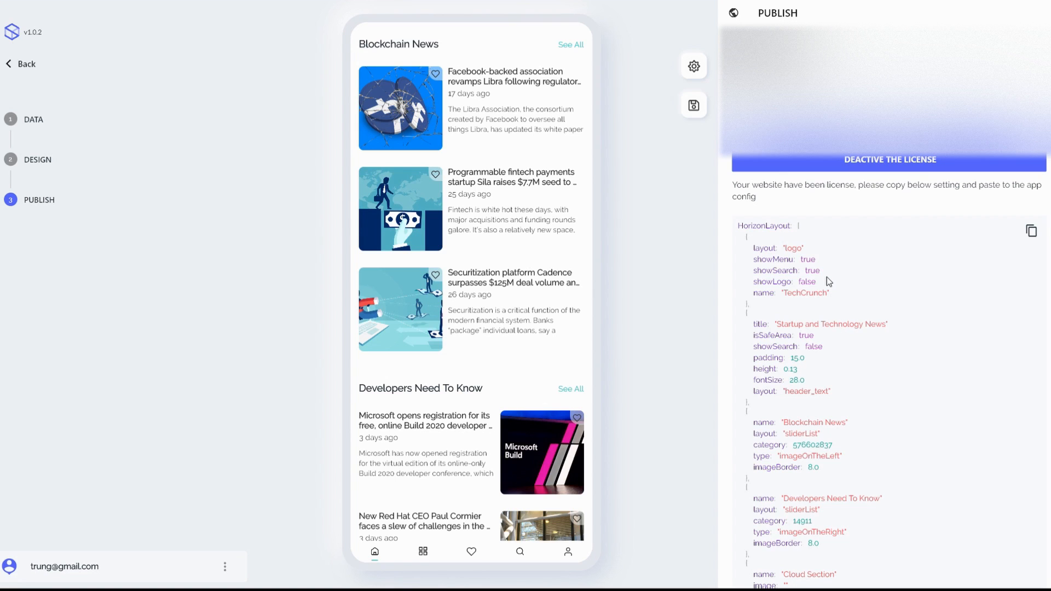
mouse_move(821, 402)
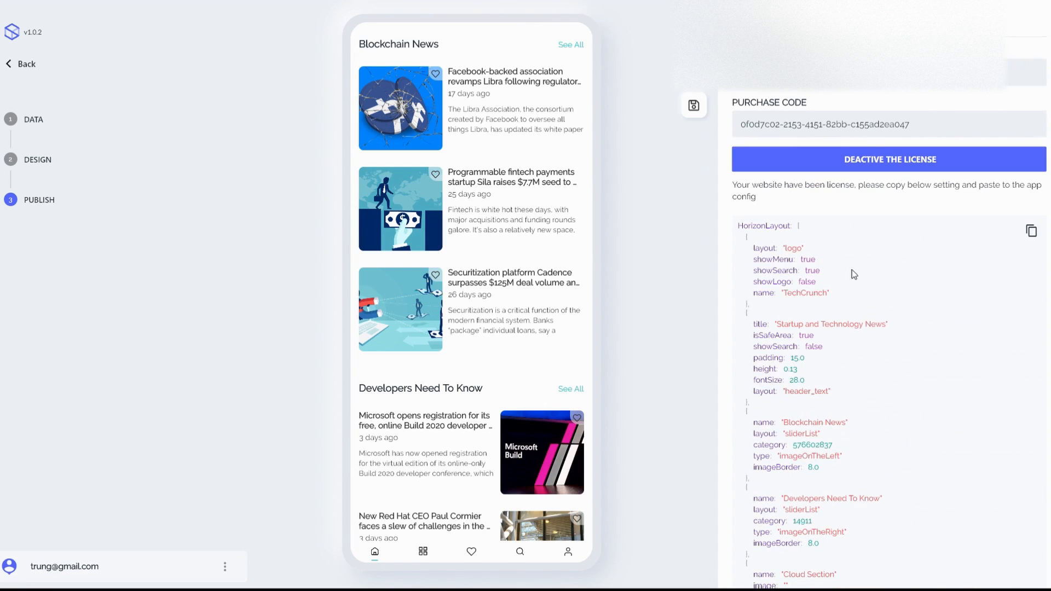
mouse_move(956, 250)
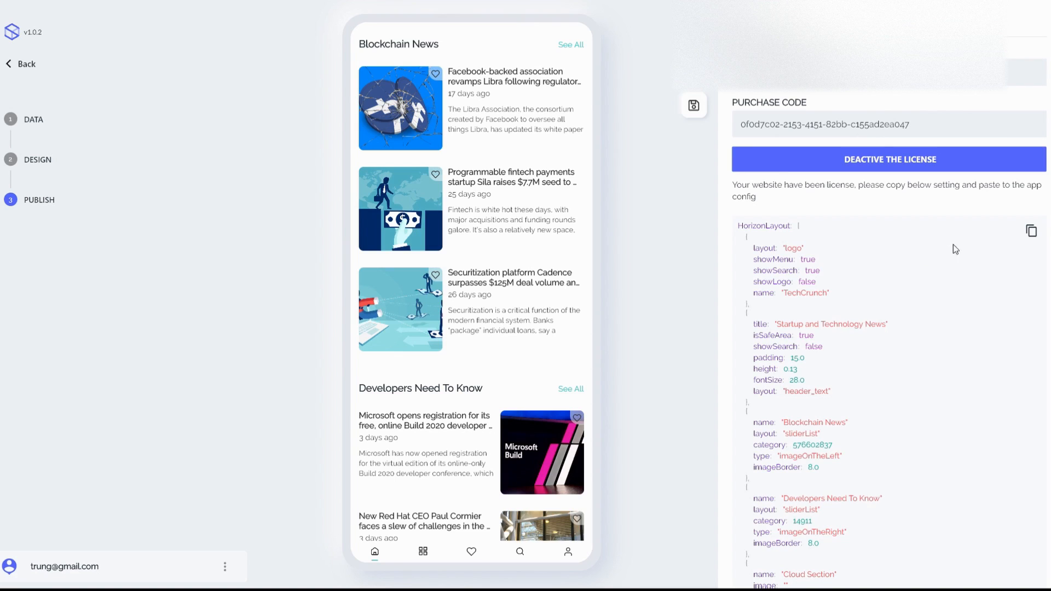
mouse_move(1031, 231)
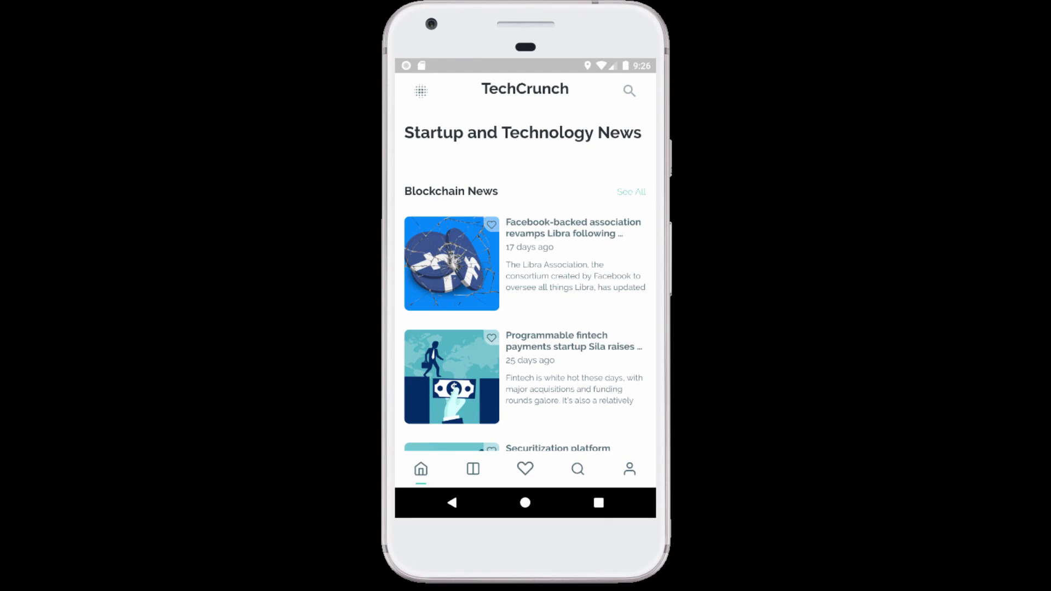
mouse_move(434, 384)
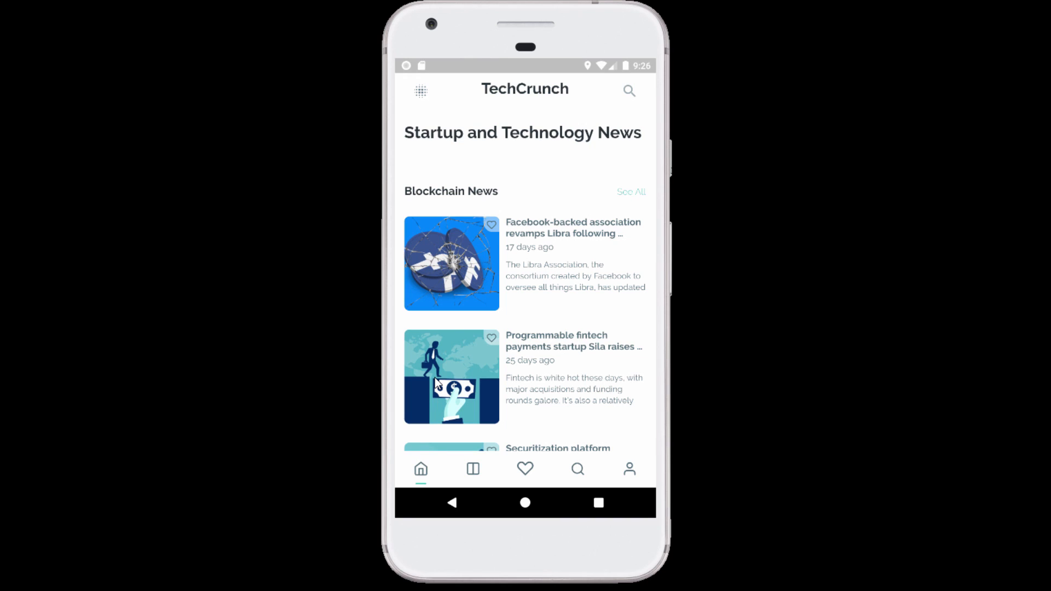
mouse_move(457, 322)
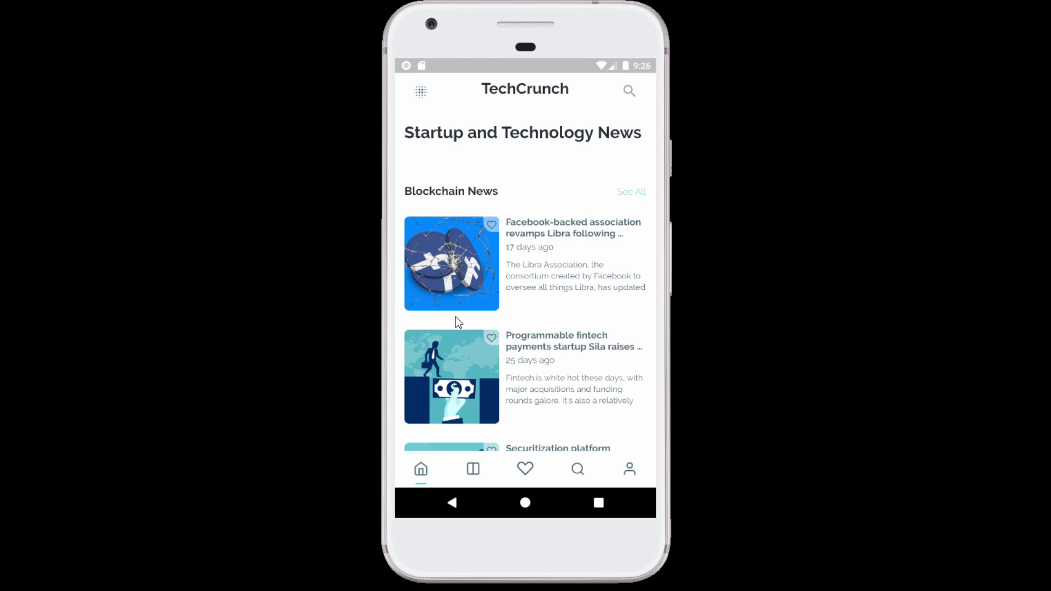
Scroll the TechCrunch home feed in the emulator, then view the Profile and Search screens
scroll(down, 3)
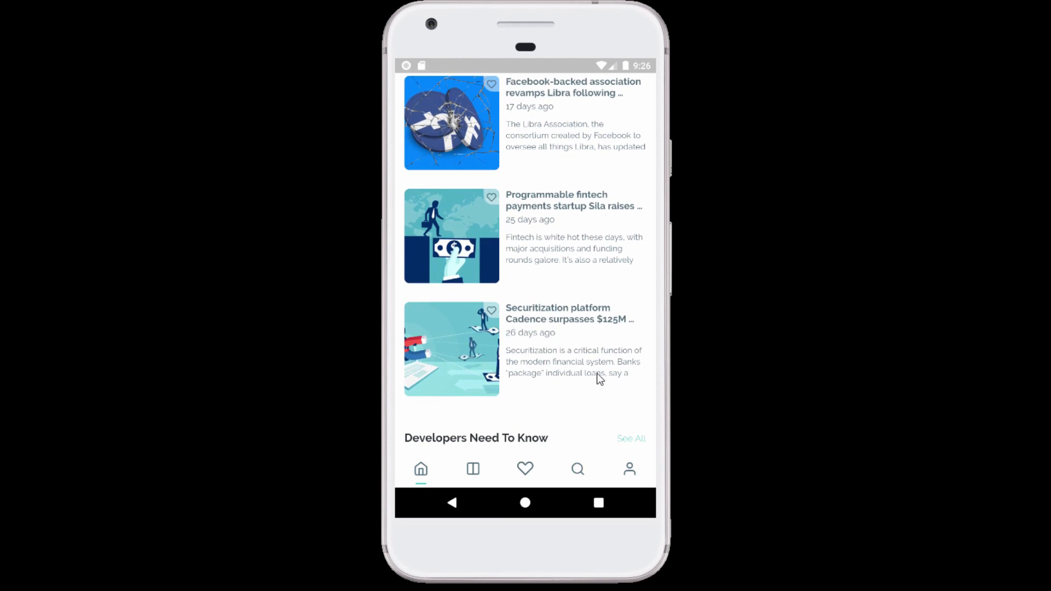
scroll(down, 3)
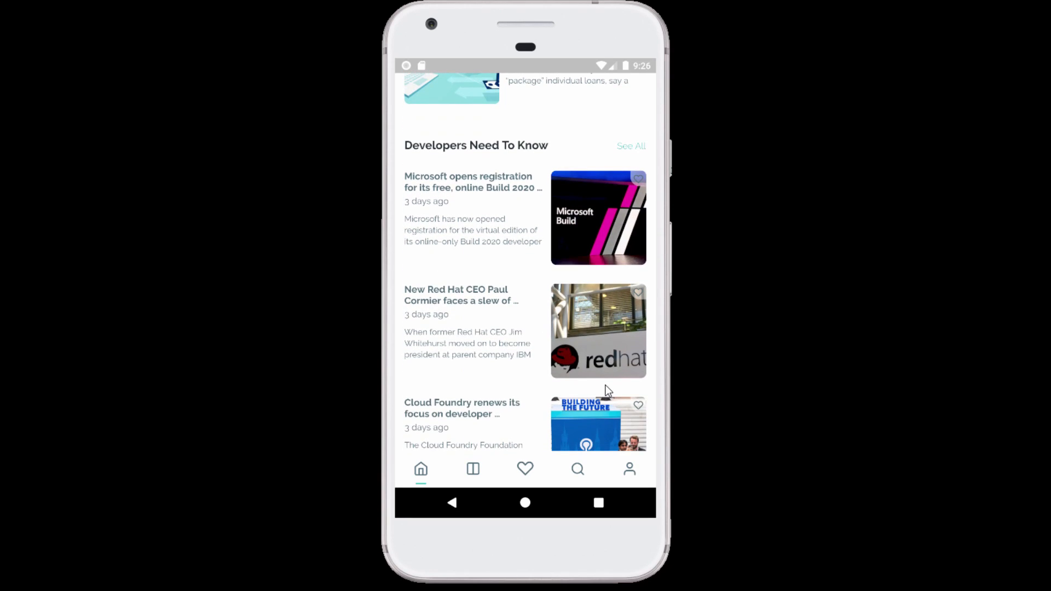
scroll(down, 3)
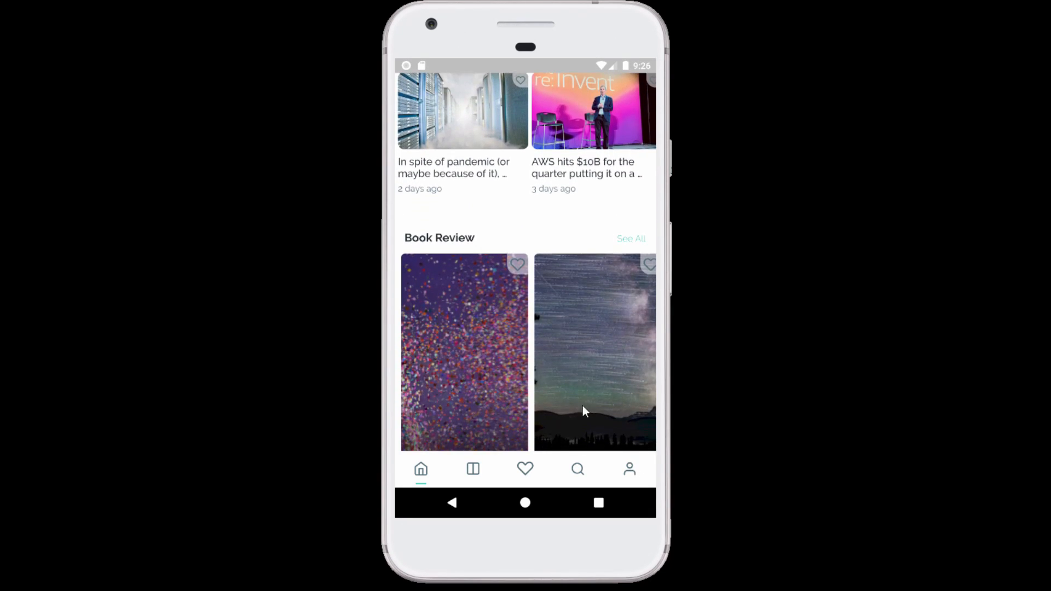
scroll(down, 3)
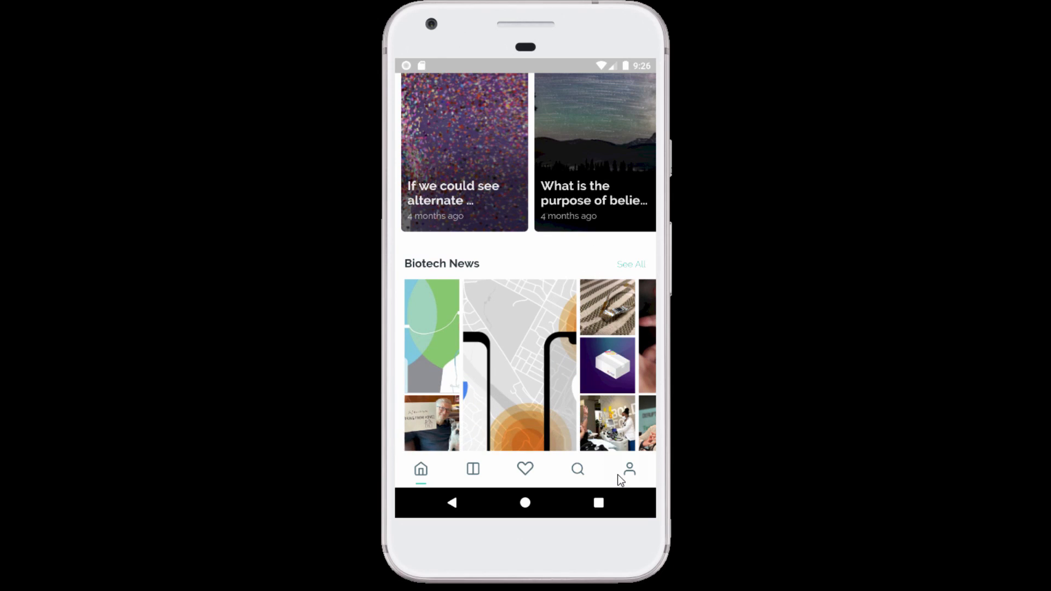
click(628, 469)
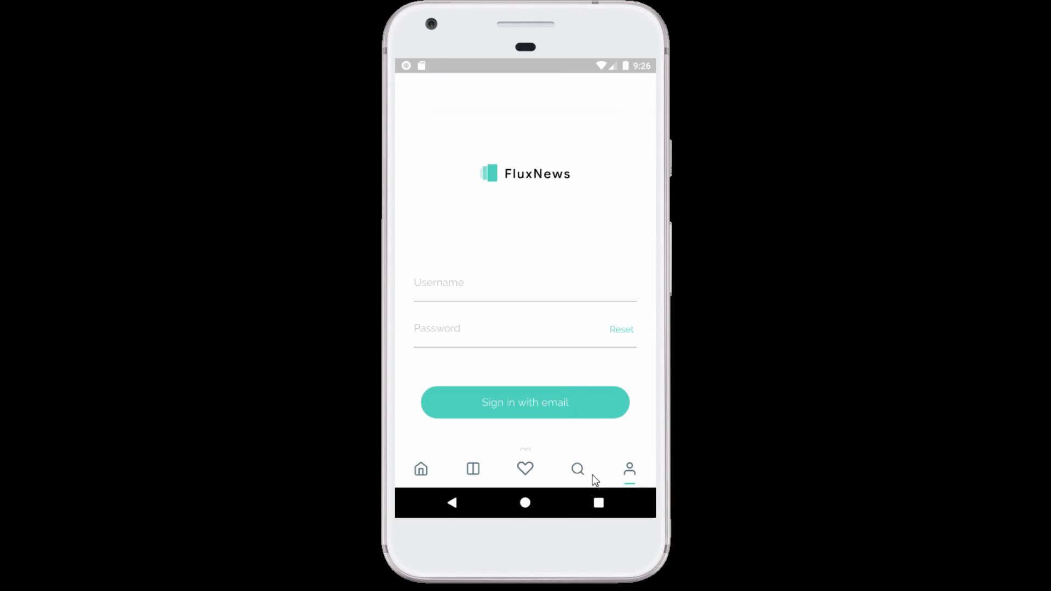
click(577, 470)
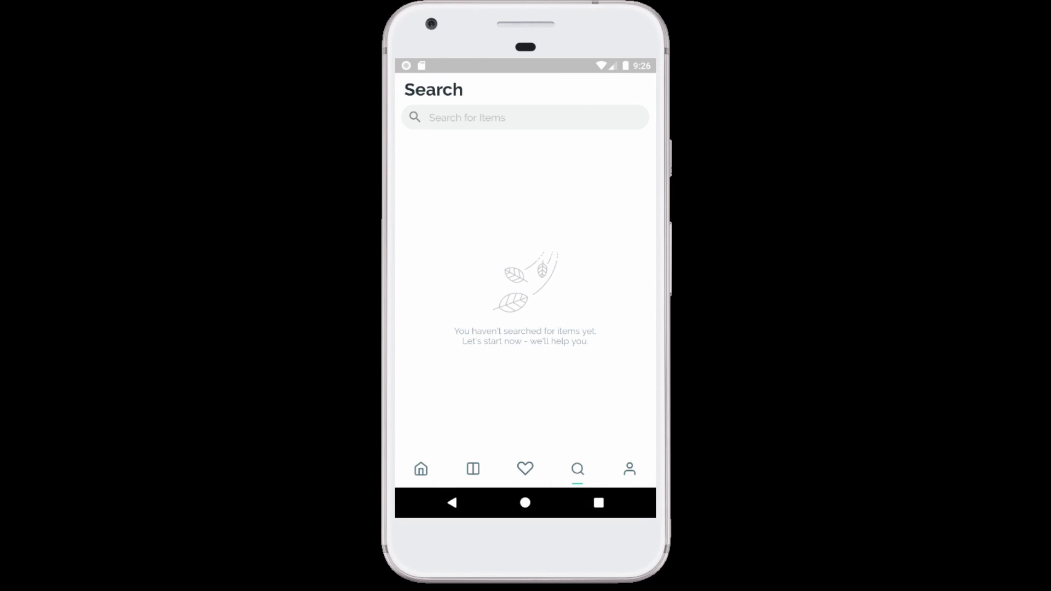